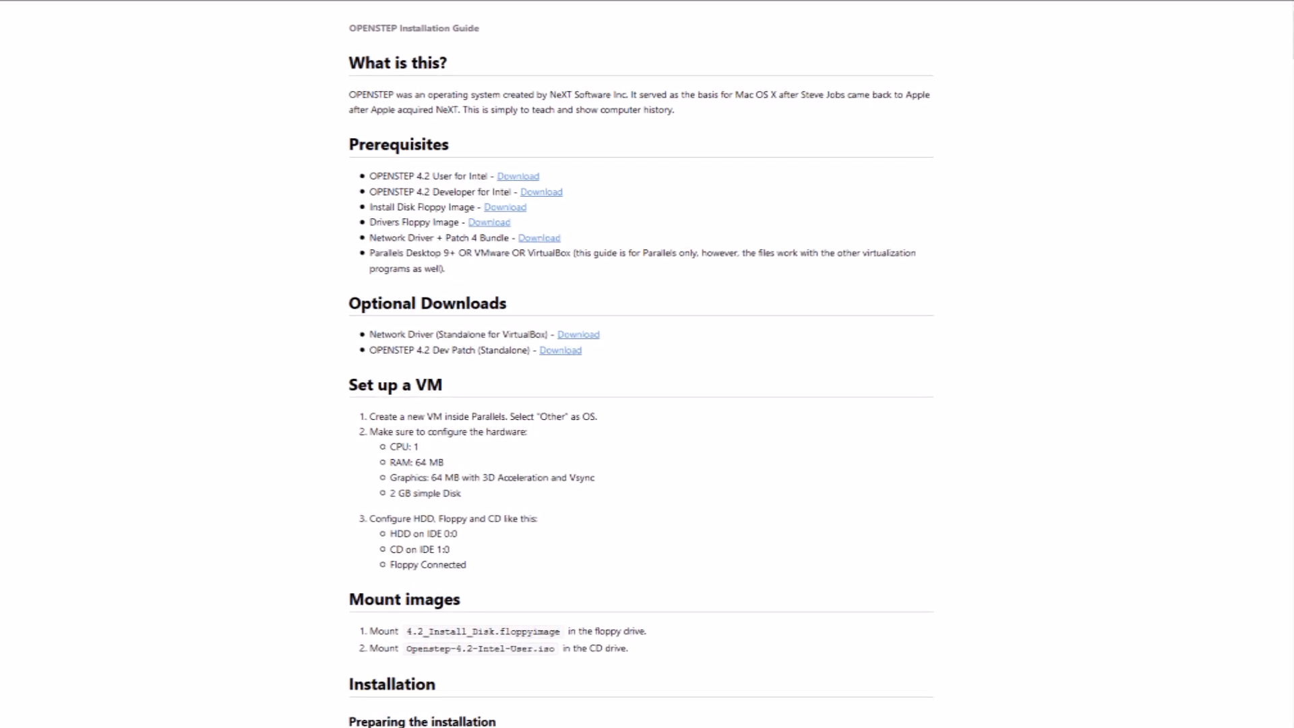
# Create the OpenStep42 machine of type Other with 128 MB memory
pyautogui.scroll(-3)
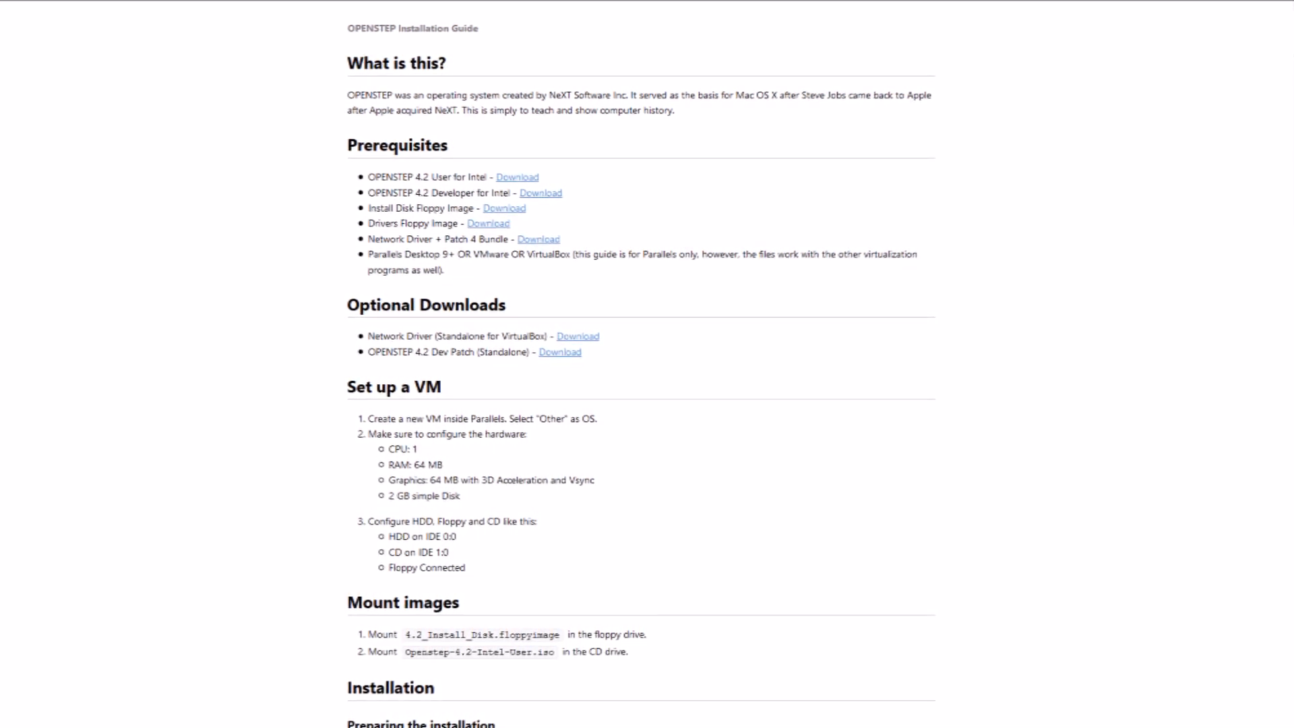
pyautogui.scroll(-3)
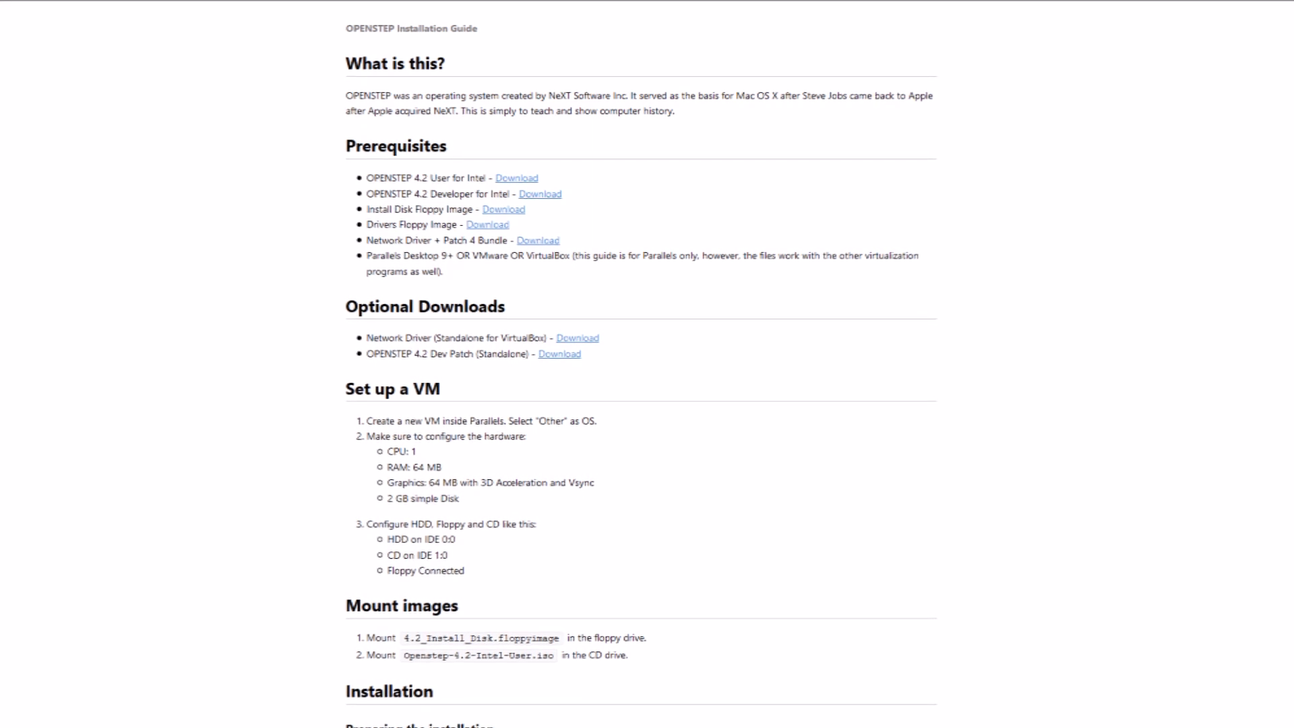
pyautogui.scroll(-3)
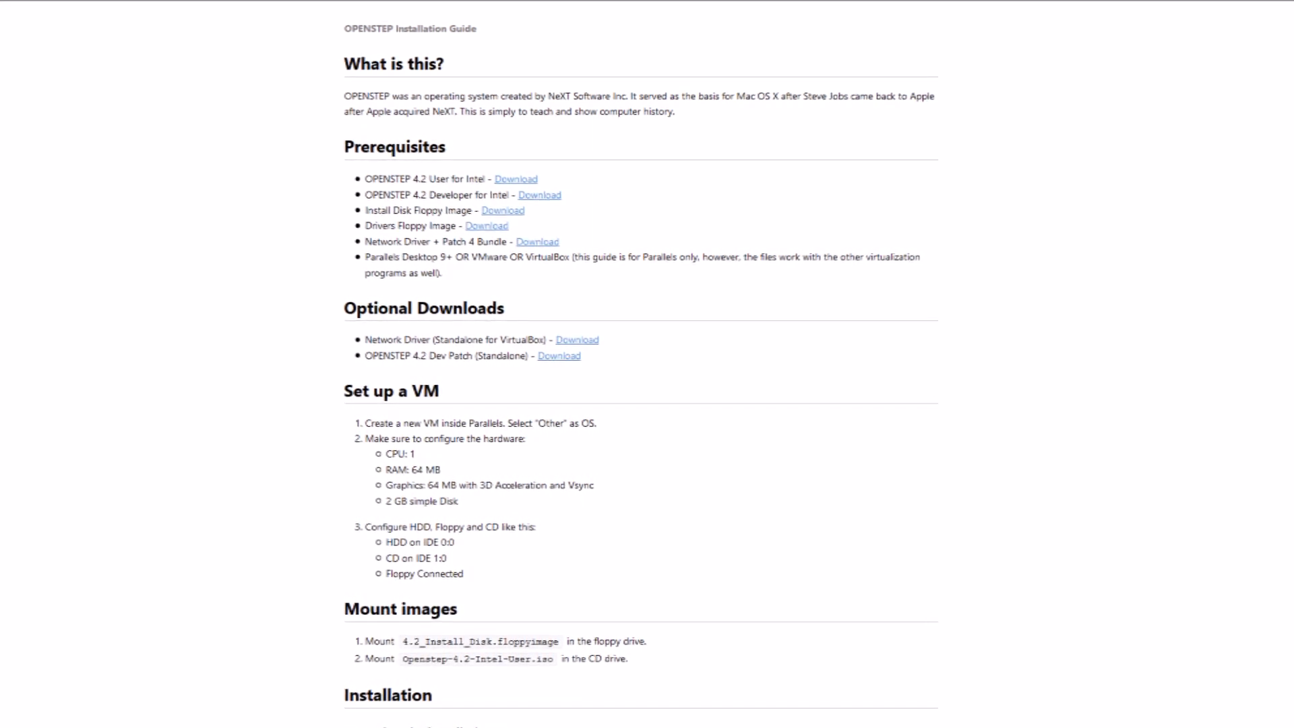
pyautogui.scroll(-3)
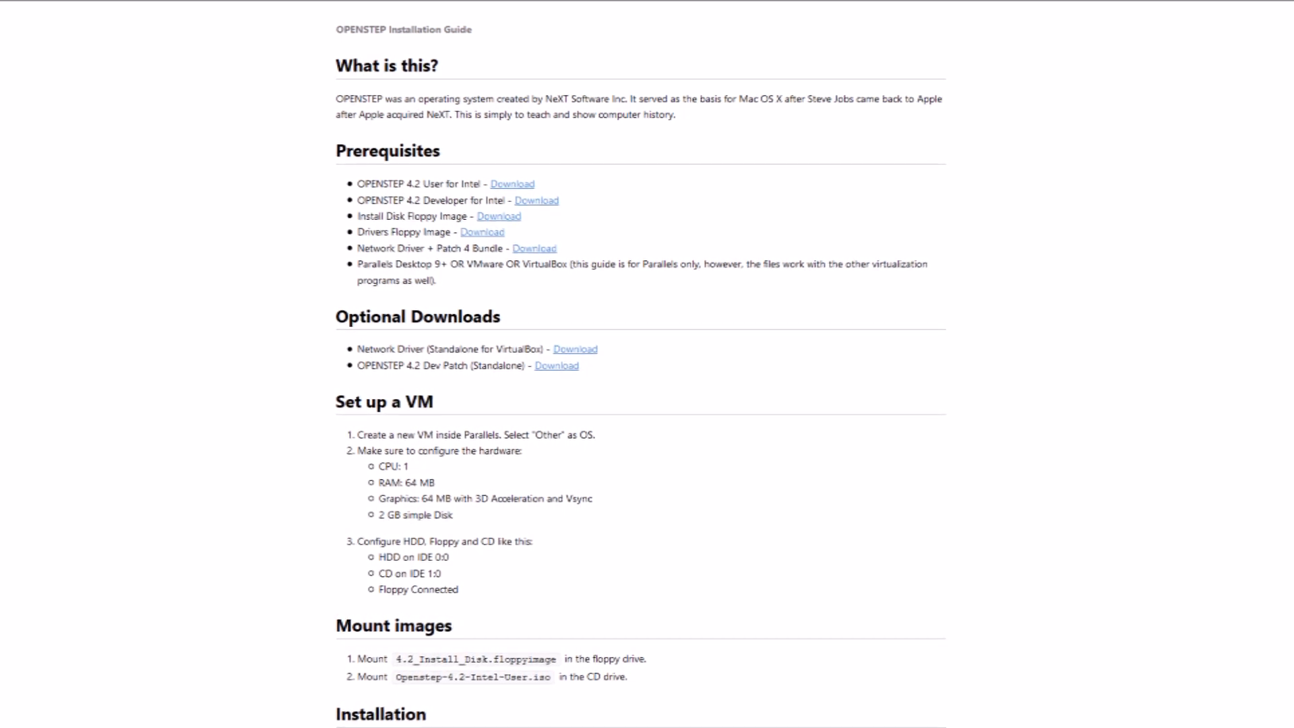
pyautogui.scroll(-3)
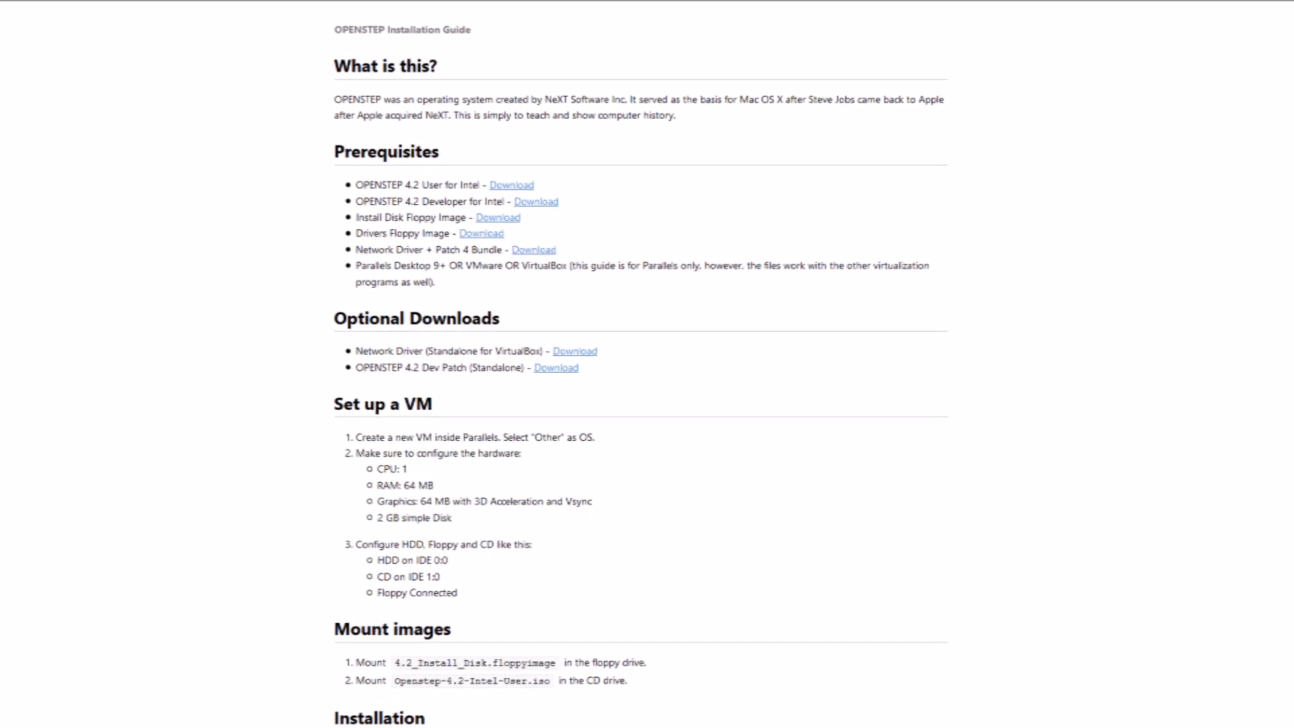
pyautogui.scroll(-3)
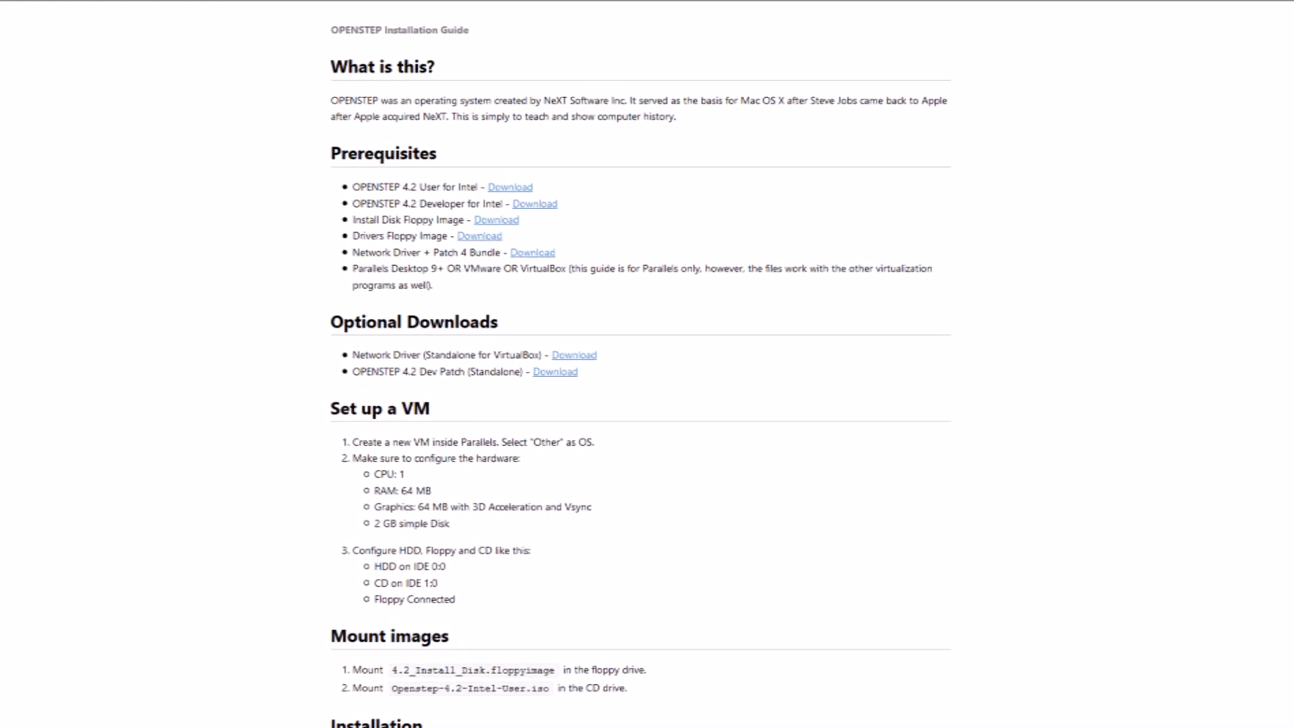
pyautogui.scroll(-3)
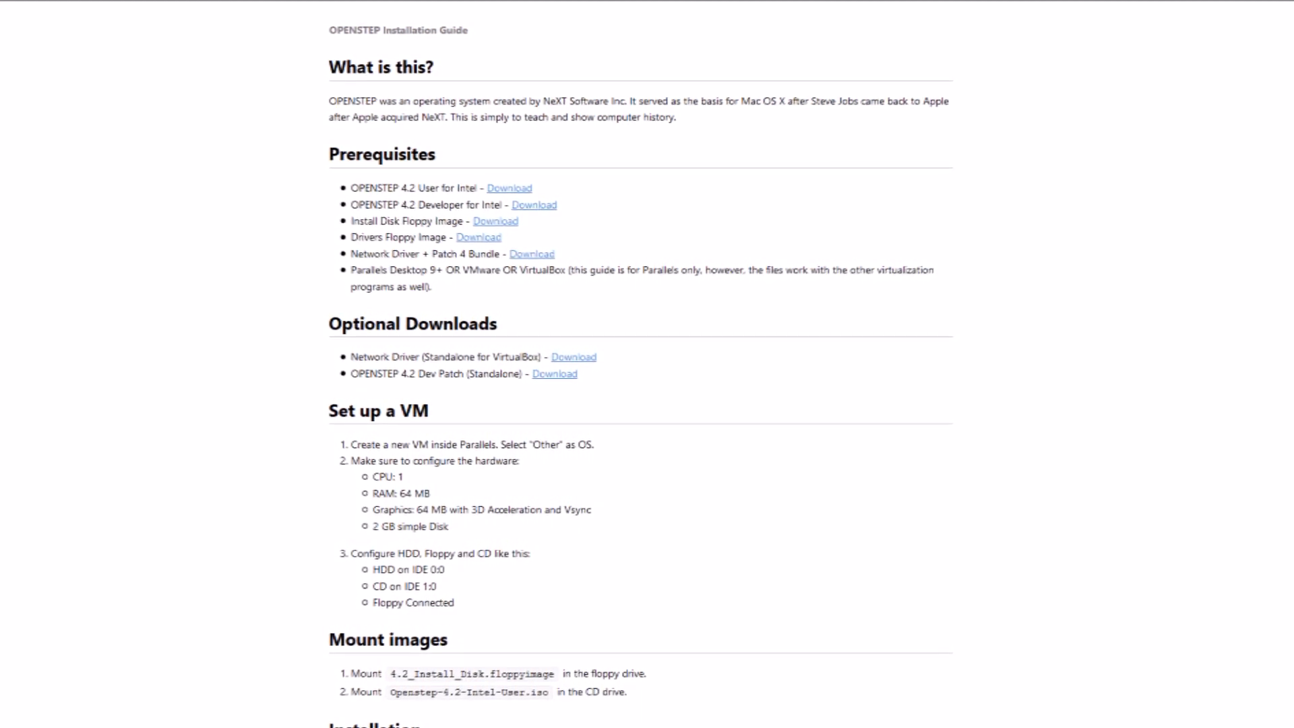
pyautogui.scroll(-3)
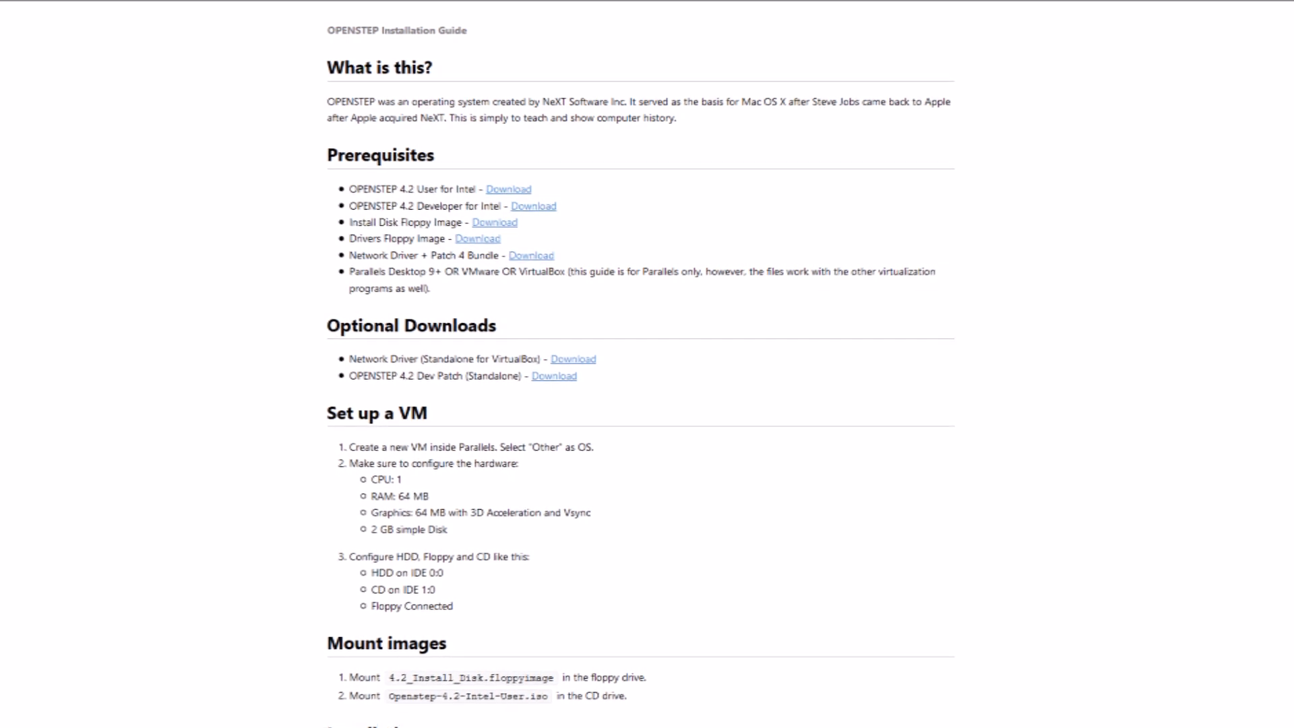
pyautogui.scroll(-3)
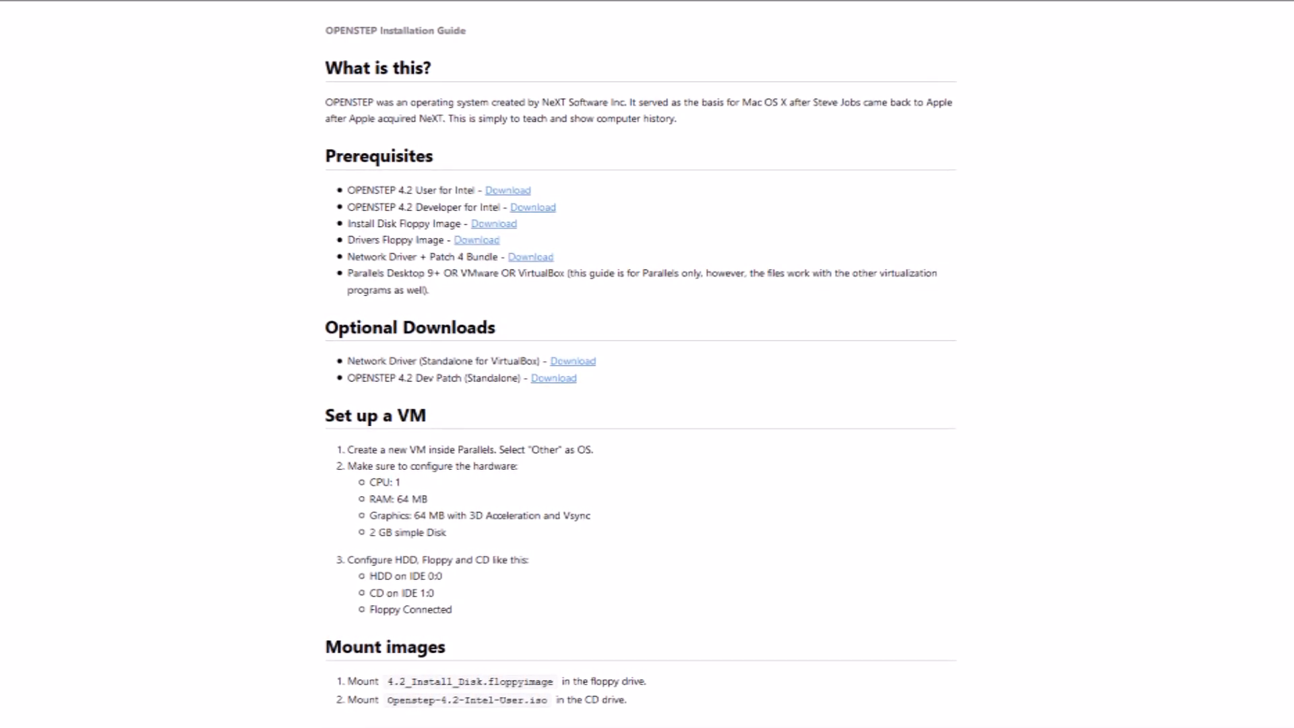
pyautogui.scroll(-3)
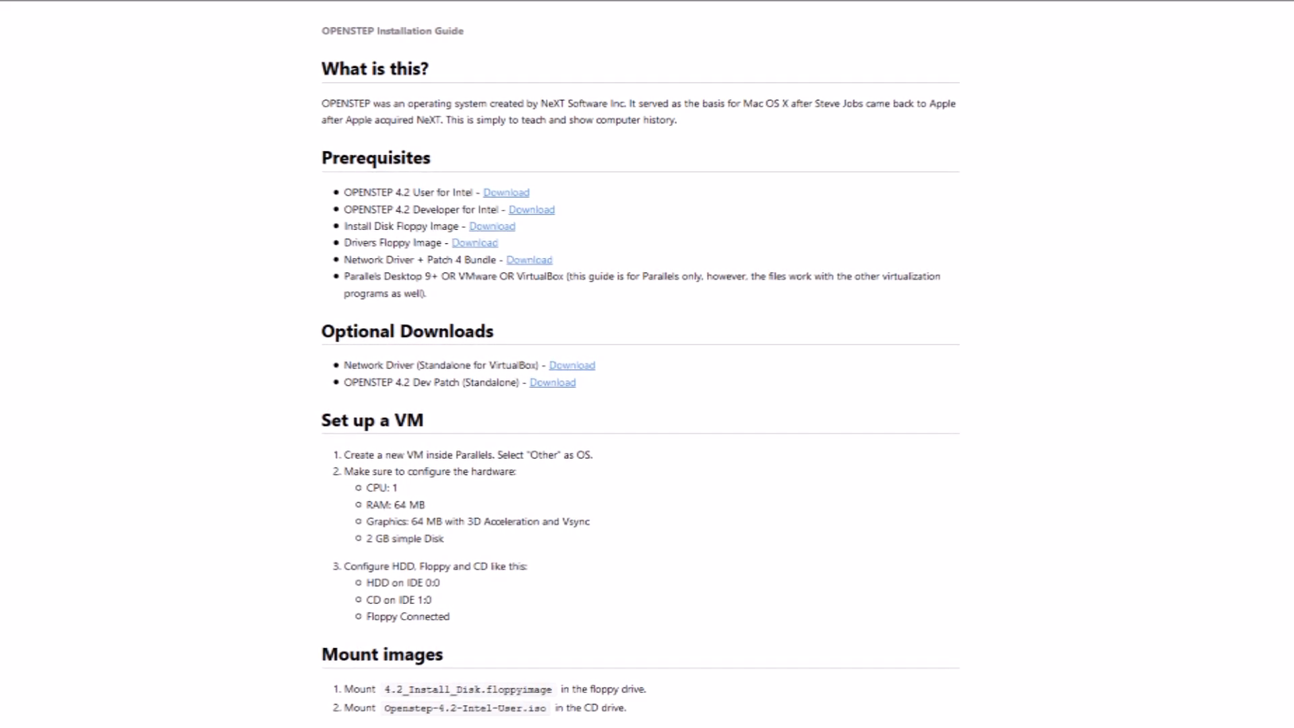
pyautogui.scroll(-3)
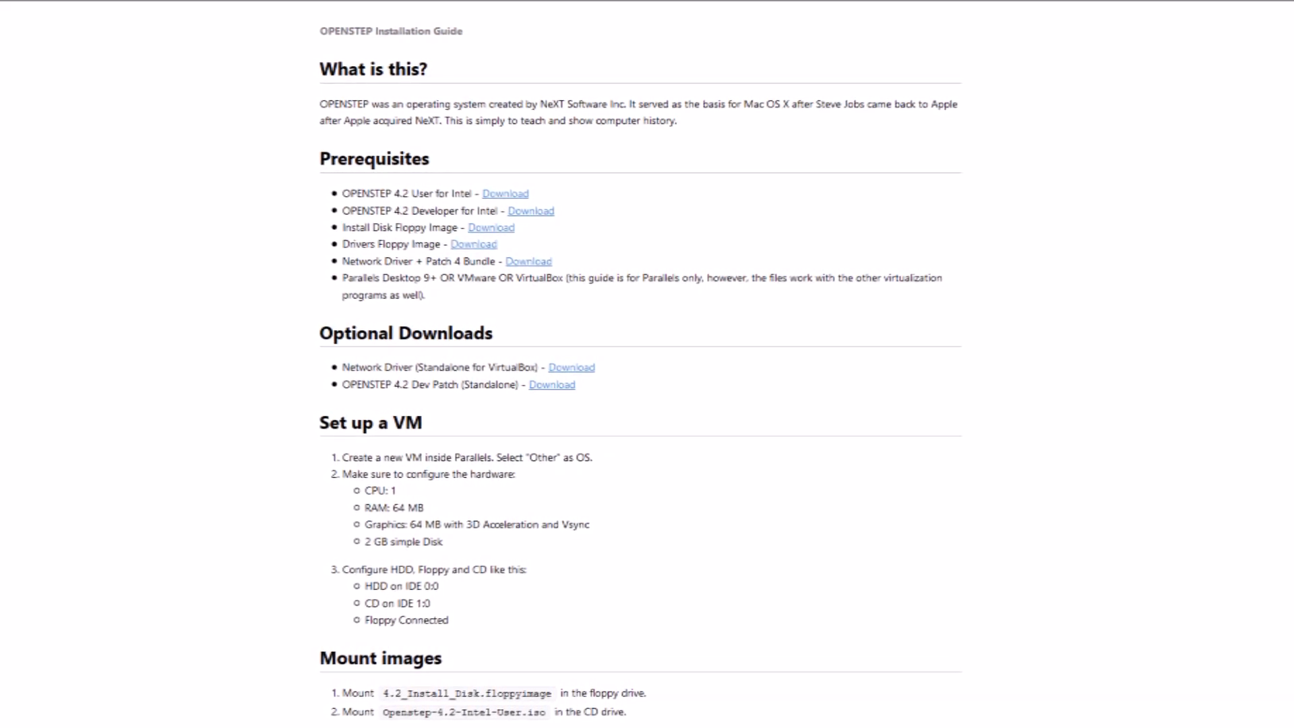
pyautogui.scroll(-3)
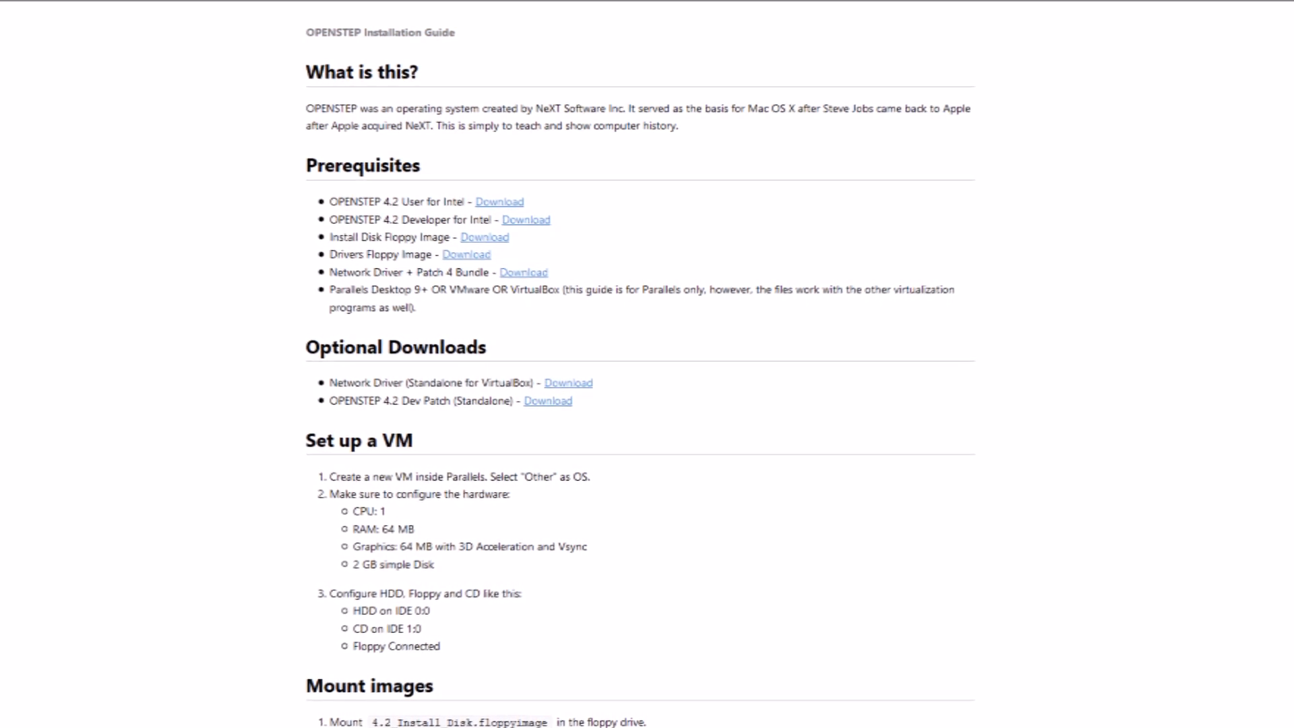
pyautogui.scroll(-3)
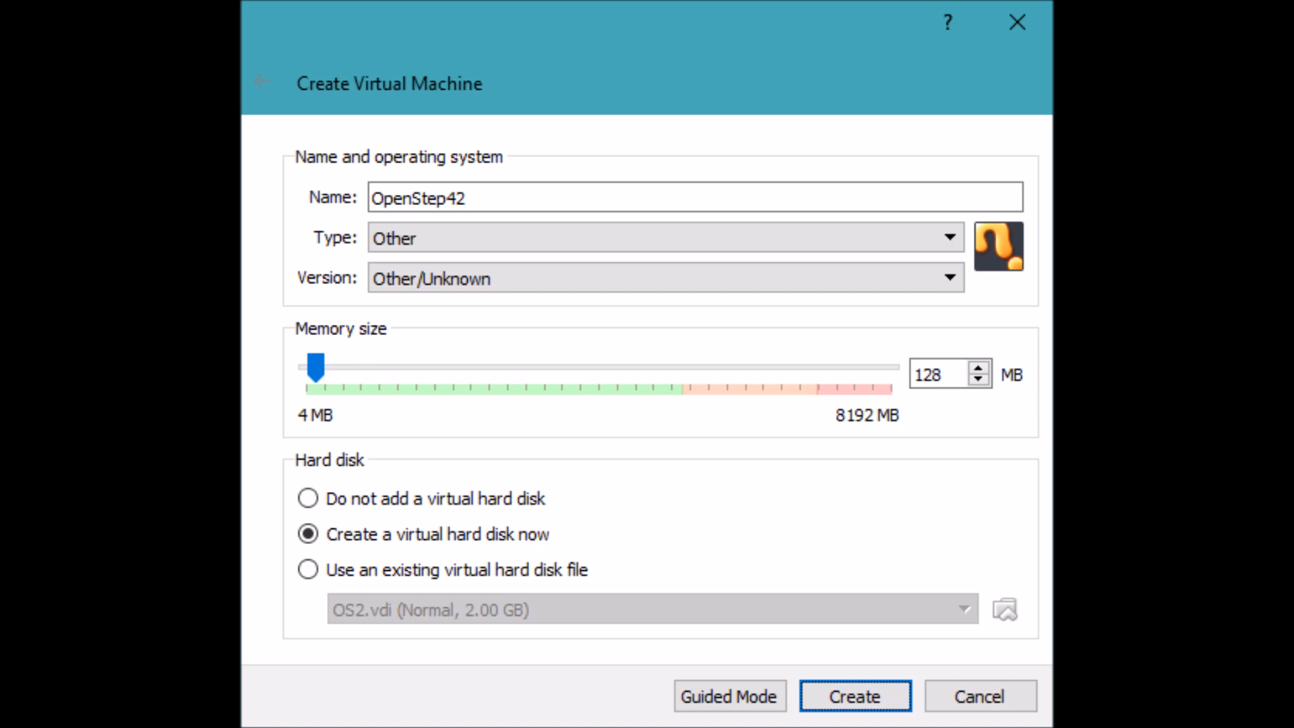
pyautogui.click(853, 696)
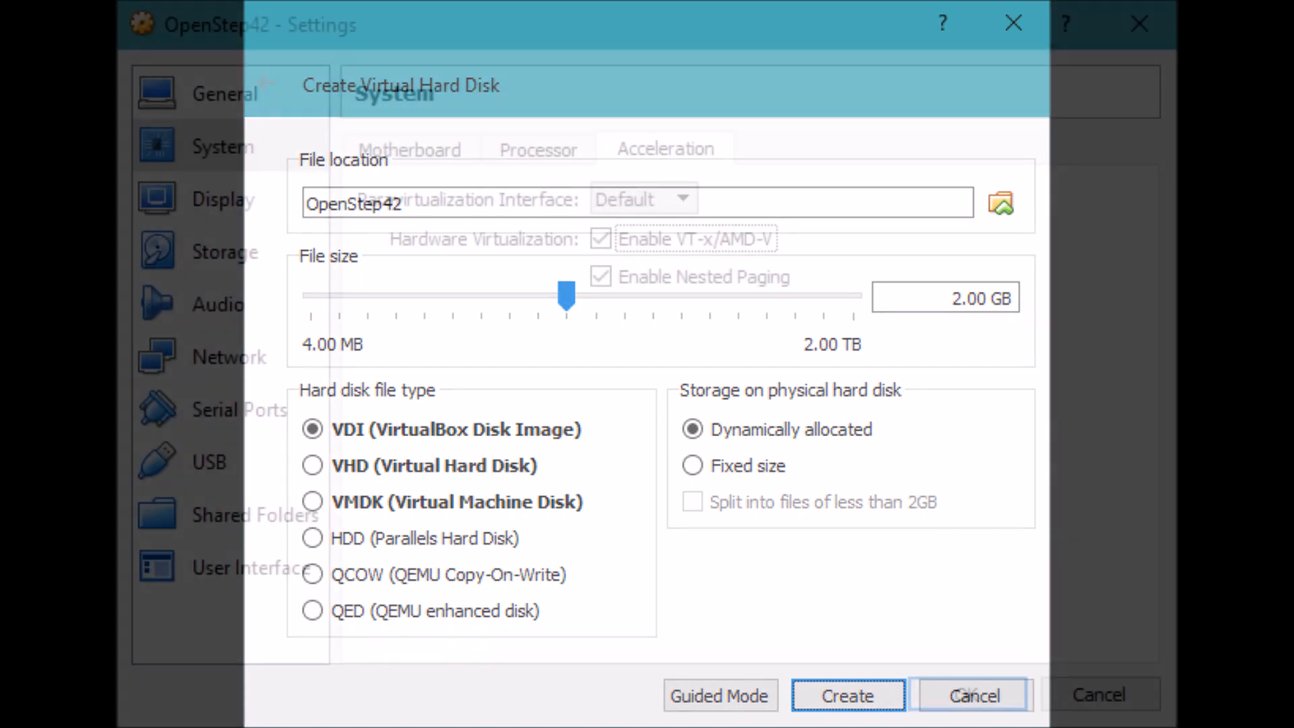
# Create the 2 GB dynamically allocated VDI hard disk
pyautogui.click(973, 695)
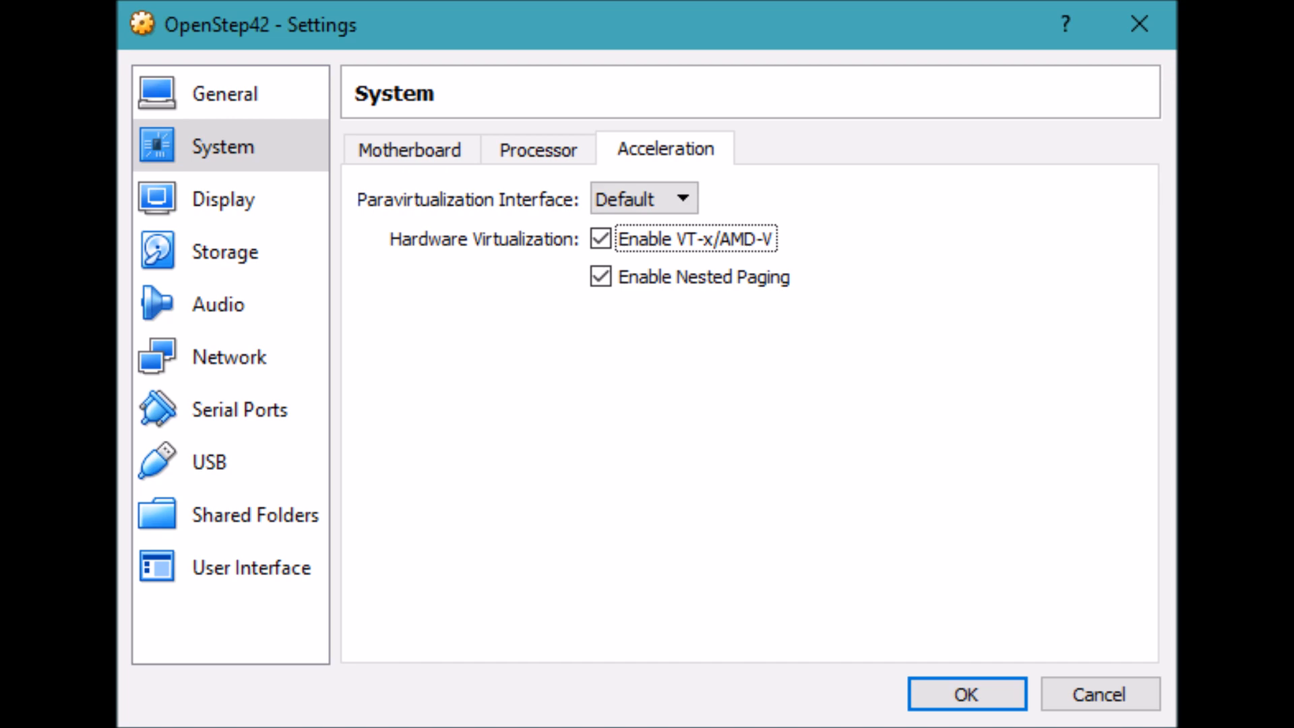
# Set 64 MB video memory with 3D acceleration, verify the OPENSTEP ISO and floppy attachments, and save
pyautogui.click(223, 198)
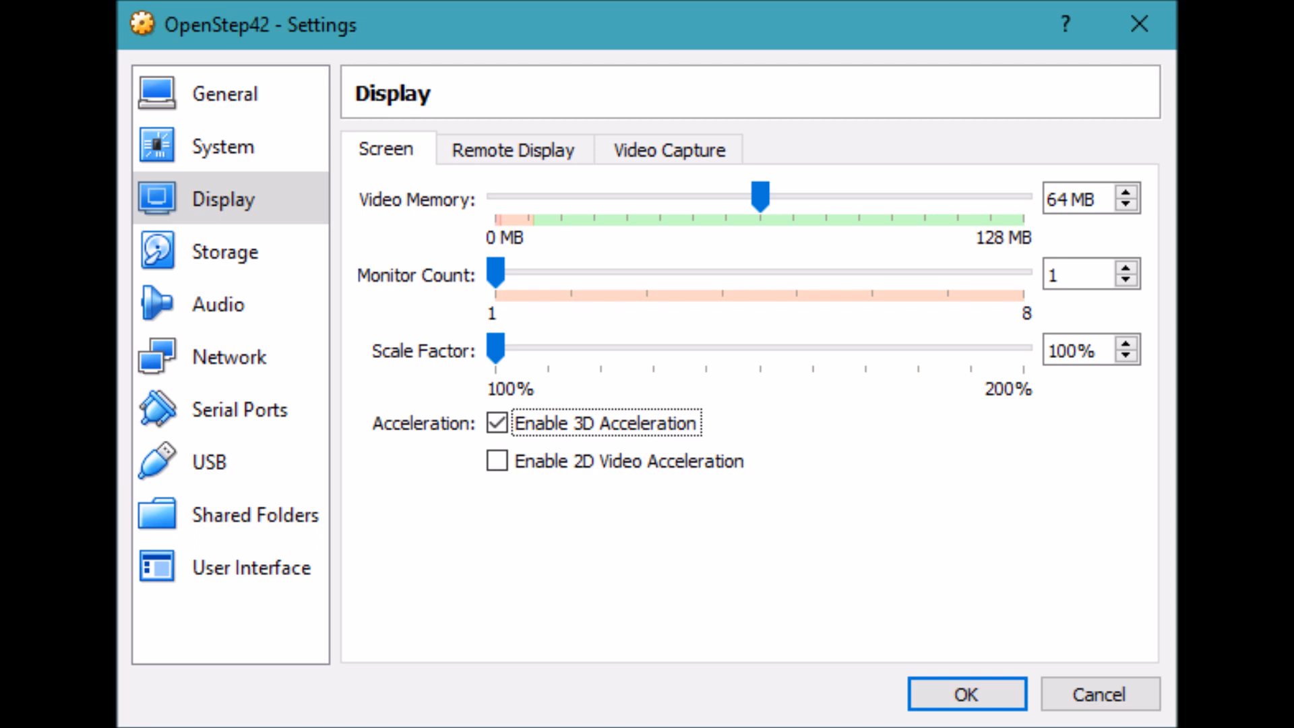
pyautogui.click(225, 251)
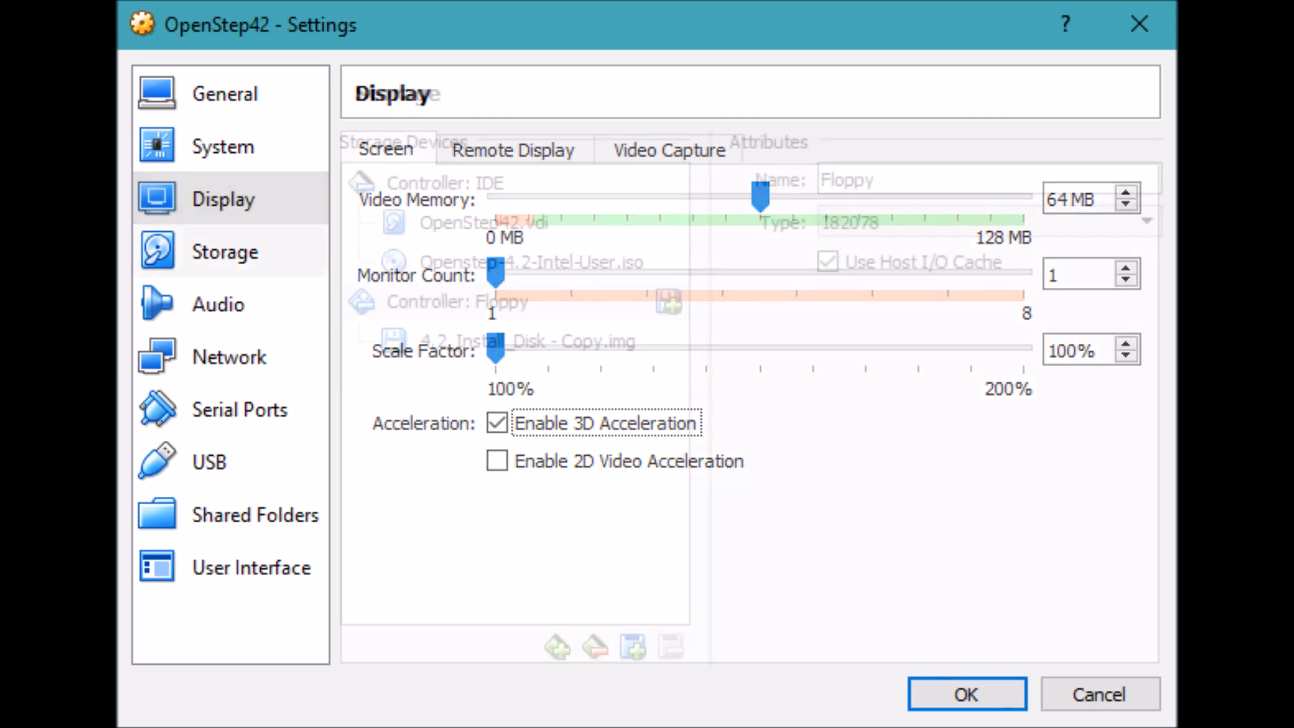
pyautogui.click(223, 252)
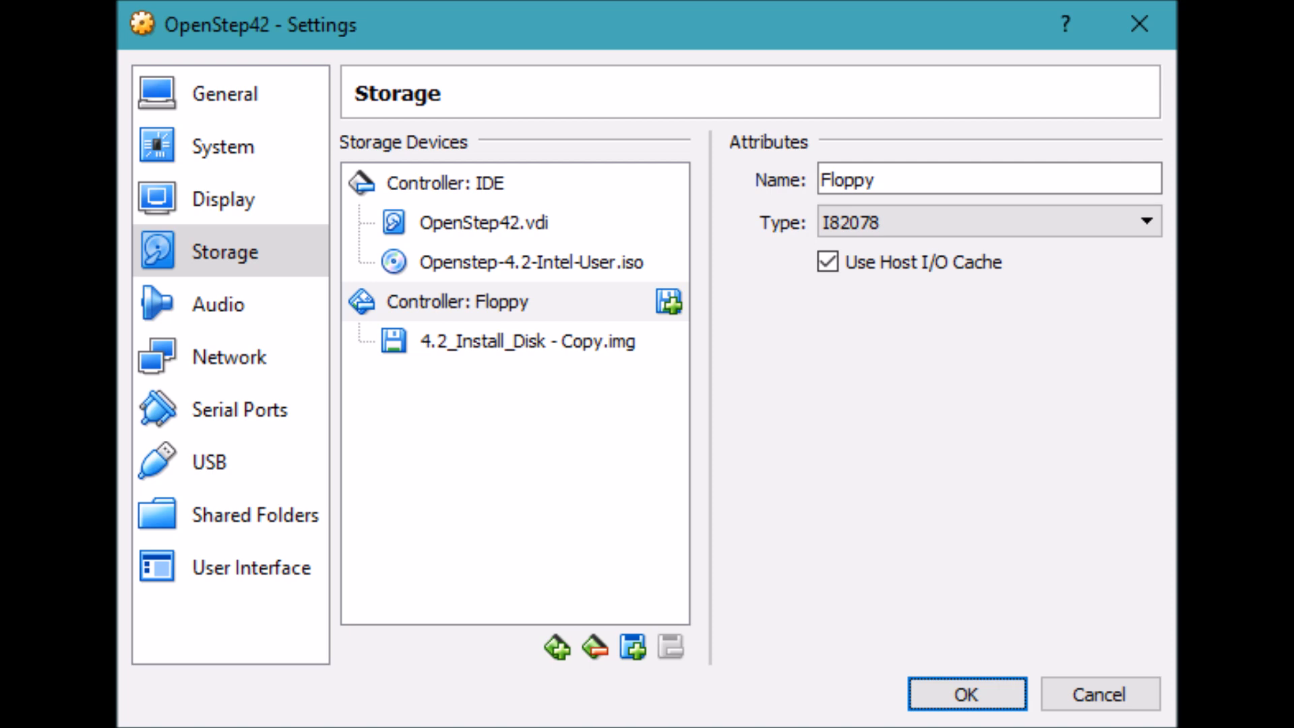
pyautogui.click(965, 693)
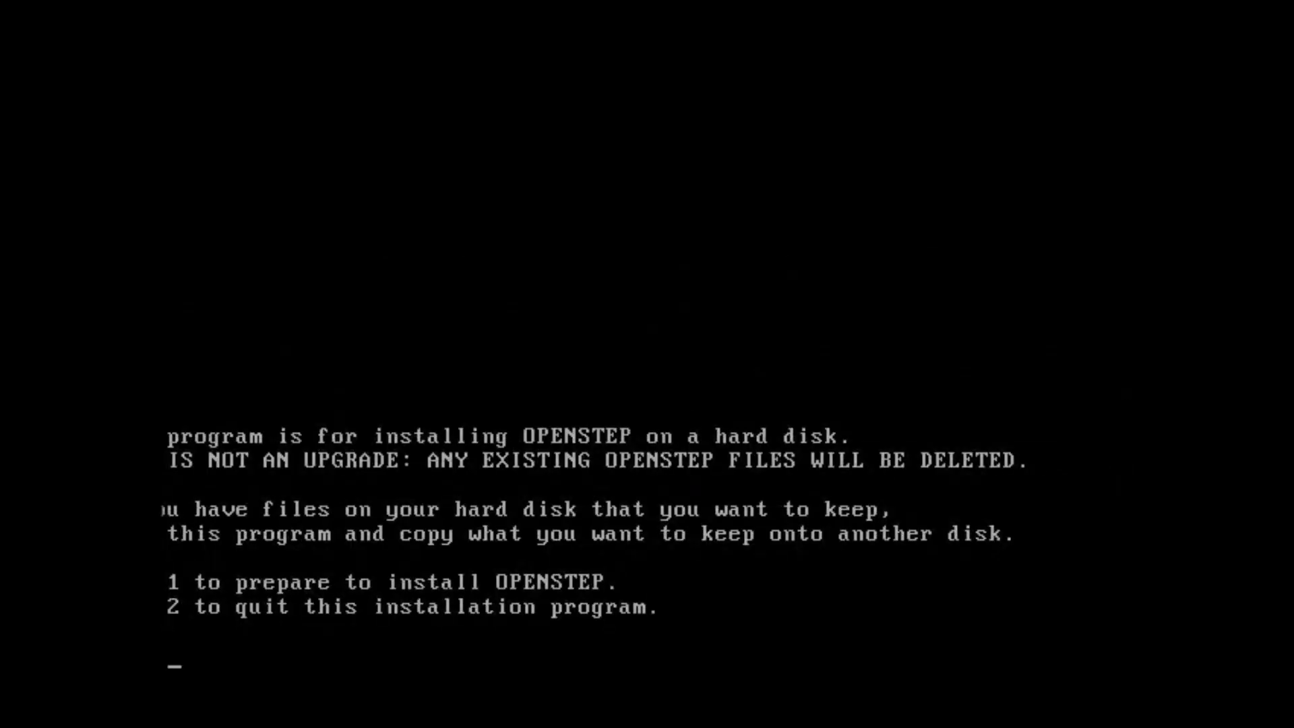
# Choose 1 to prepare the installation, confirm the drivers disk, and enter 7 to list more drivers
pyautogui.write('1')
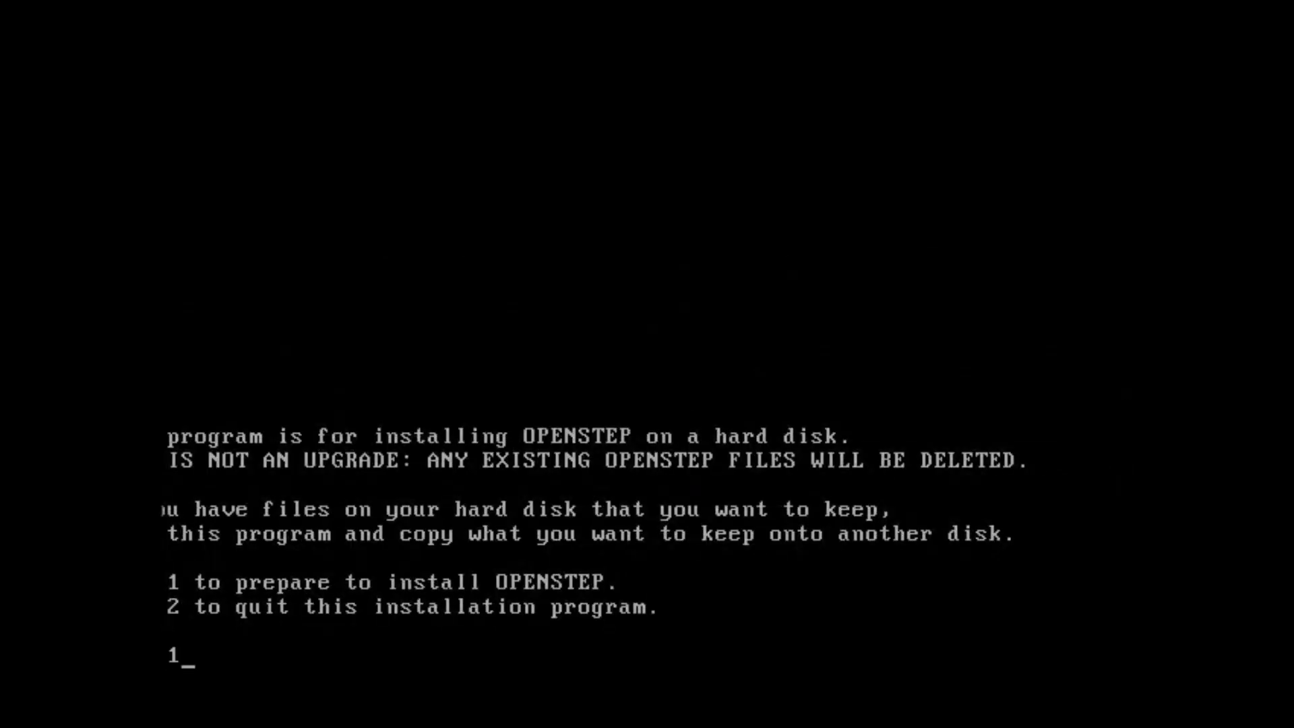
pyautogui.press('Return')
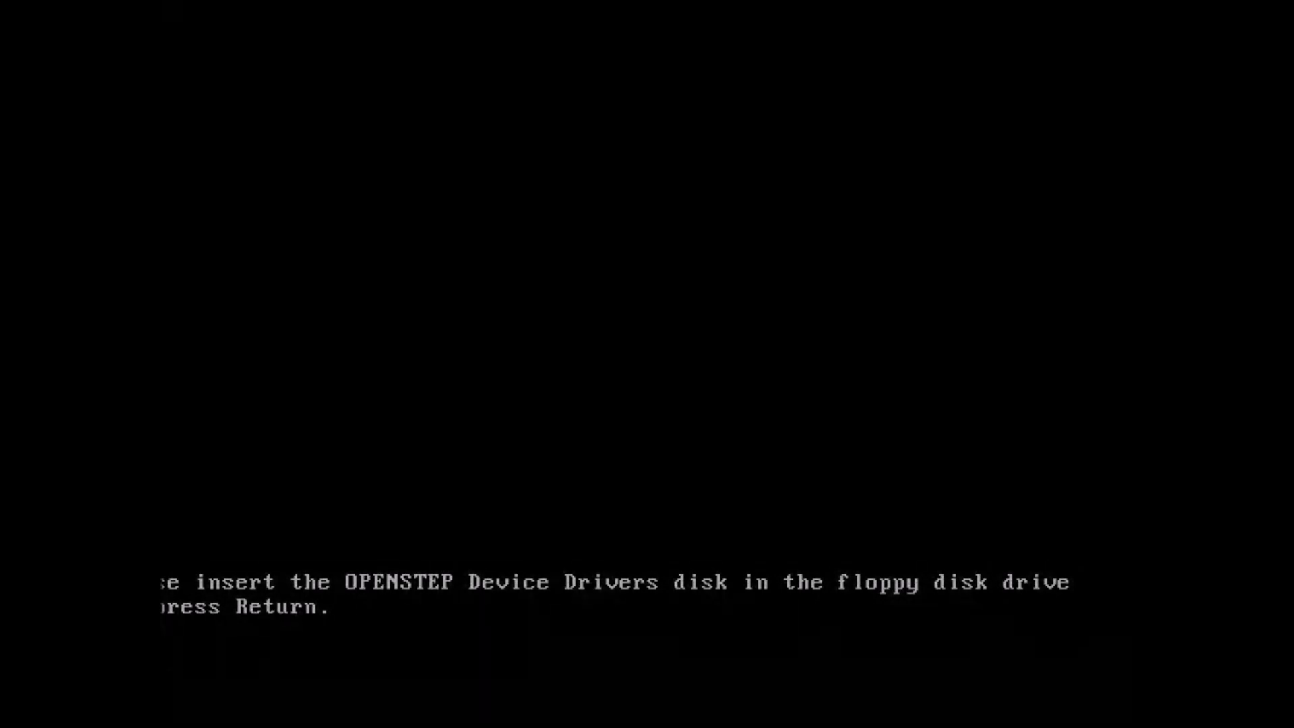
pyautogui.press('Return')
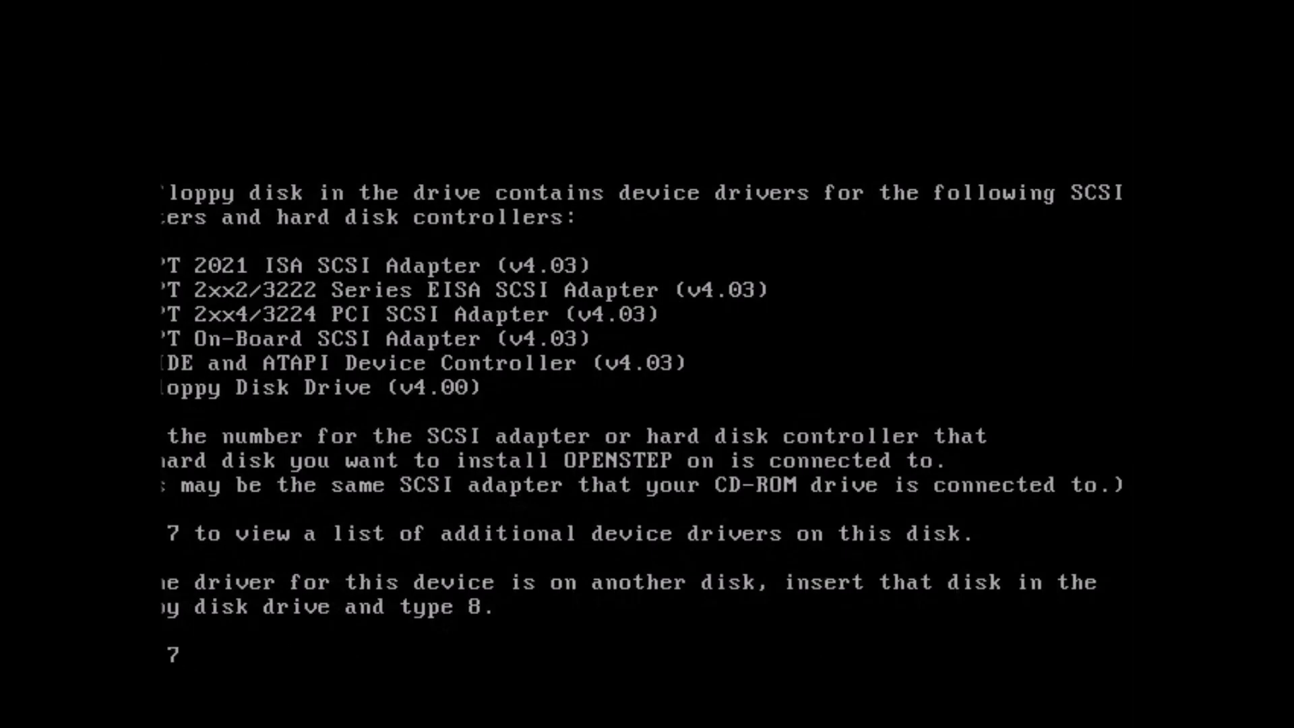
pyautogui.write('7')
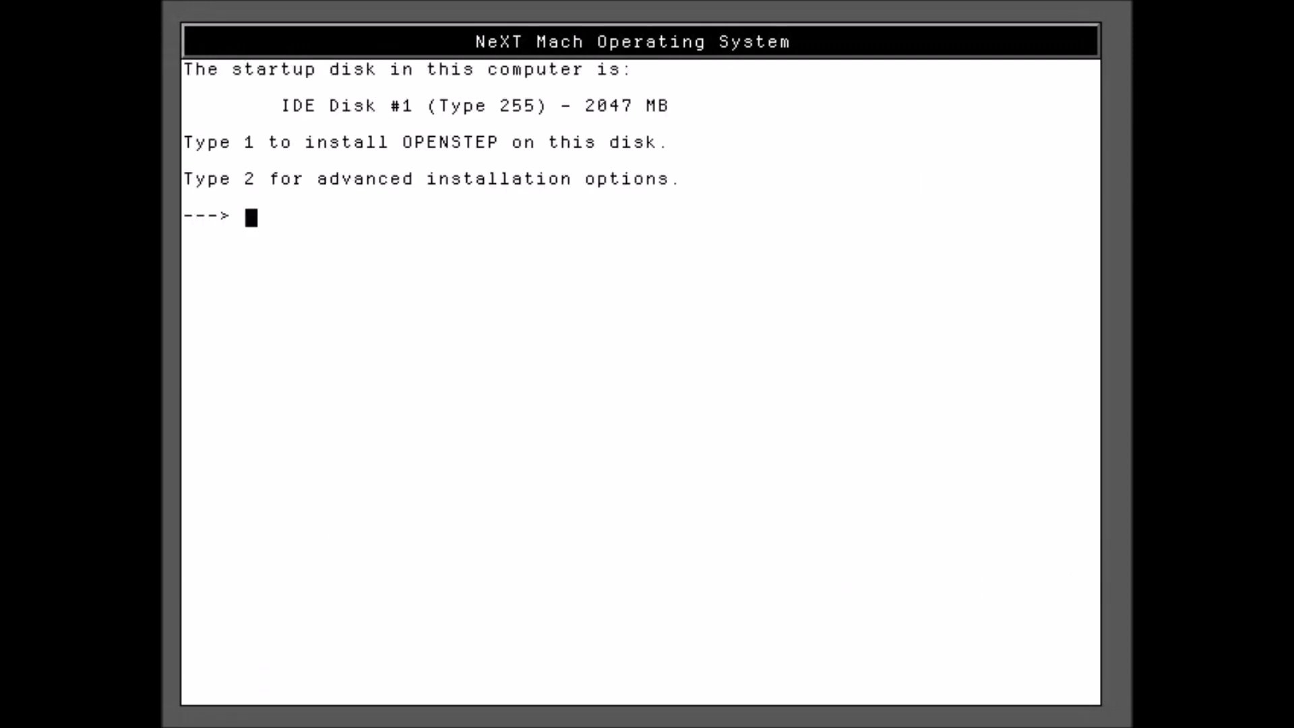
# Choose 1 for the IDE disk, 1 to erase it entirely, 1 to install, and continue when the startup disk is ready
pyautogui.write('`1')
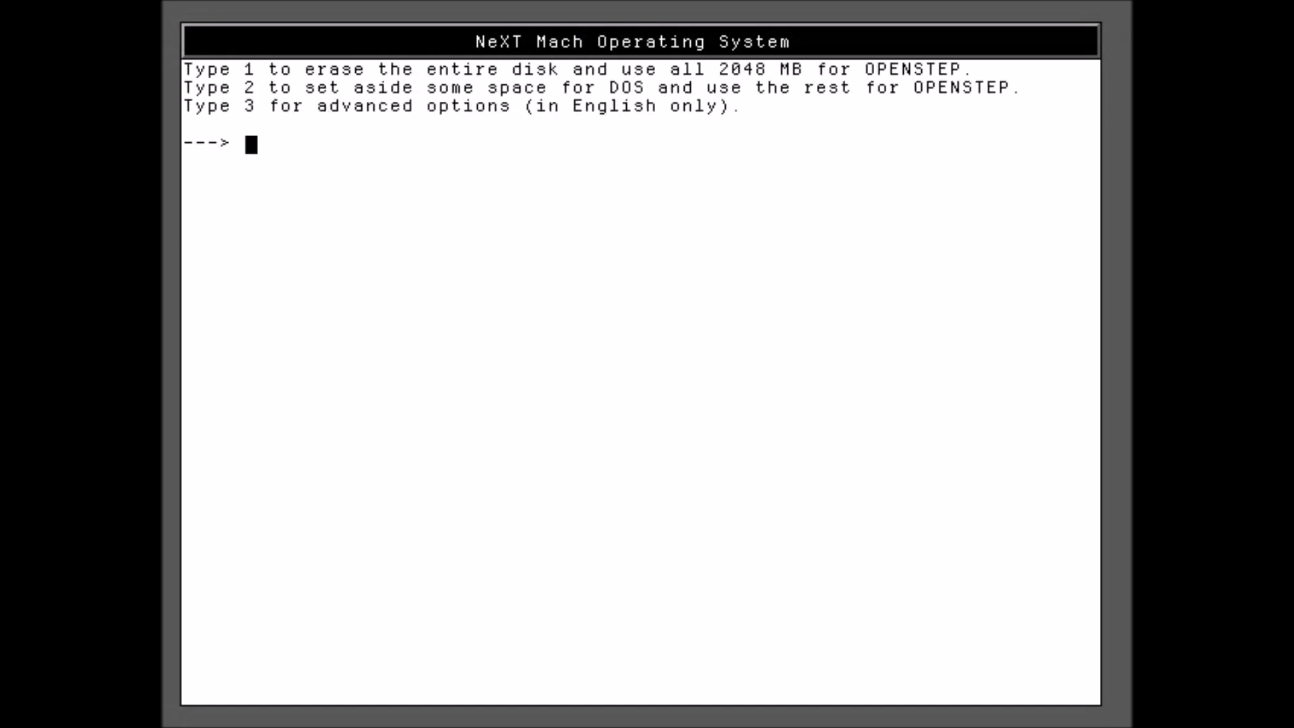
pyautogui.write('1')
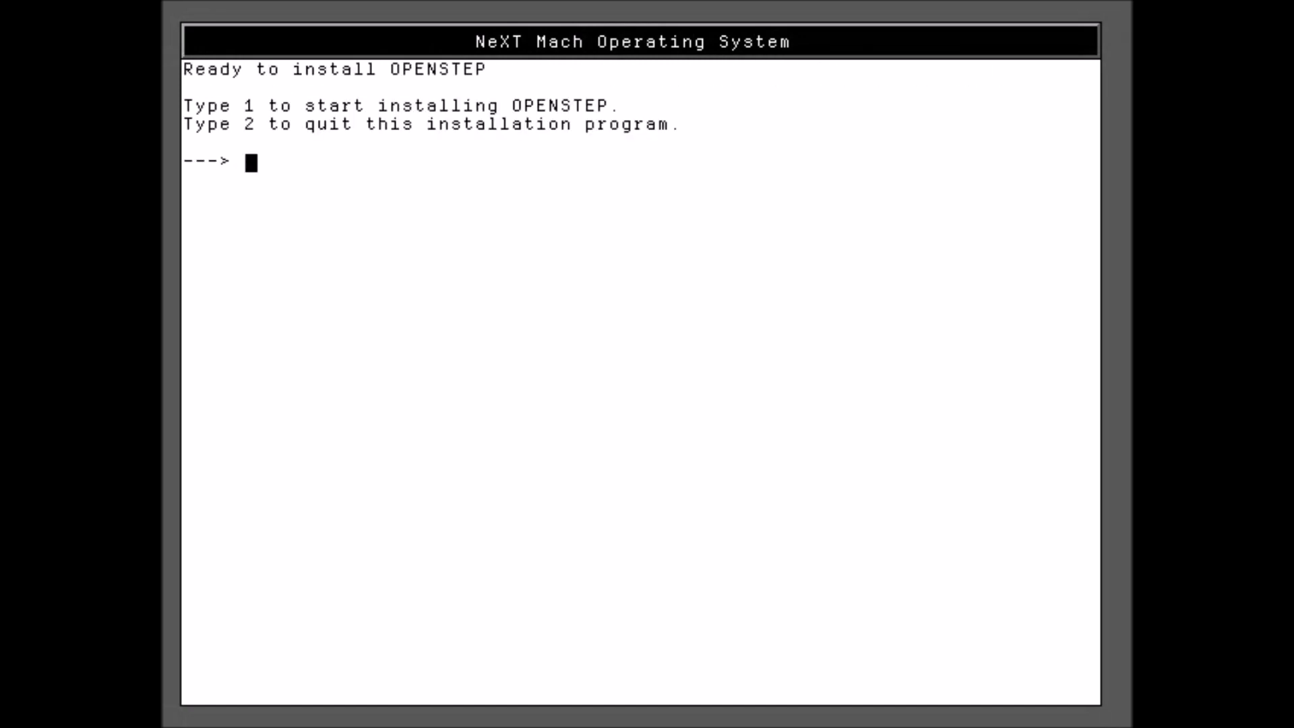
pyautogui.write('1')
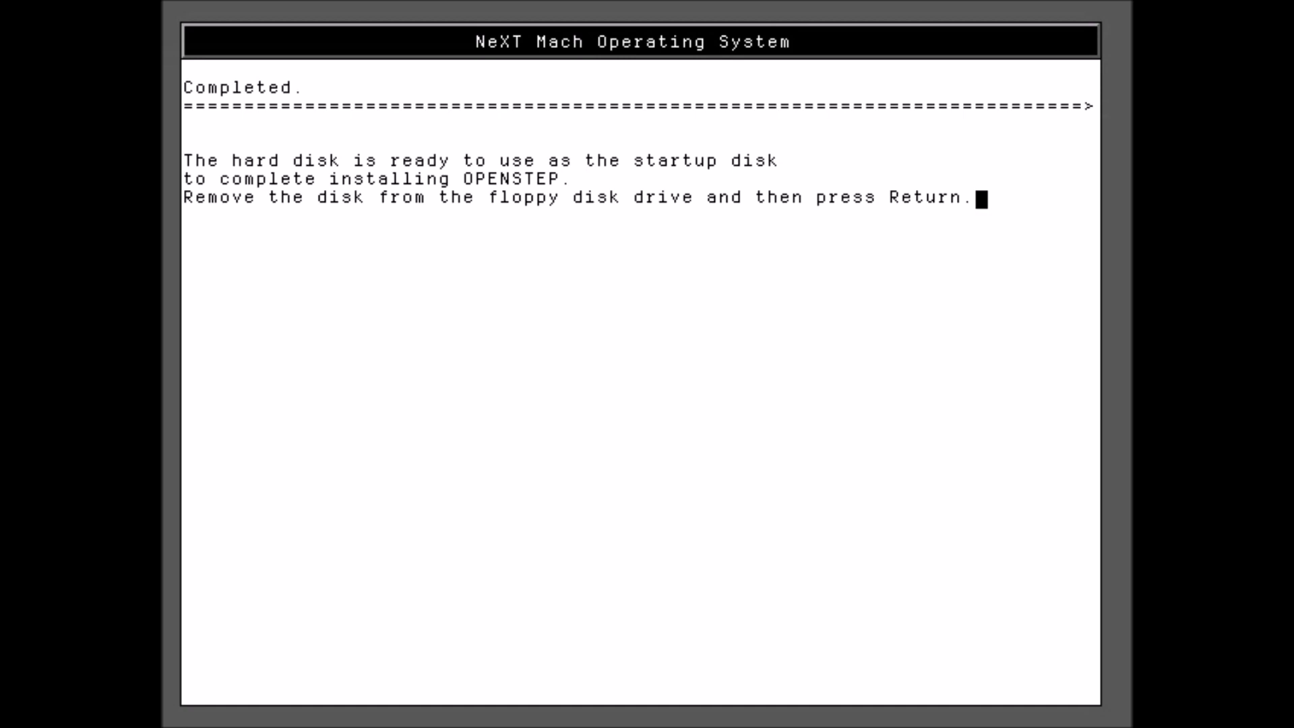
pyautogui.press('Return')
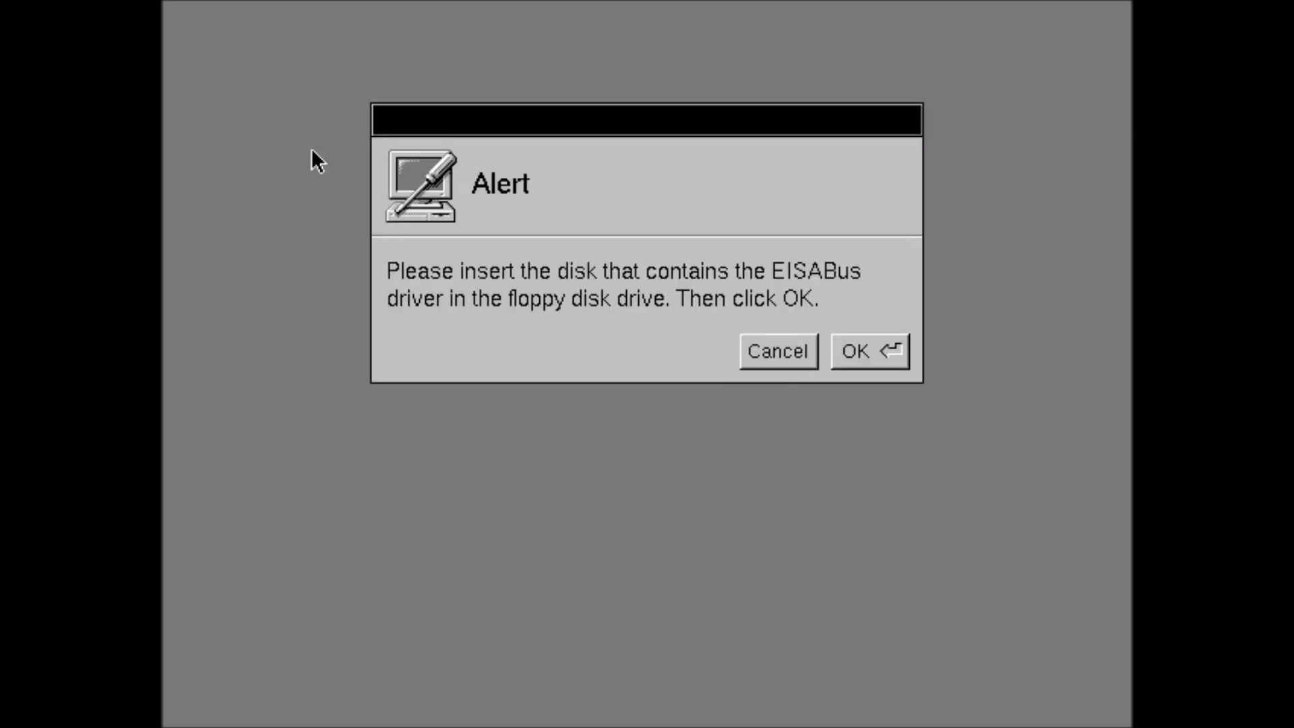
pyautogui.moveTo(901, 413)
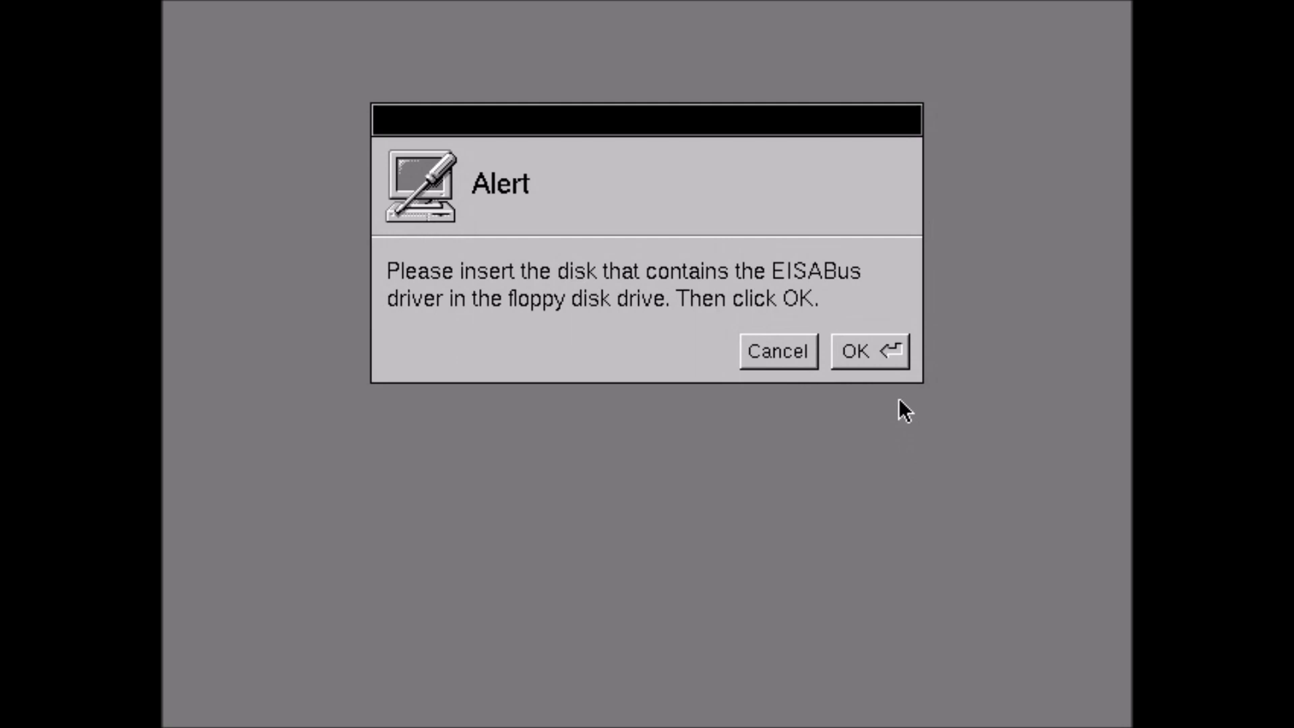
# Confirm the EISABus driver disk and load the EIDE/ATAPI controller driver
pyautogui.click(868, 351)
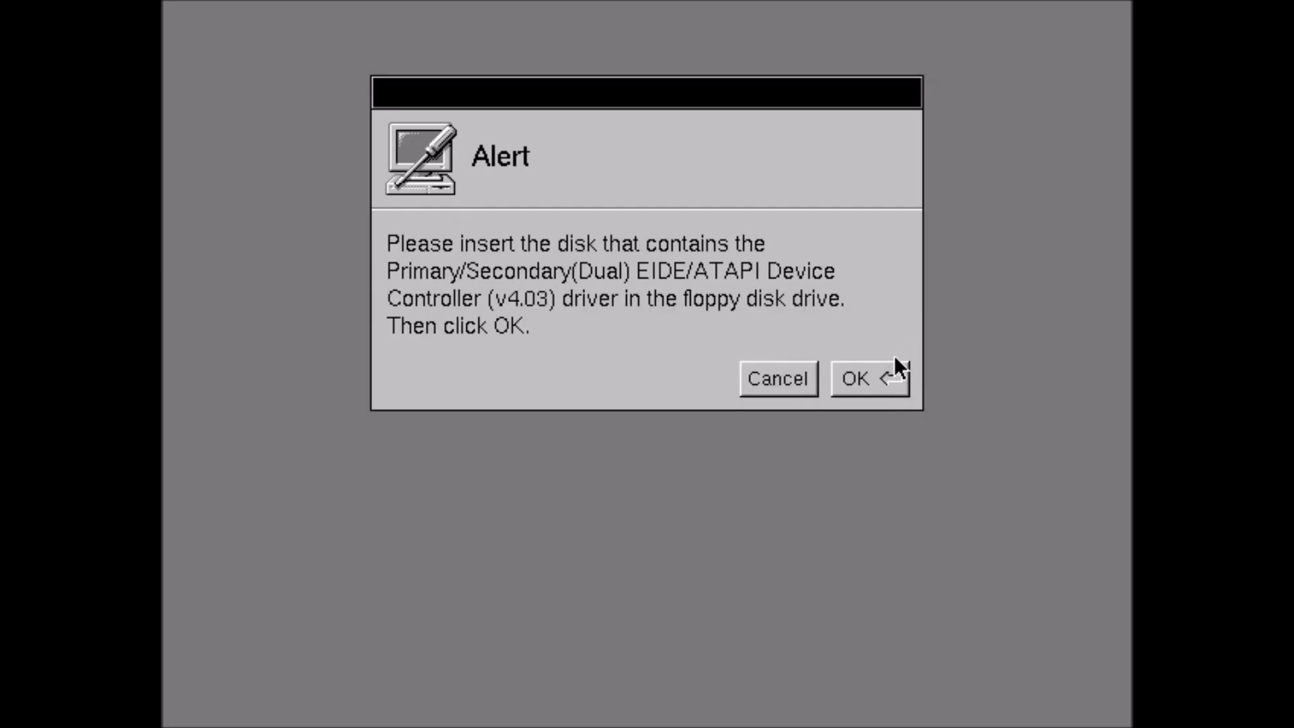
pyautogui.click(868, 378)
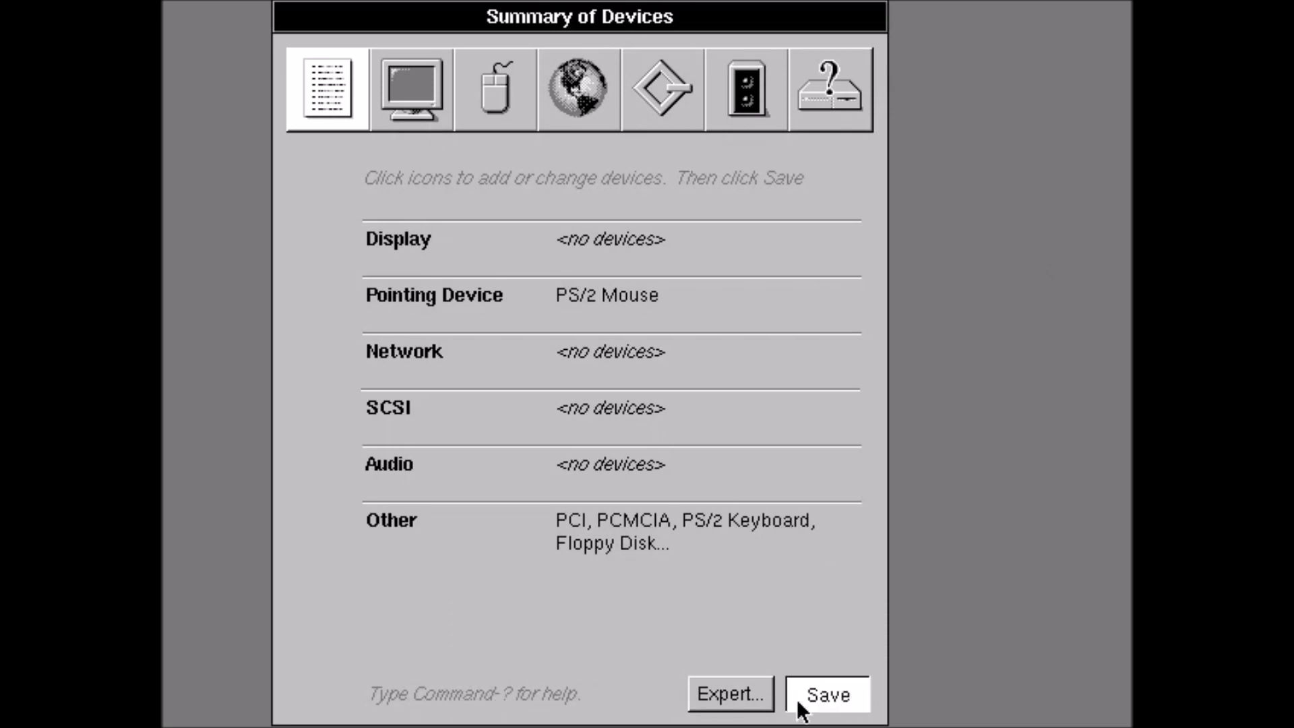
# Save the device configuration anyway despite the missing display setup
pyautogui.click(825, 692)
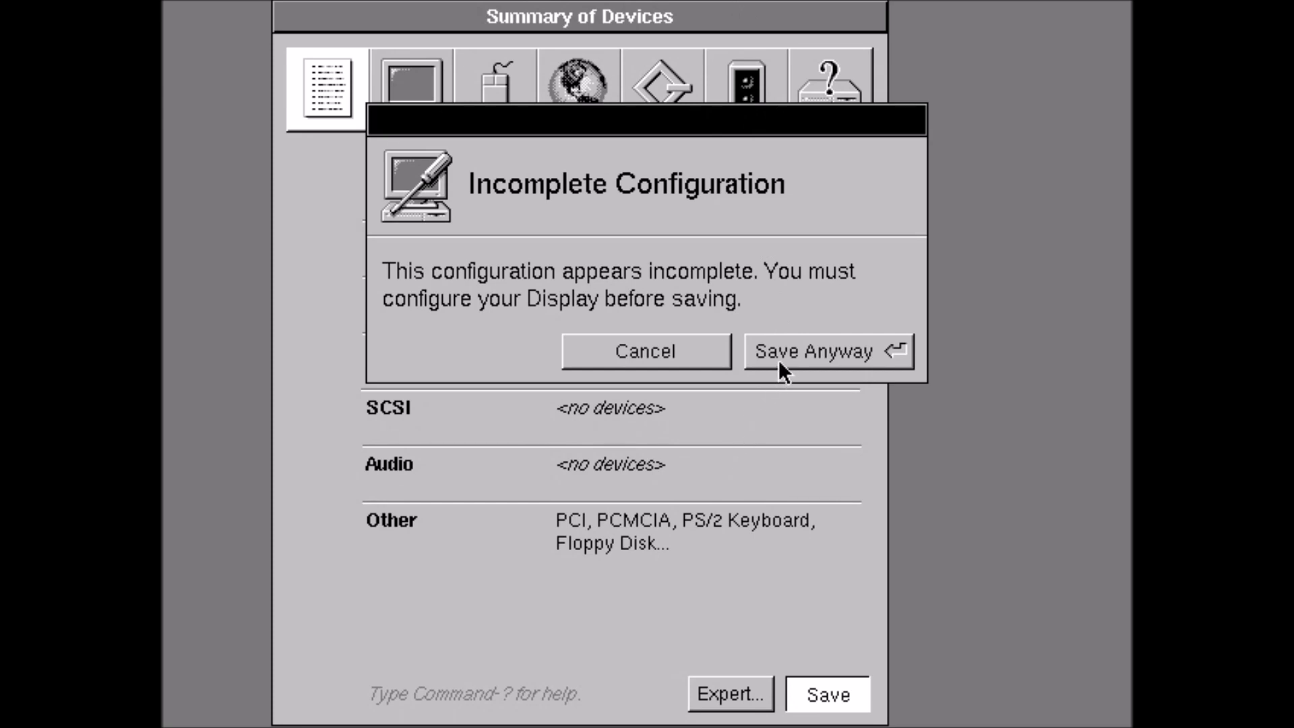
pyautogui.click(827, 350)
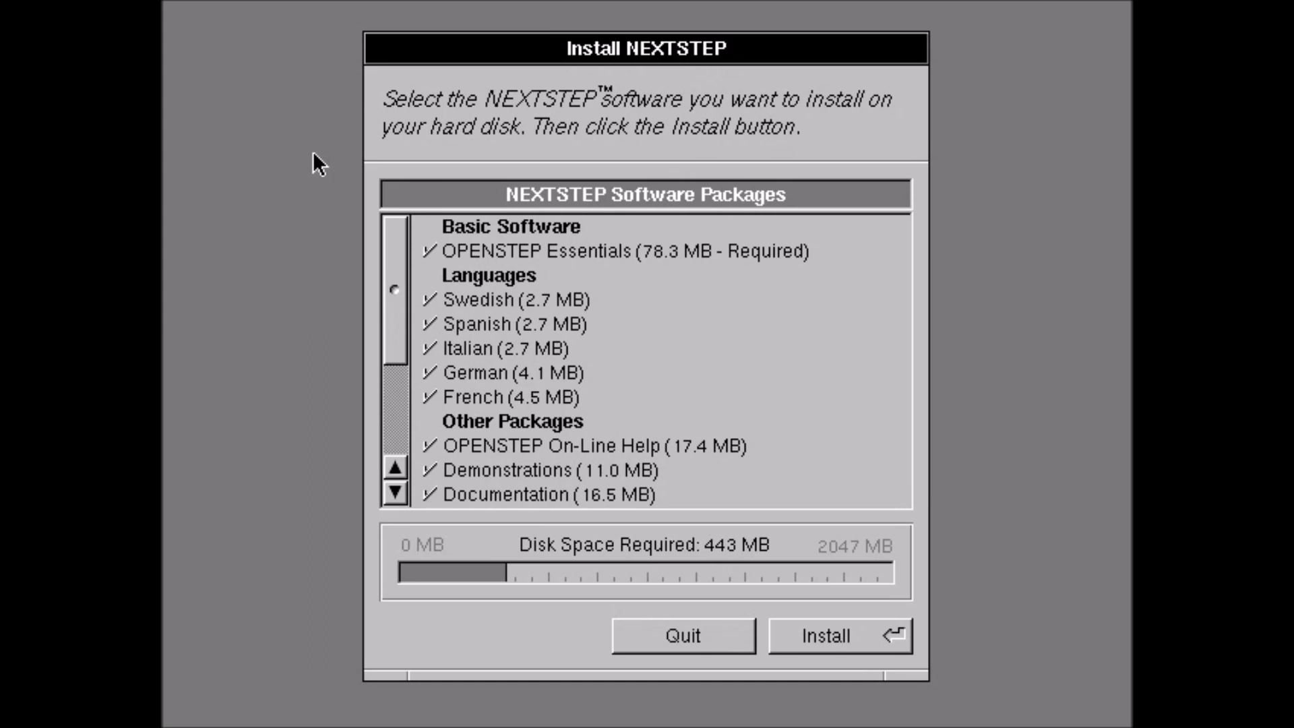
# Deselect Swedish, Spanish, Italian, German and French packages, reducing required space to 427 MB
pyautogui.click(429, 299)
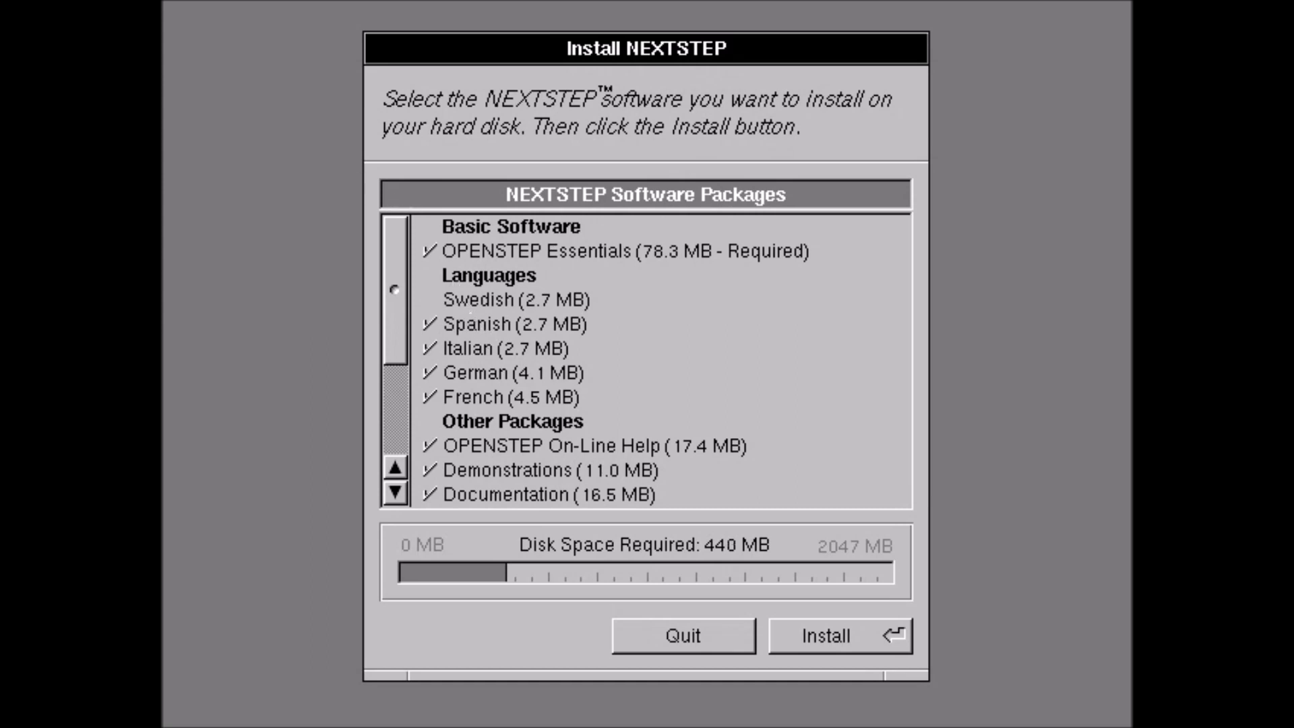
pyautogui.click(513, 372)
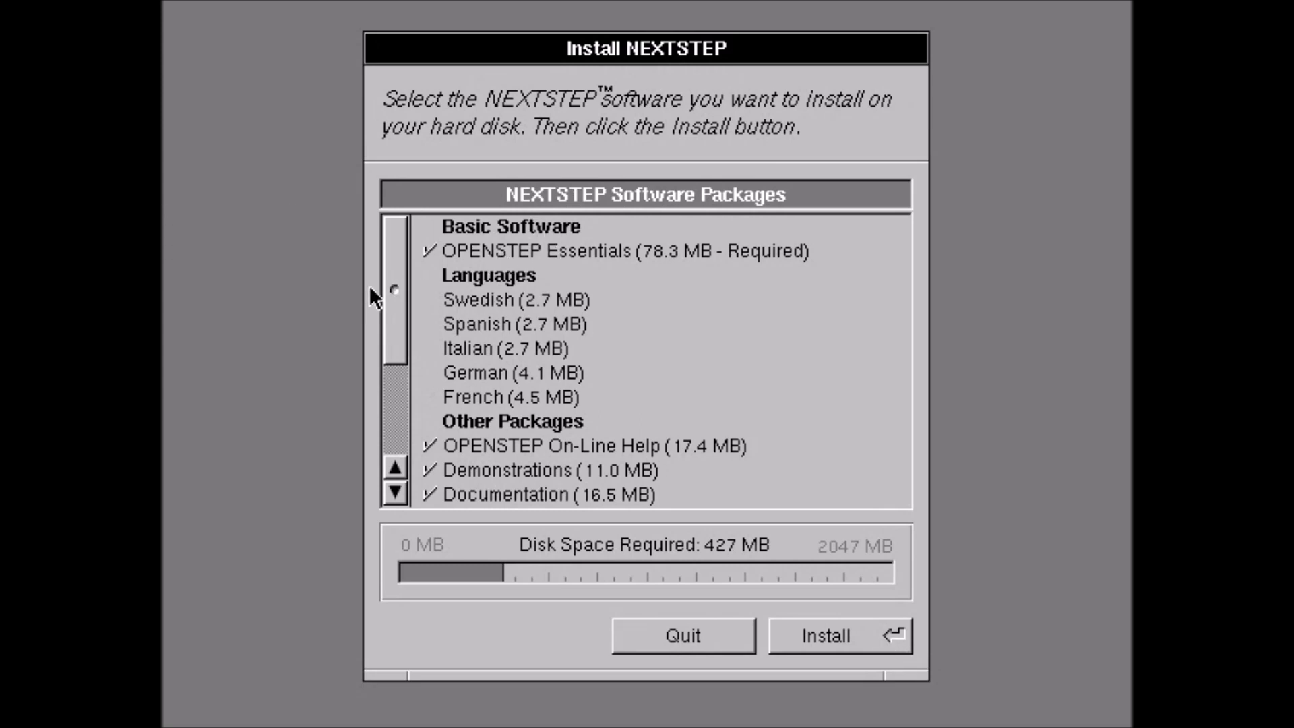
pyautogui.scroll(-3)
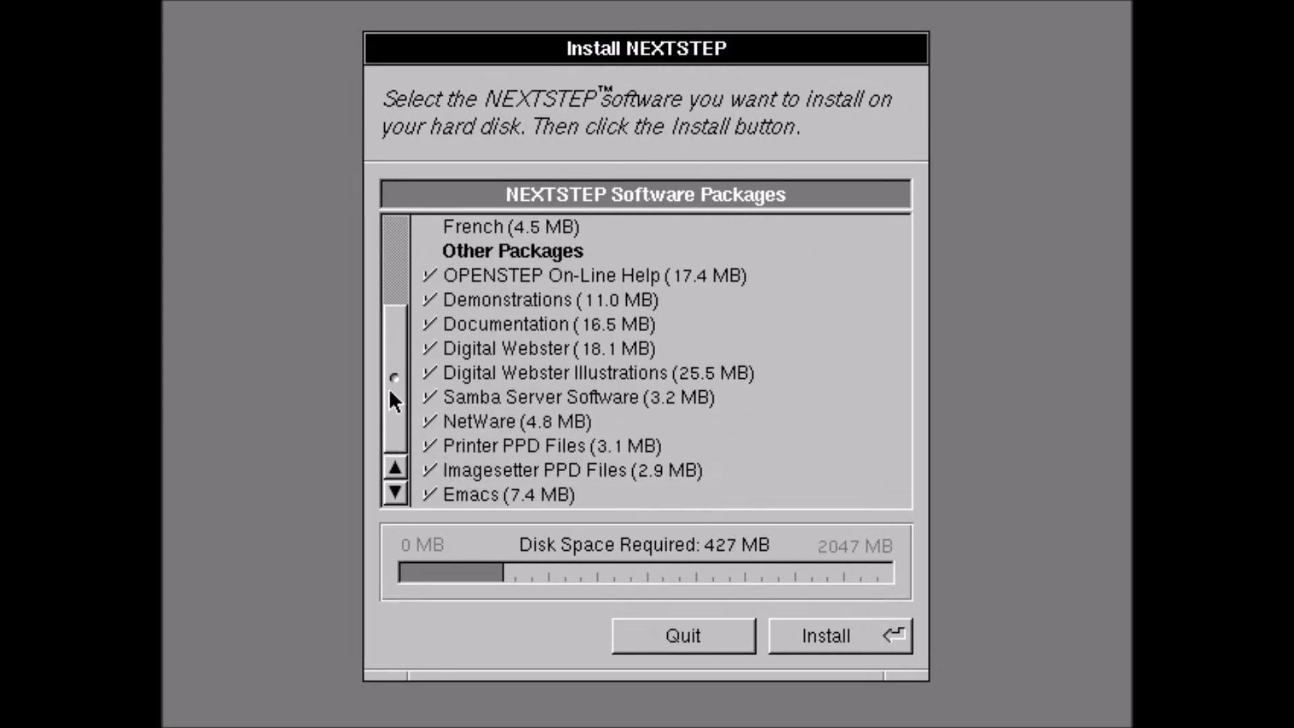
# Install the chosen packages and confirm starting the installation
pyautogui.click(825, 635)
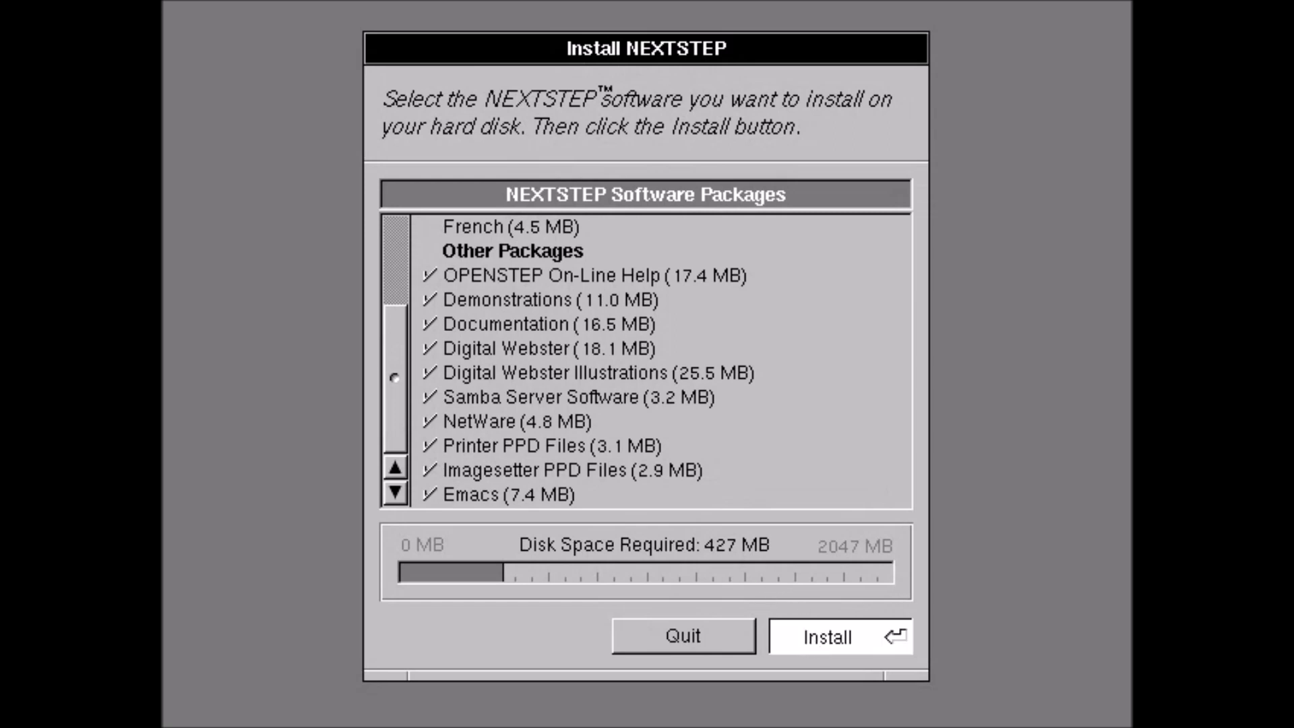
pyautogui.click(840, 635)
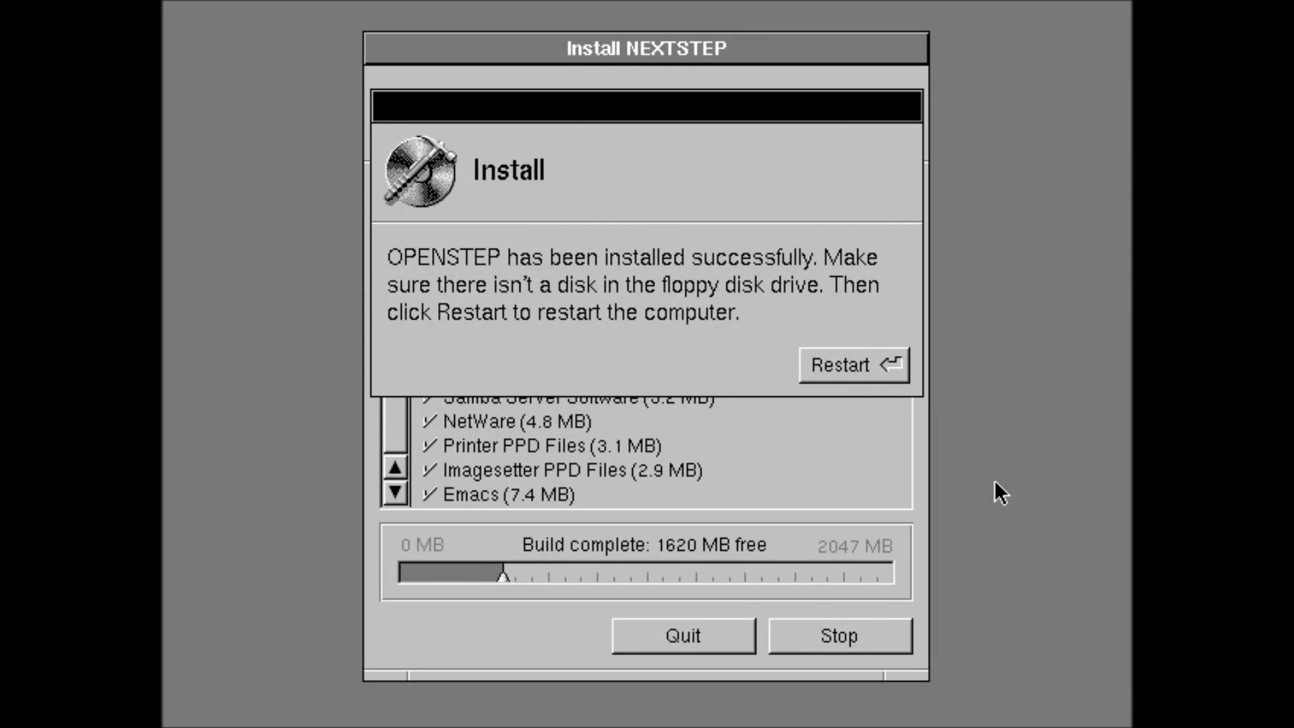
pyautogui.moveTo(855, 347)
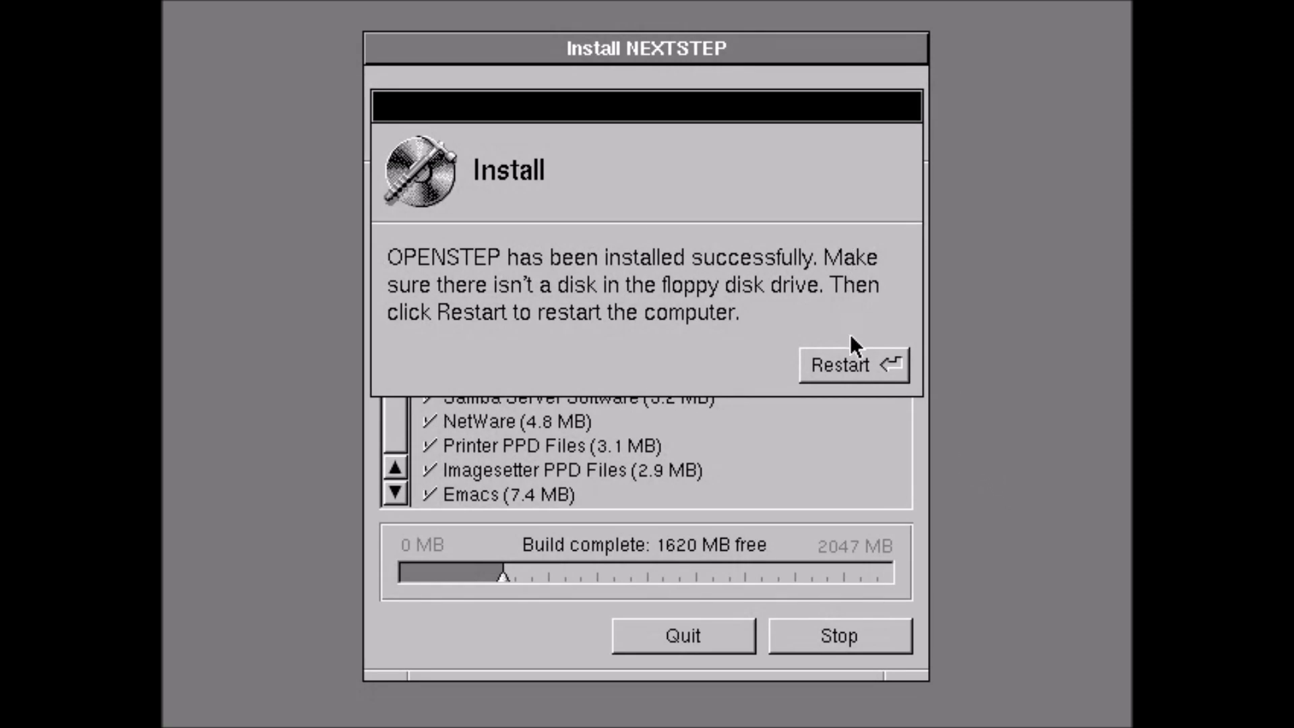
# Restart after installation and confirm English language with the USA keyboard
pyautogui.click(851, 365)
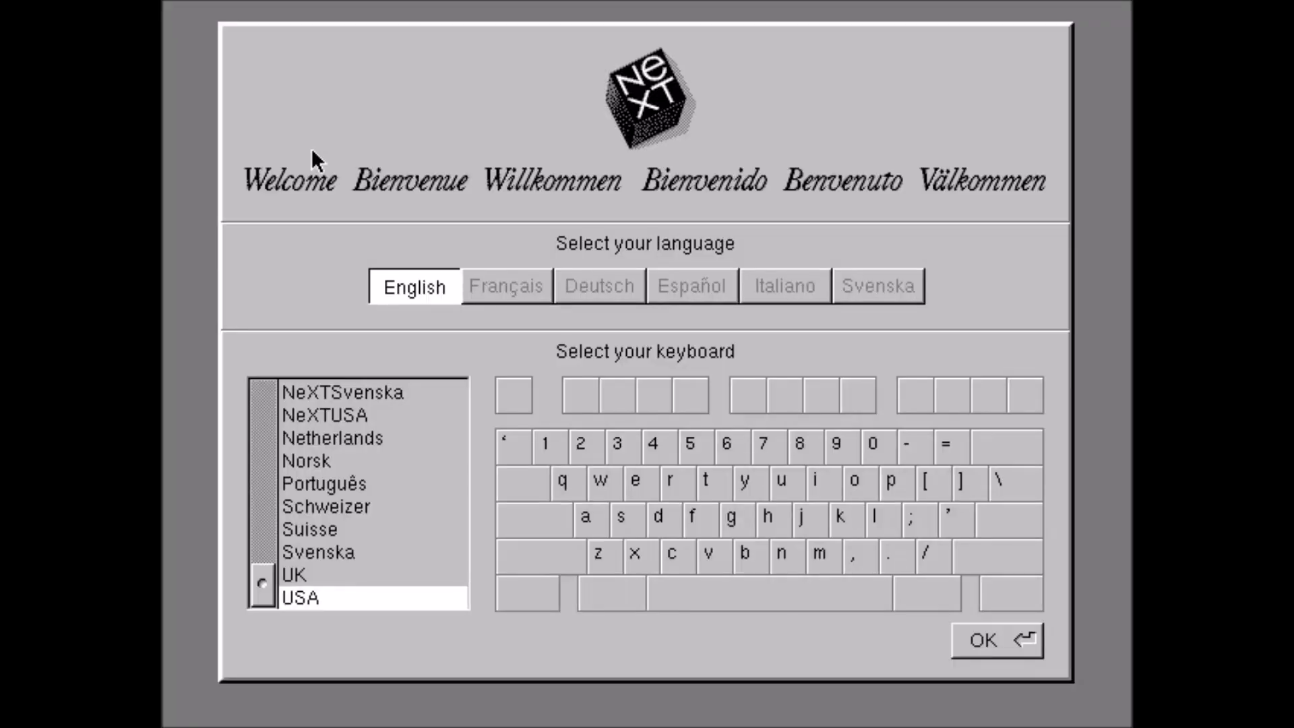
pyautogui.moveTo(483, 252)
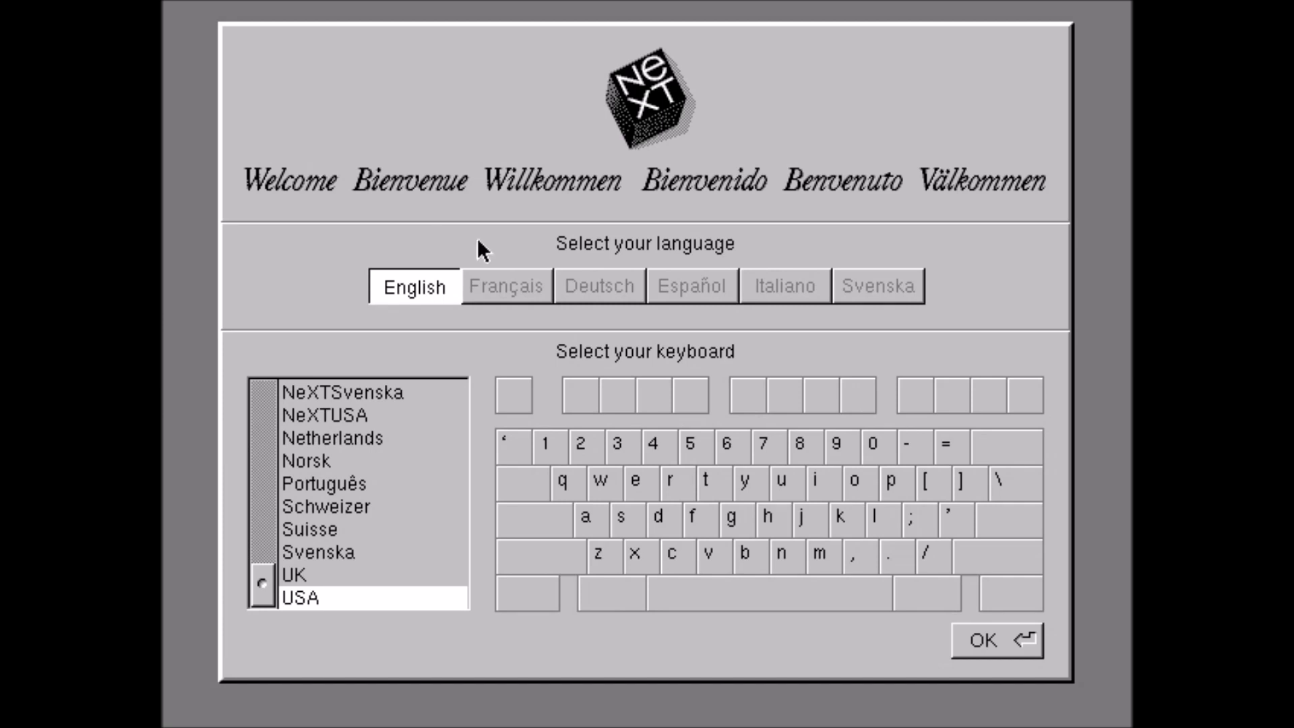
pyautogui.click(980, 641)
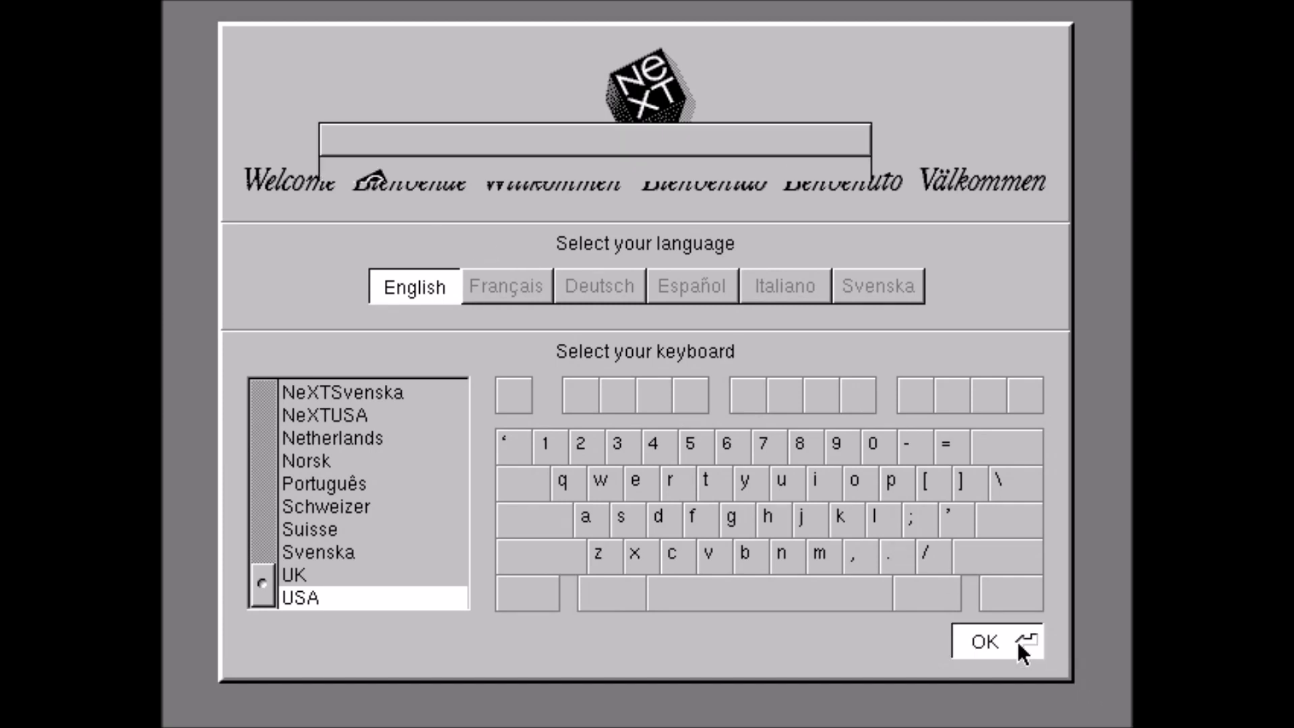
pyautogui.click(982, 642)
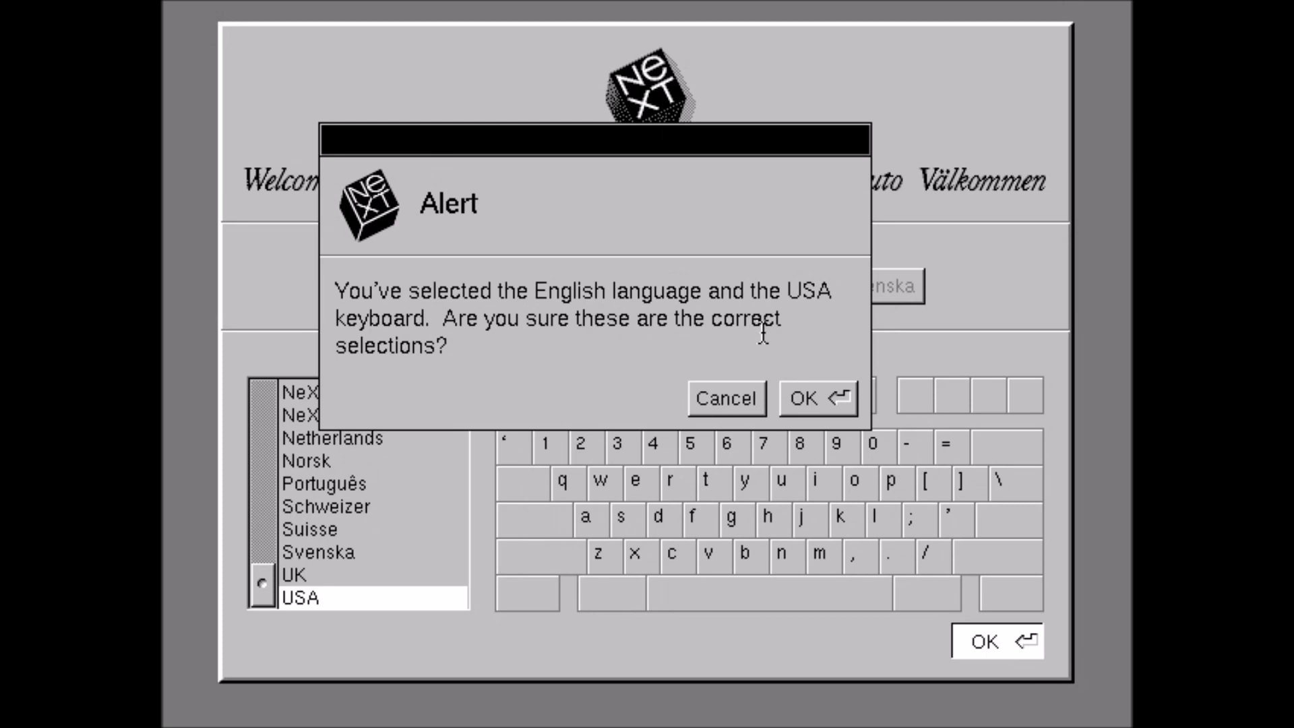
pyautogui.click(817, 397)
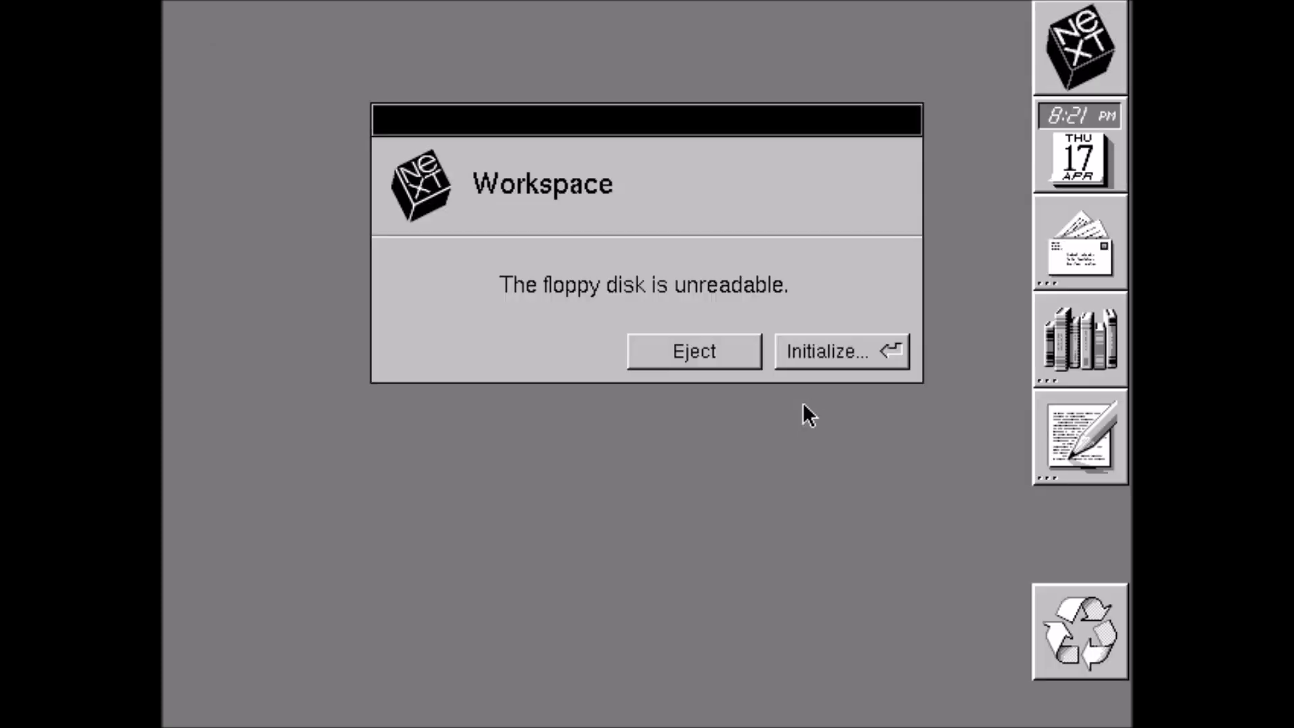
# Eject the unreadable floppy, dismiss the removal message, and eject the OPENSTEP_4.2 disc
pyautogui.click(693, 350)
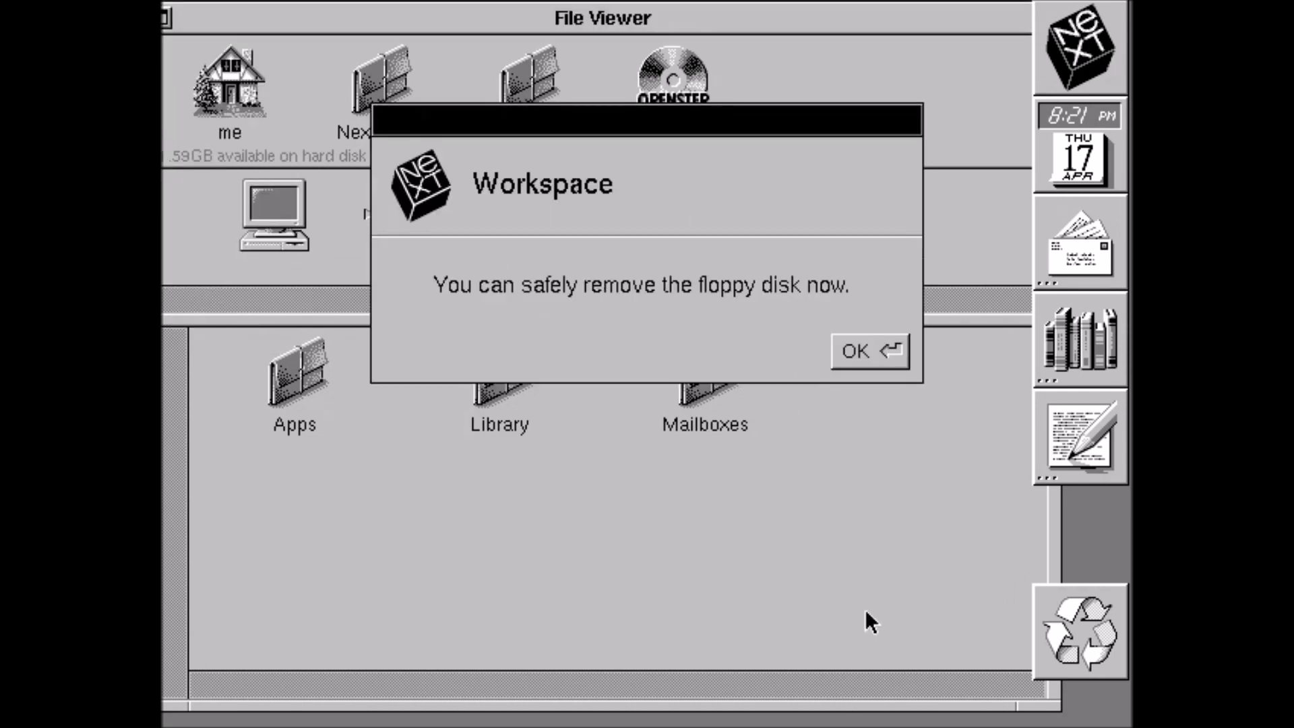
pyautogui.click(867, 350)
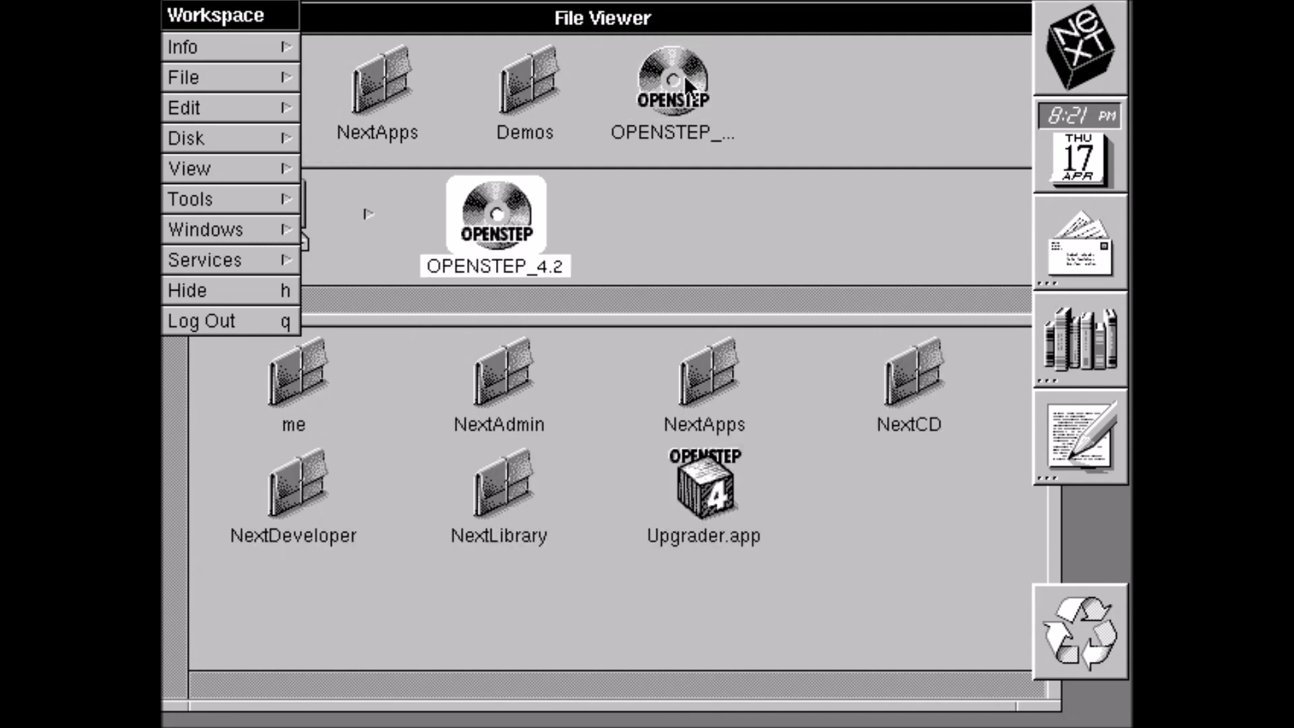
pyautogui.click(186, 138)
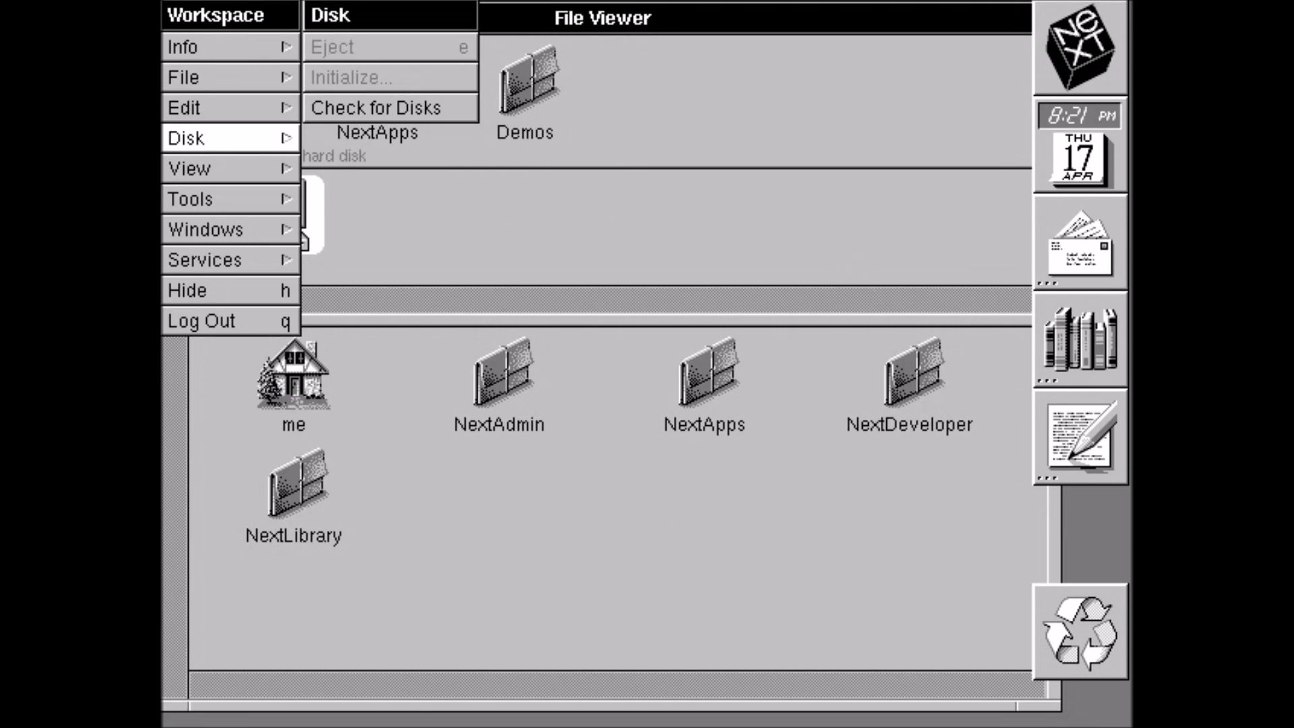
pyautogui.moveTo(852, 260)
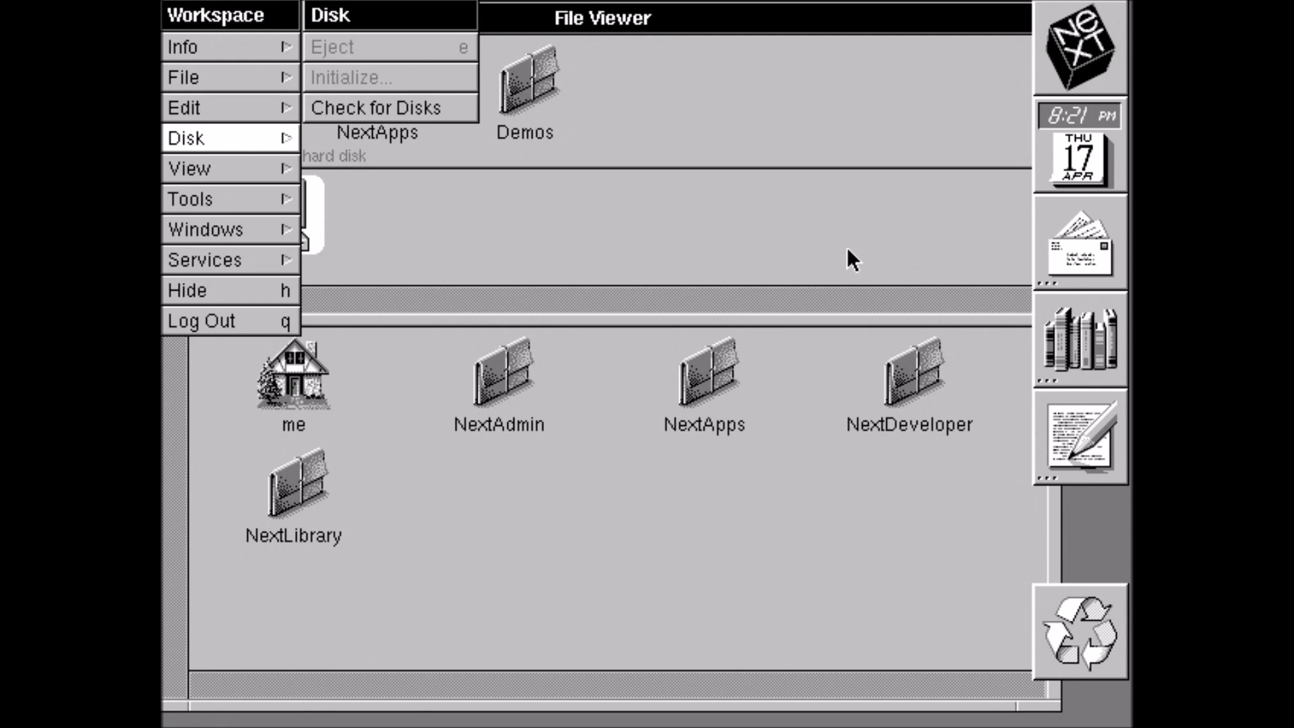
# Check for disks, drag the three NEXT_STUFF files into the 'me' home folder, and inspect the tar patch
pyautogui.click(376, 108)
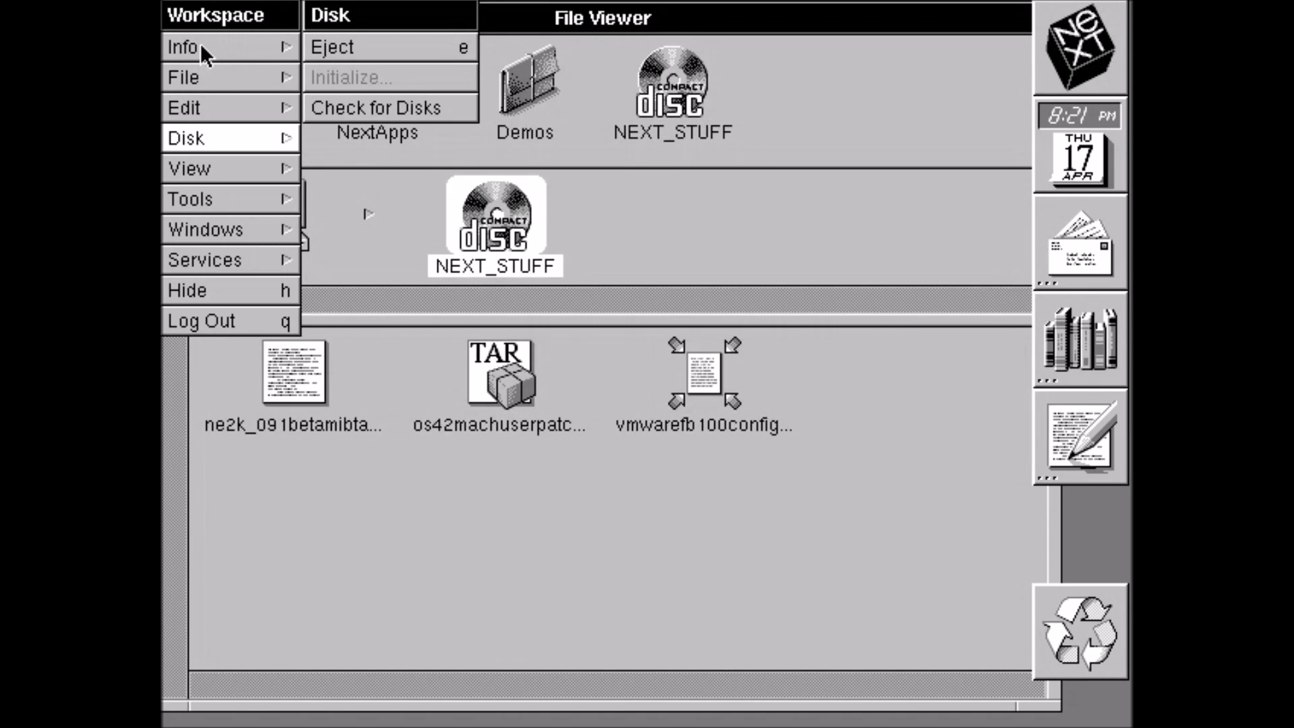
pyautogui.moveTo(215, 15); pyautogui.dragTo(933, 61)
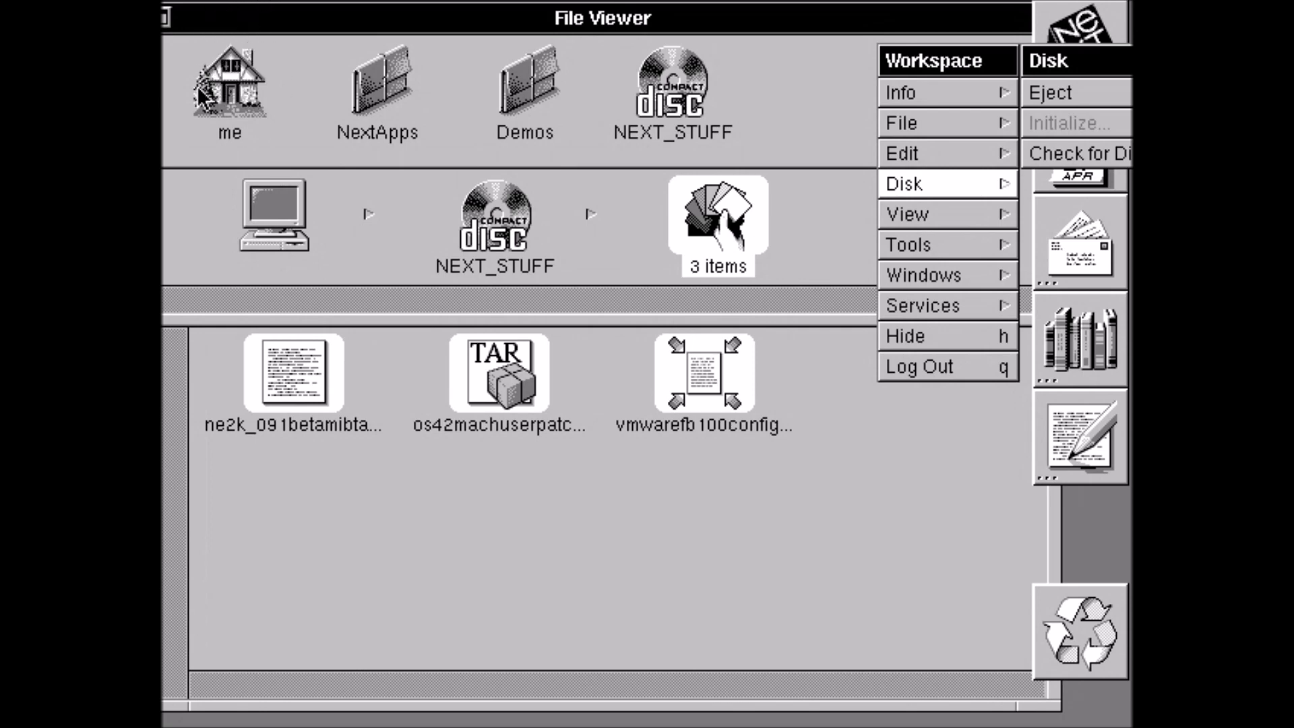
pyautogui.click(229, 83)
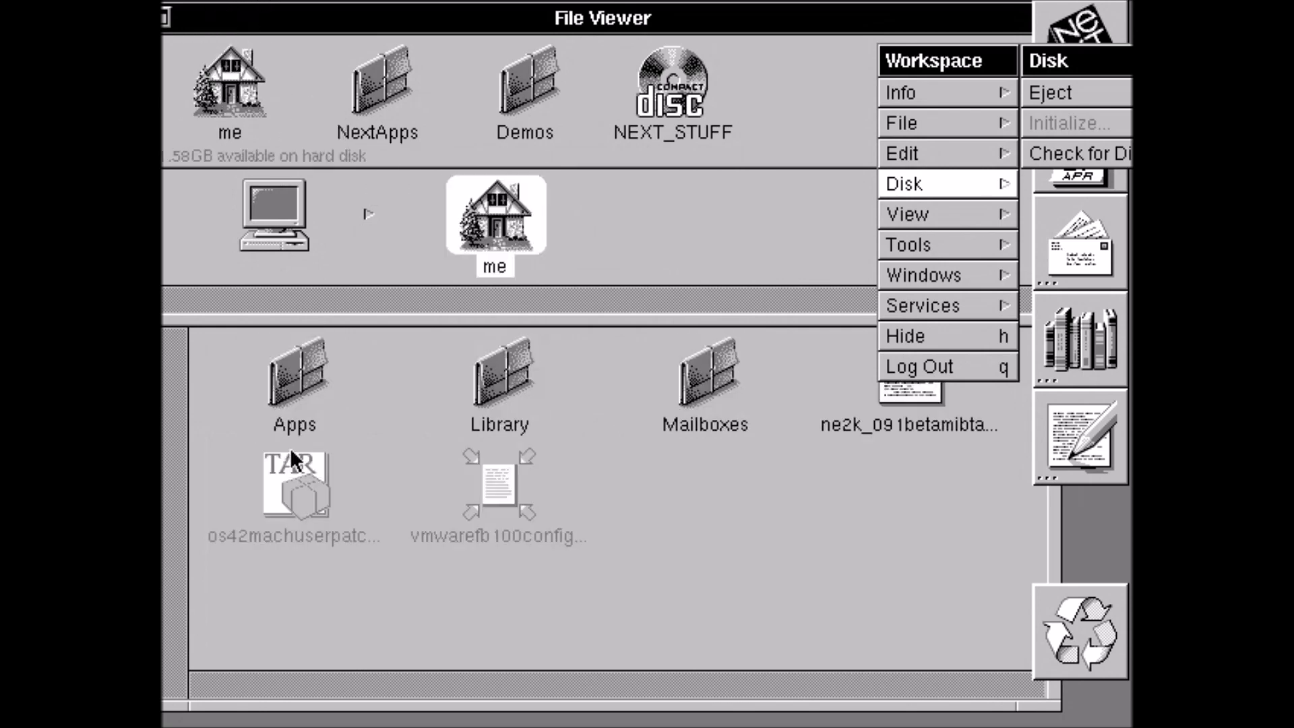
pyautogui.moveTo(421, 487)
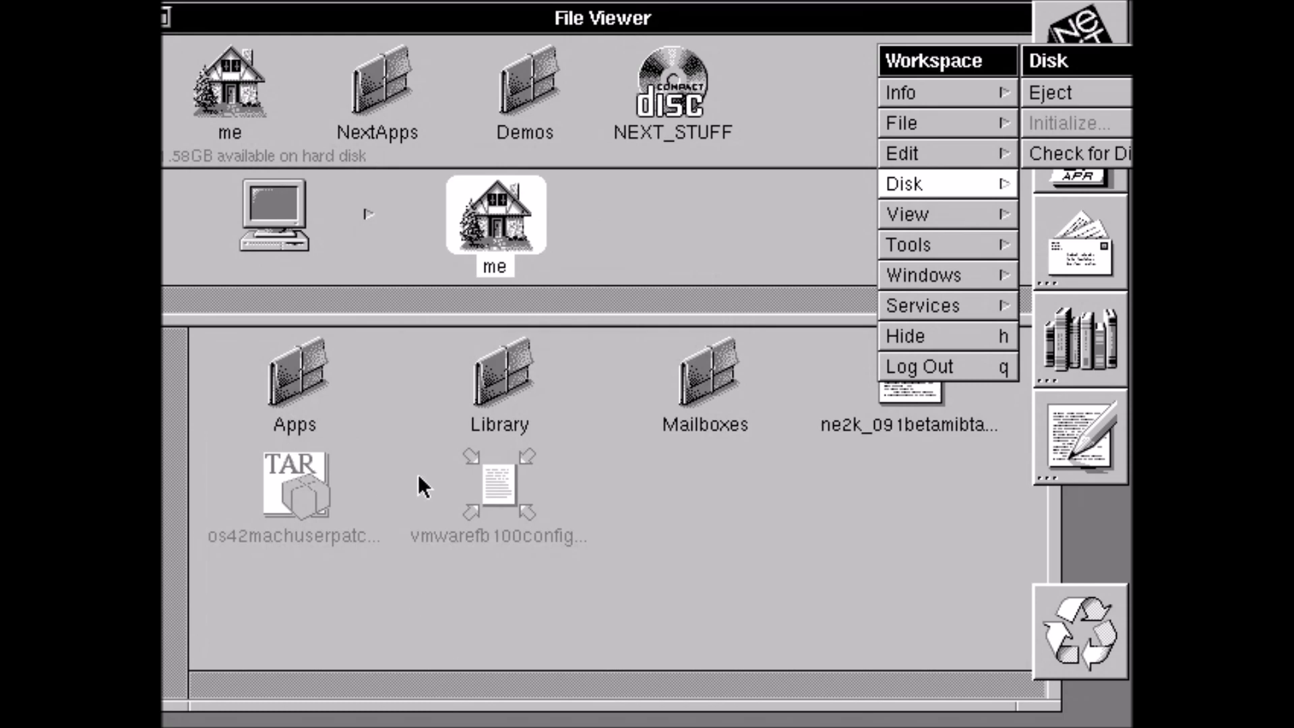
pyautogui.moveTo(347, 486)
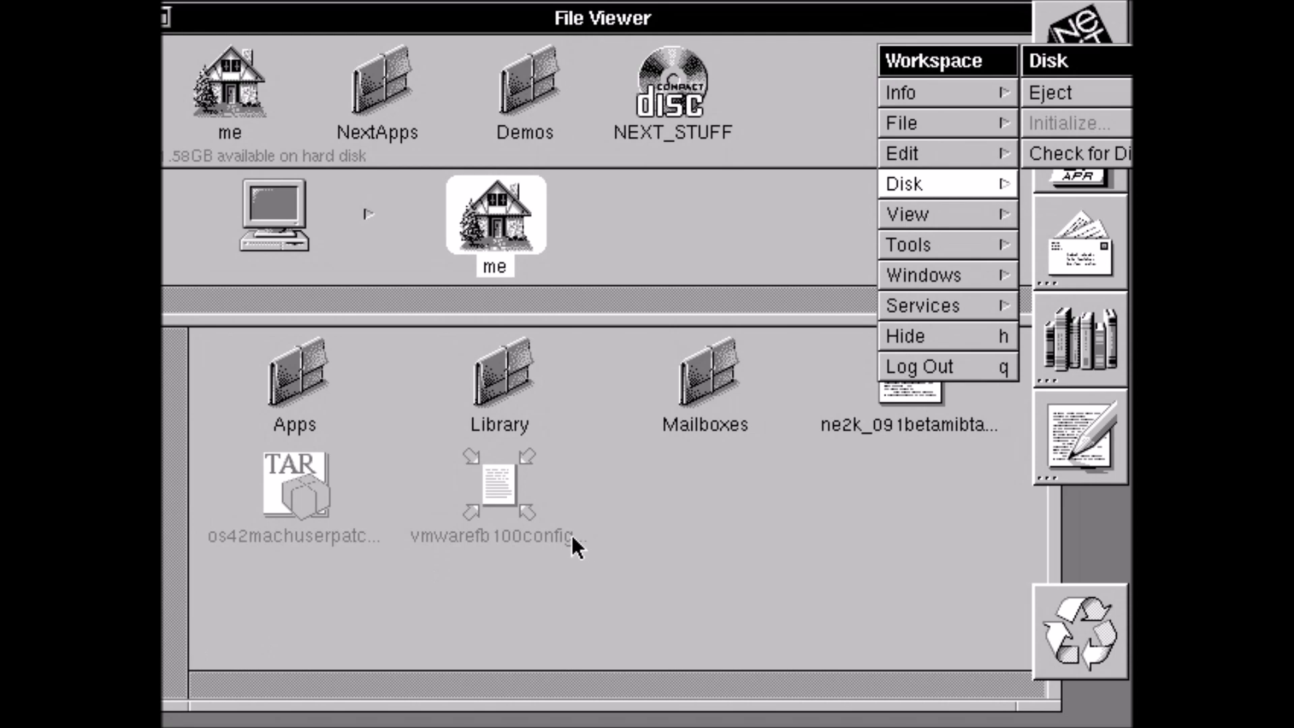
pyautogui.moveTo(326, 576)
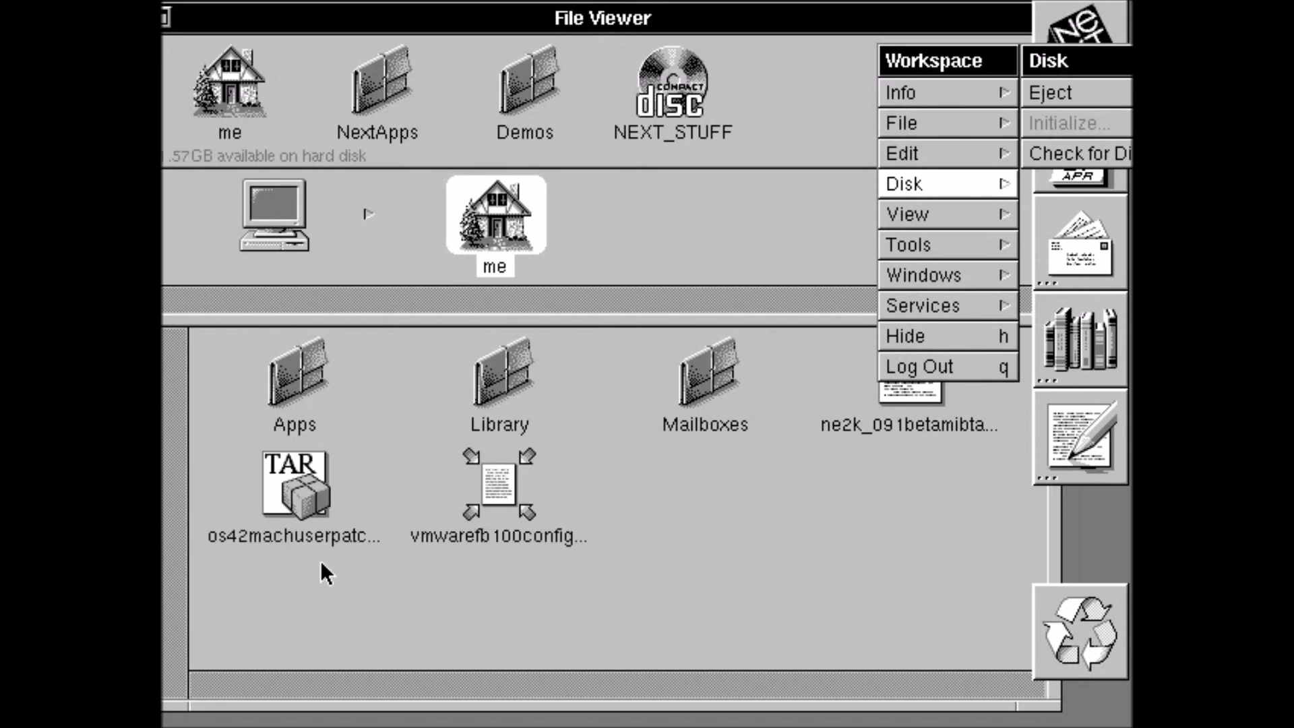
pyautogui.click(295, 483)
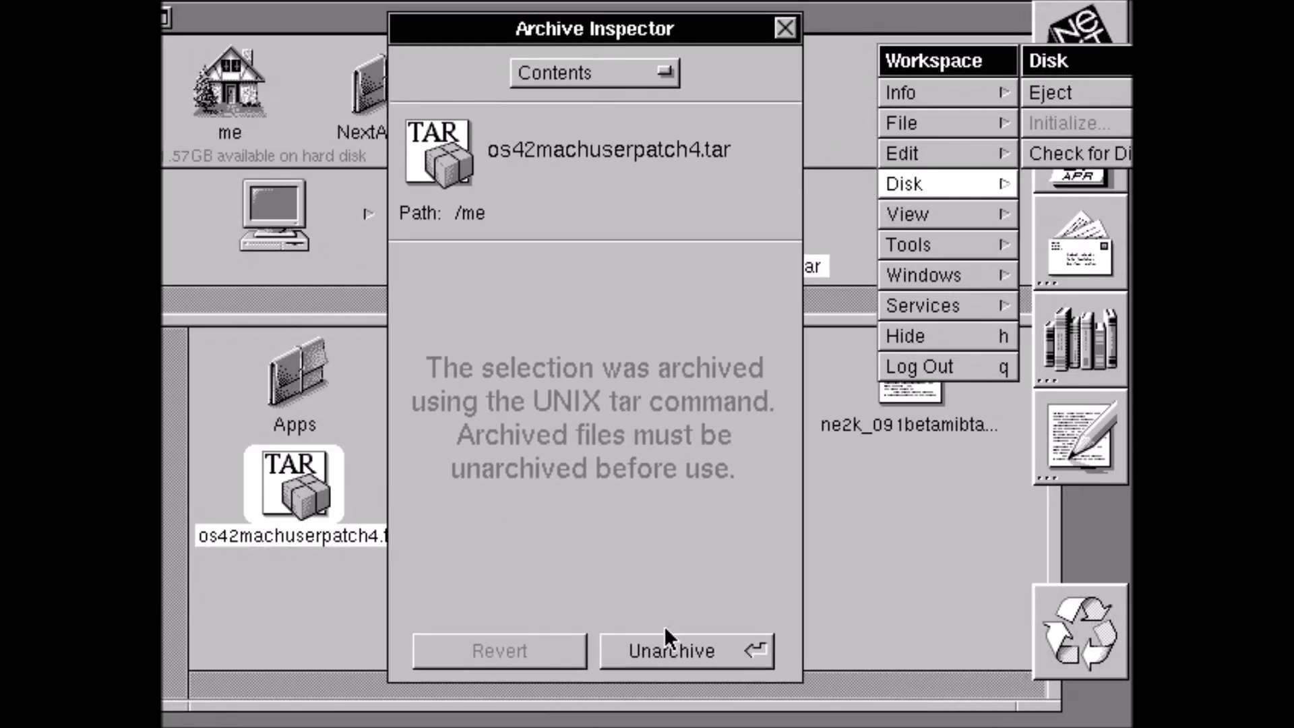
pyautogui.moveTo(668, 651)
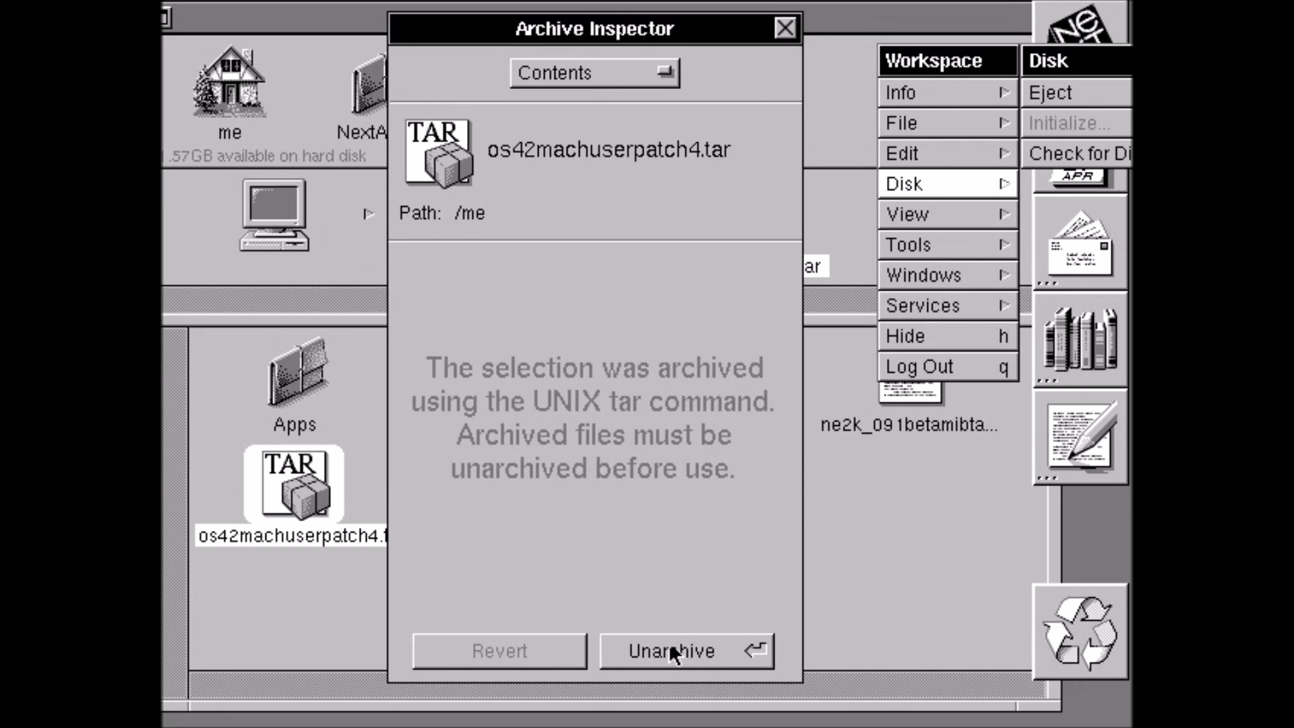
# Unarchive os42machuserpatch4.tar into the home folder via the Disk menu
pyautogui.click(670, 650)
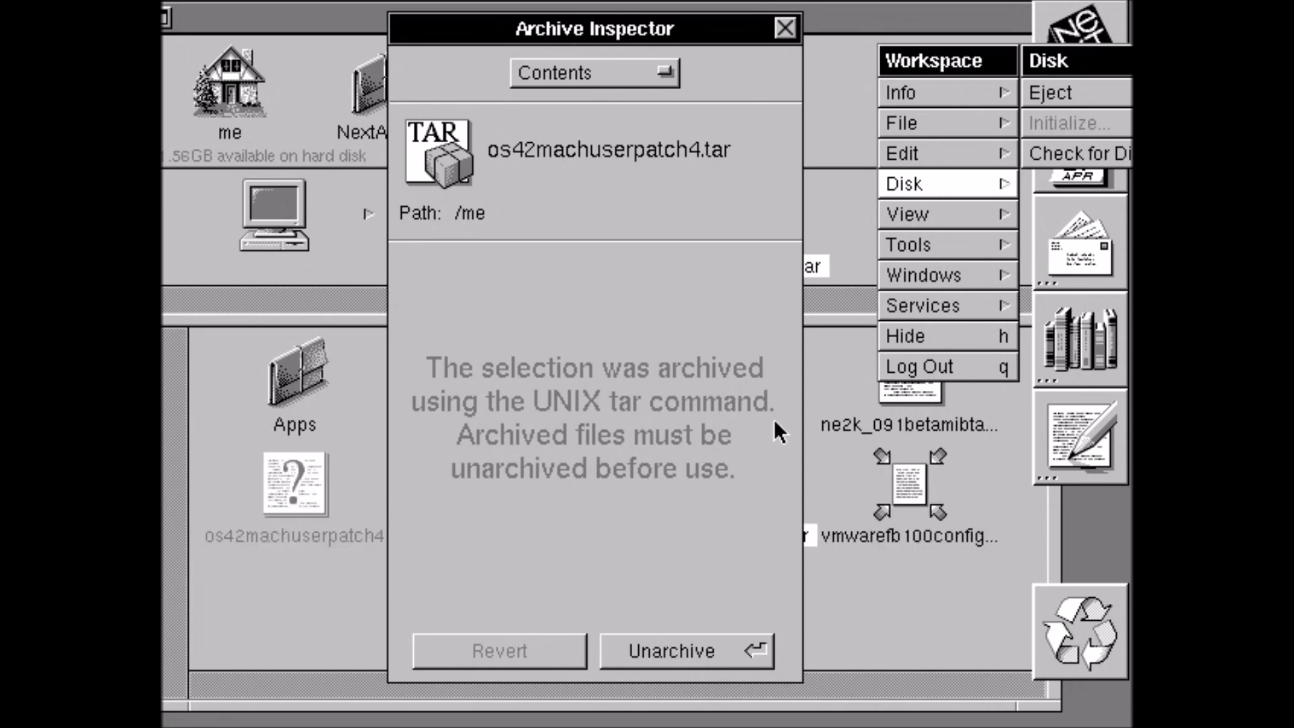
pyautogui.moveTo(747, 15)
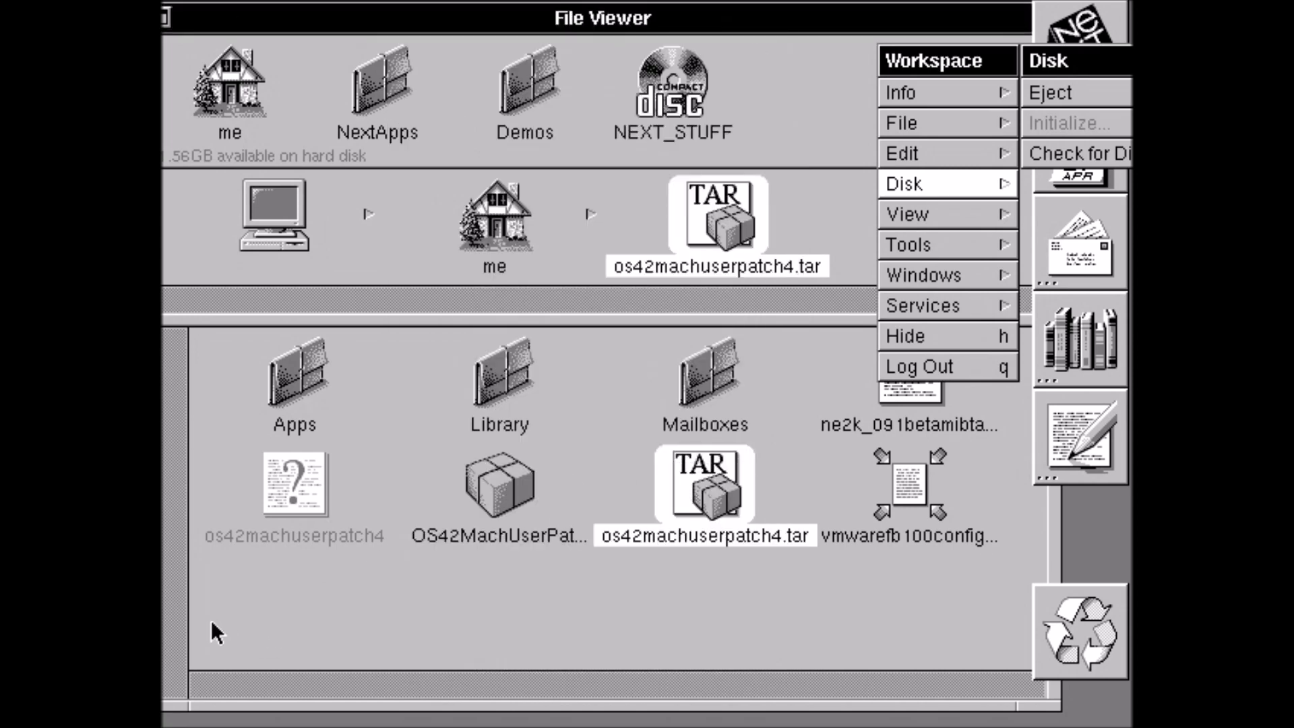
pyautogui.moveTo(279, 593)
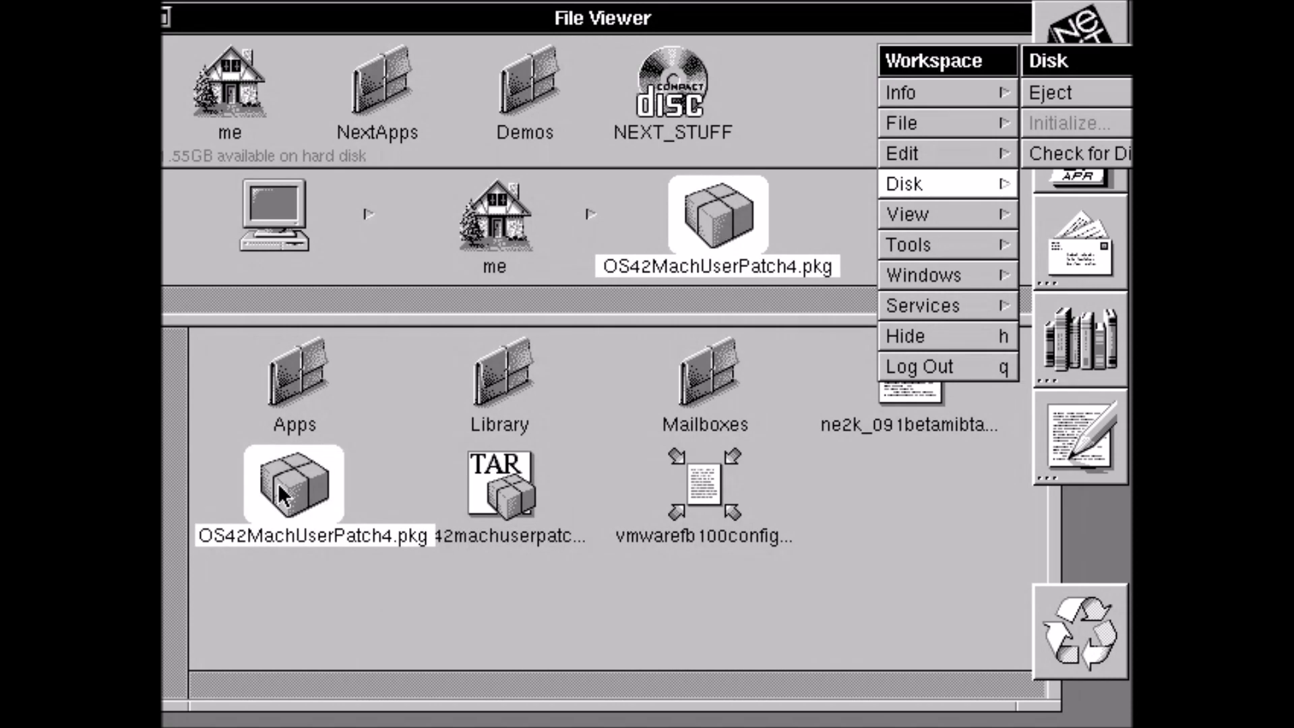
pyautogui.moveTo(415, 159)
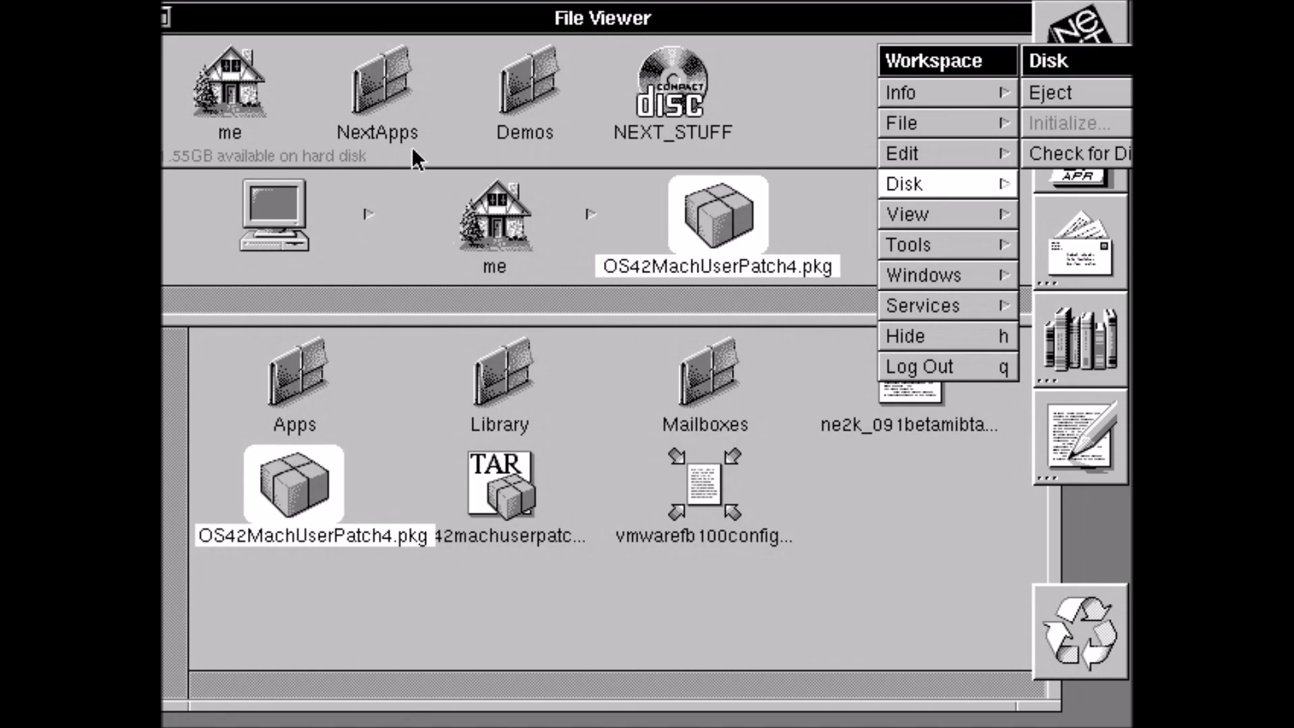
# Launch Terminal.app from NextApps and become root with su
pyautogui.doubleClick(379, 83)
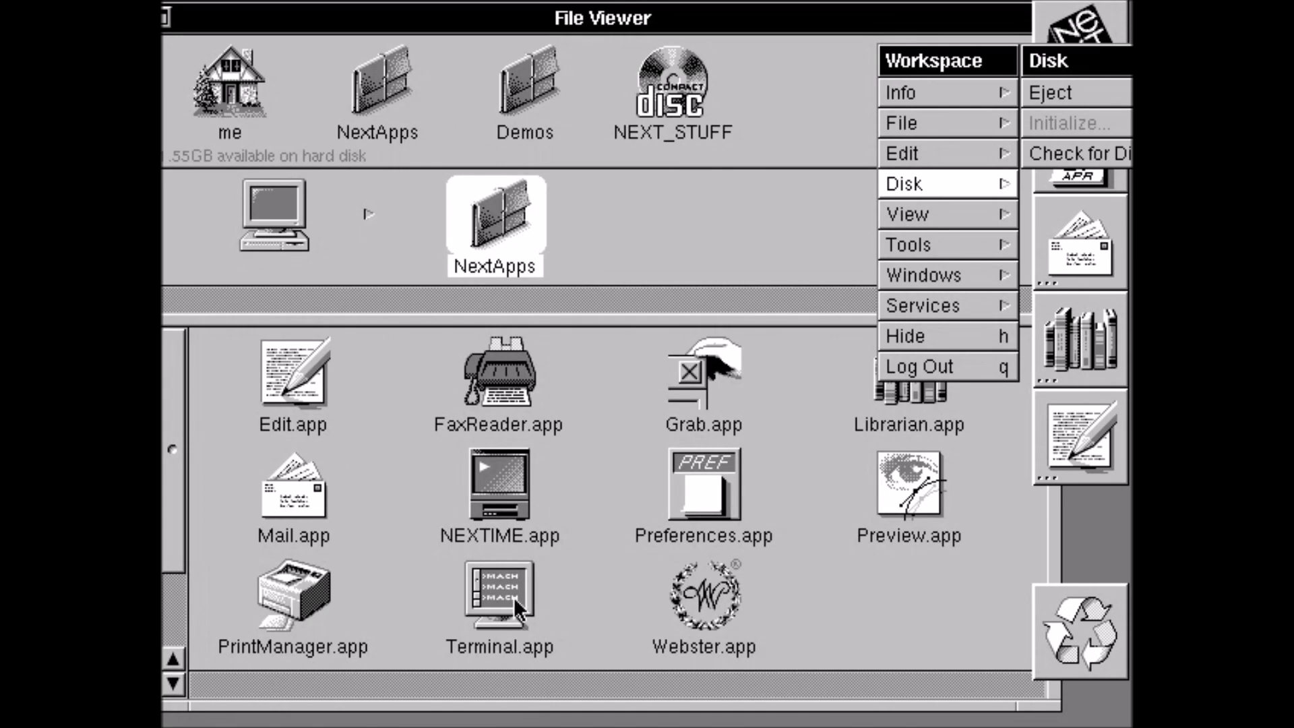
pyautogui.doubleClick(497, 590)
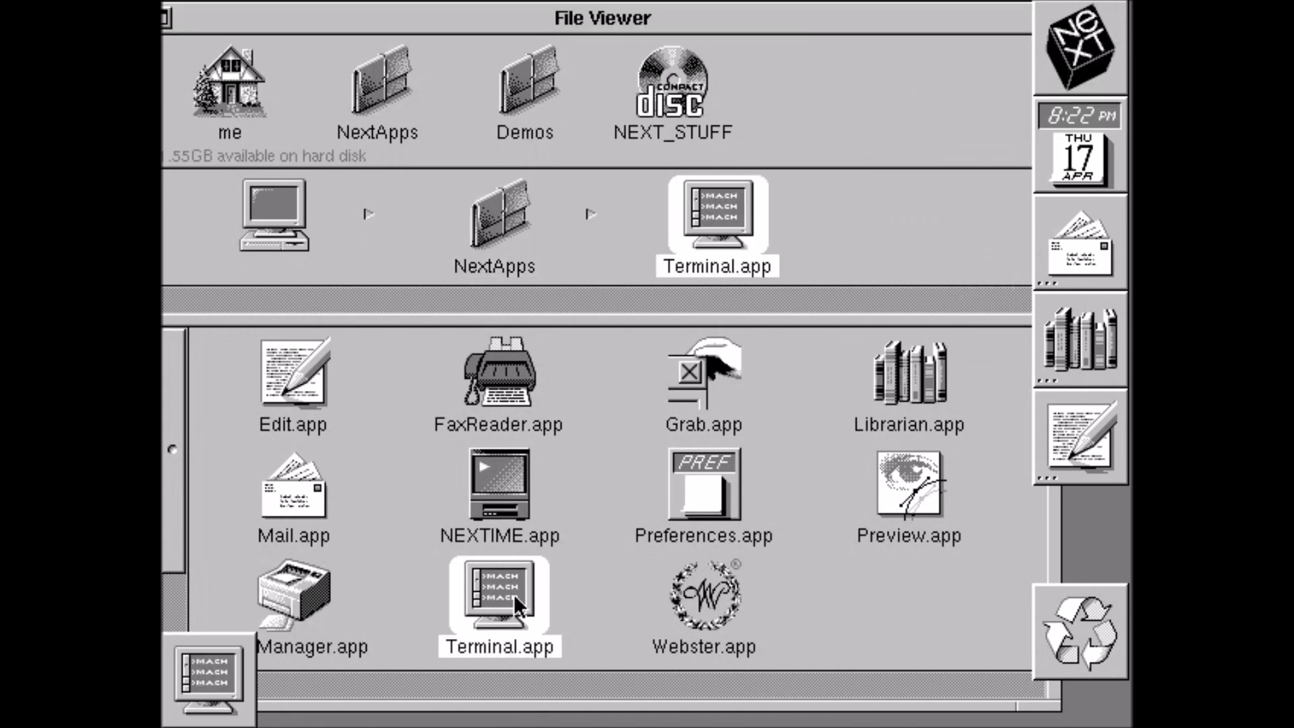
pyautogui.doubleClick(499, 595)
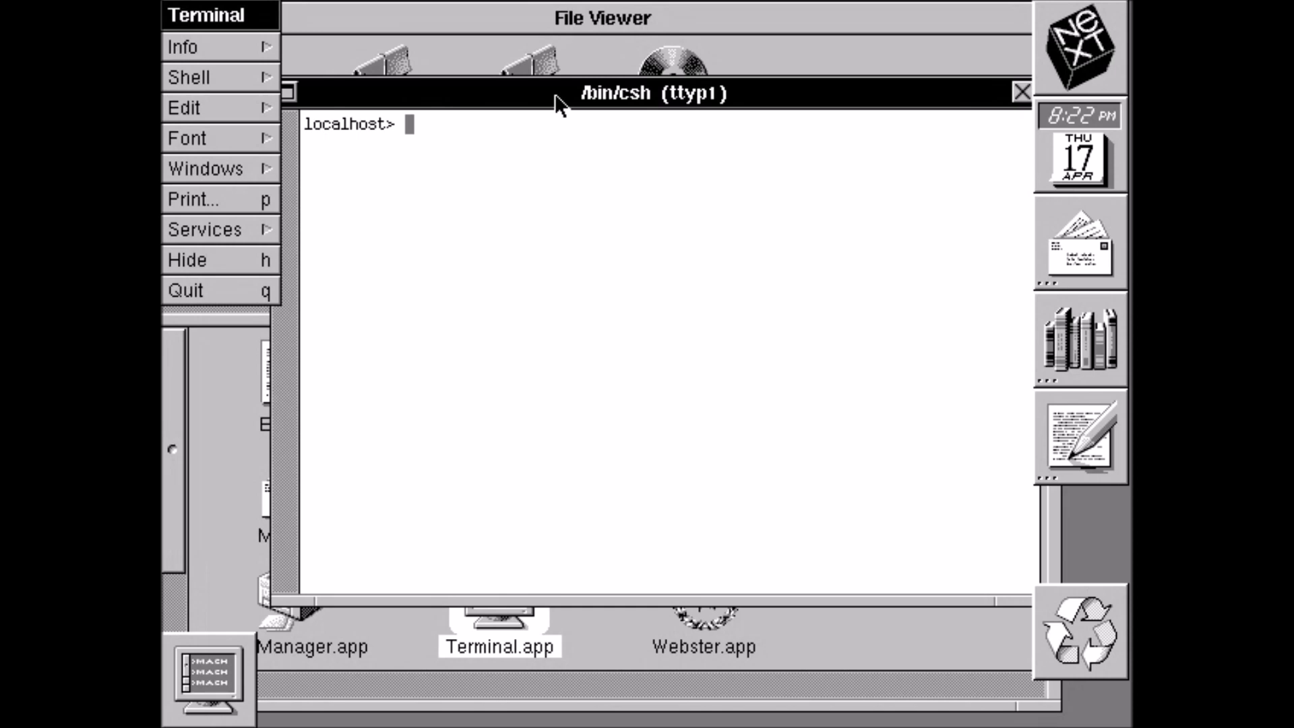
pyautogui.write('su')
pyautogui.write('/')
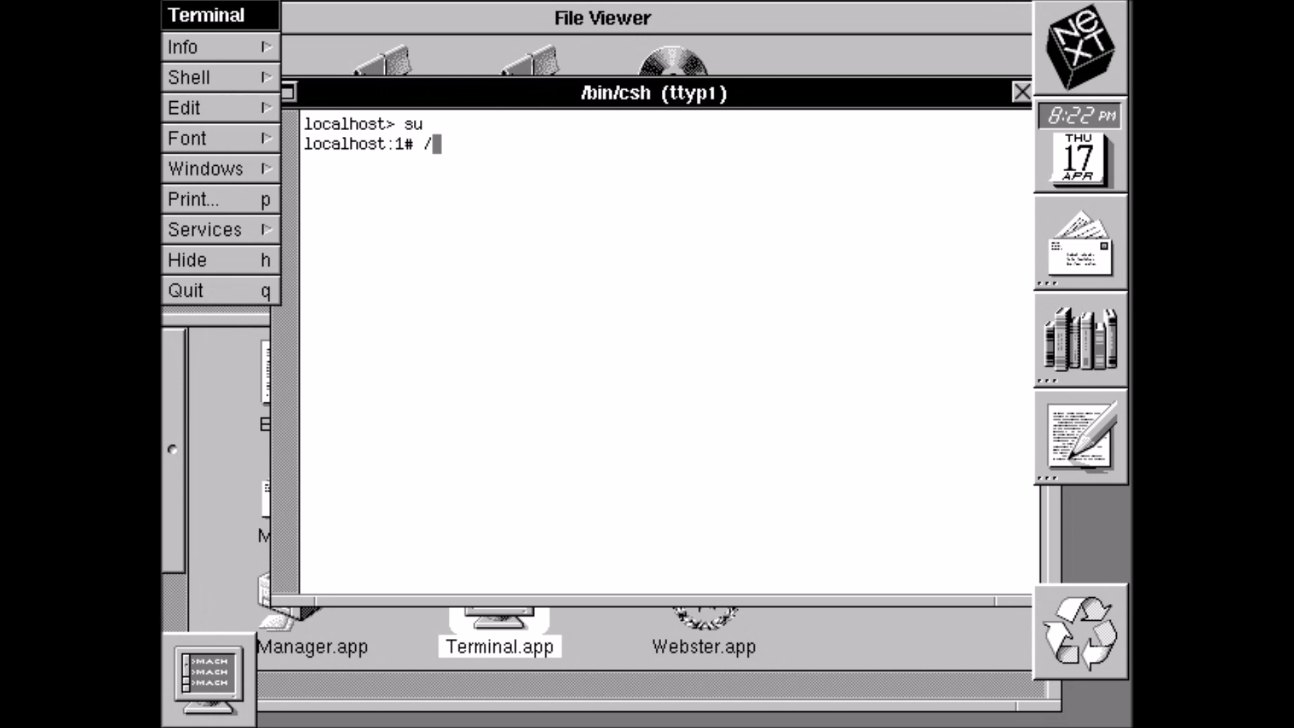
# Run /NextAdmin/Installer.app/Installer /me/OS42MachUserPatch4.pkg to open the package in Installer
pyautogui.write('NextA')
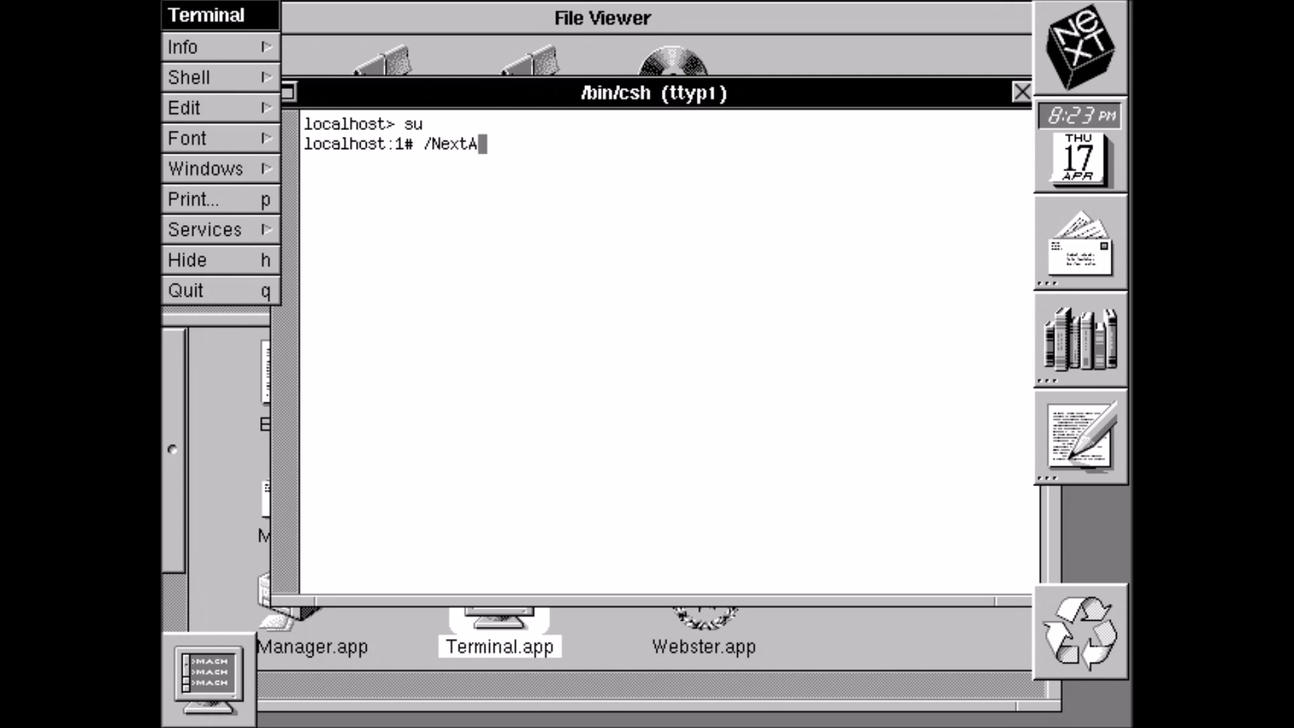
pyautogui.write('dmin')
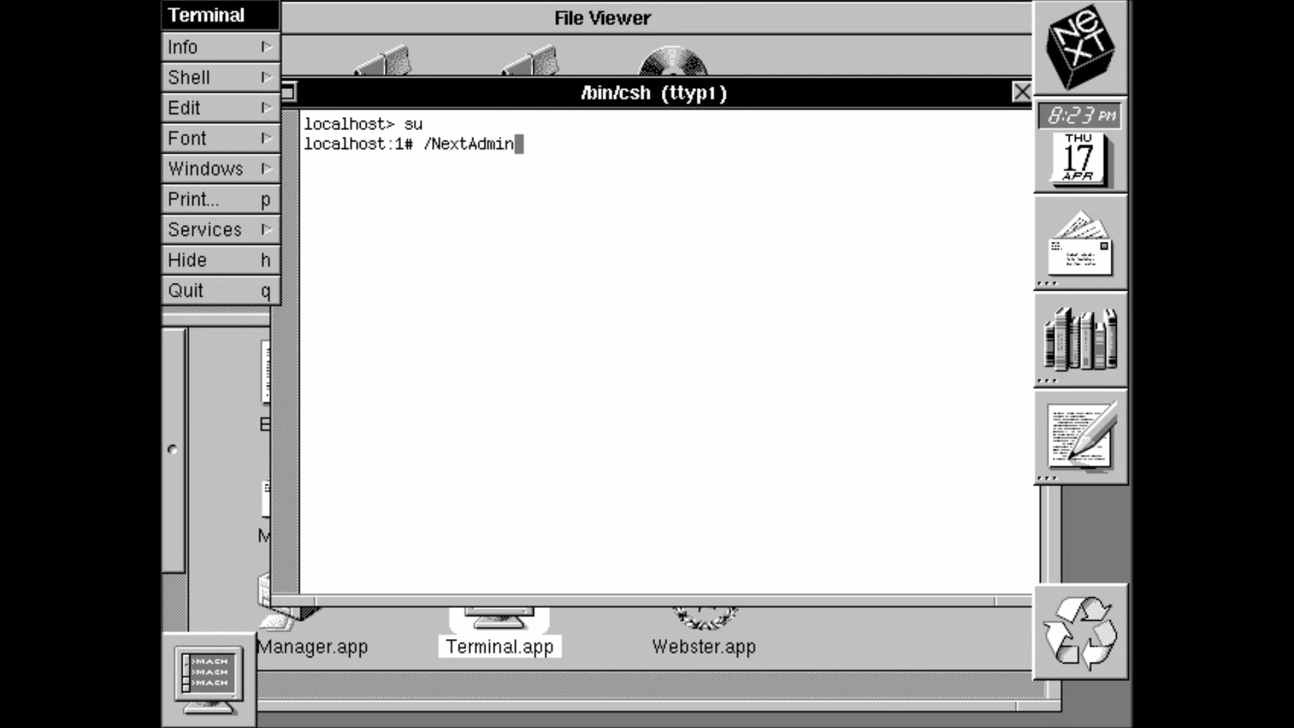
pyautogui.write('/Installer')
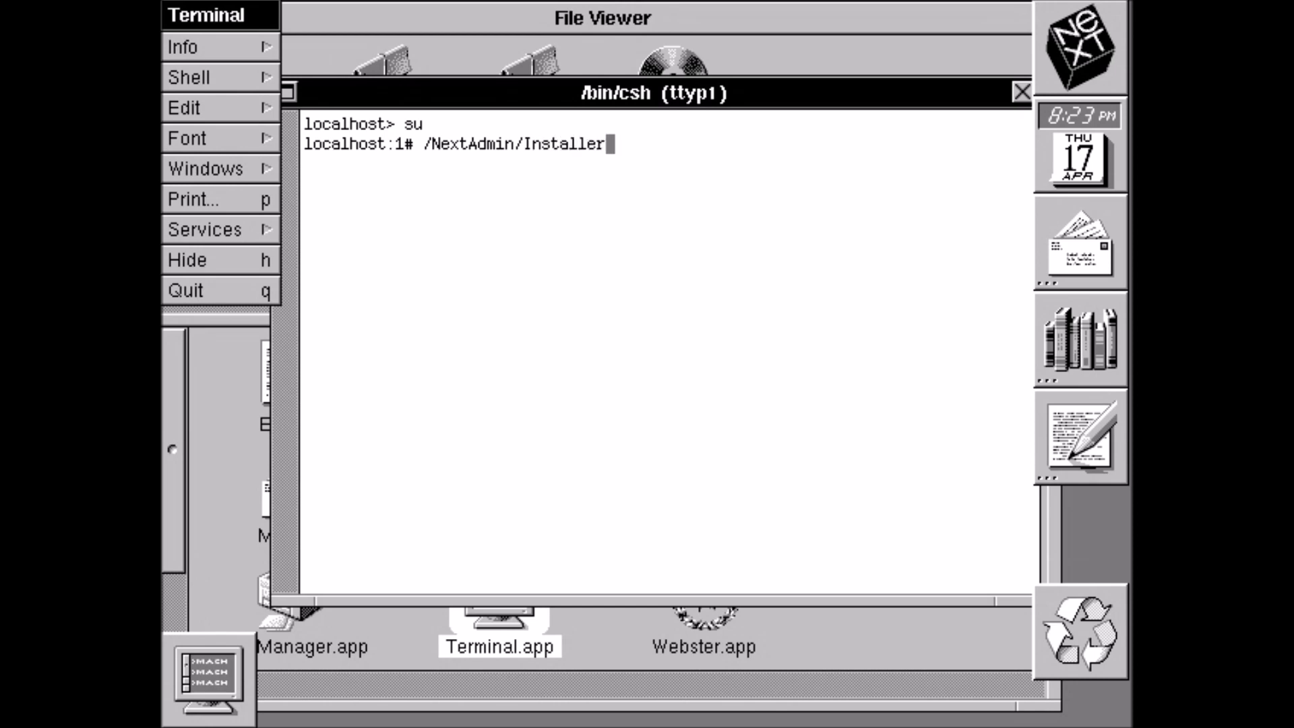
pyautogui.write('.app')
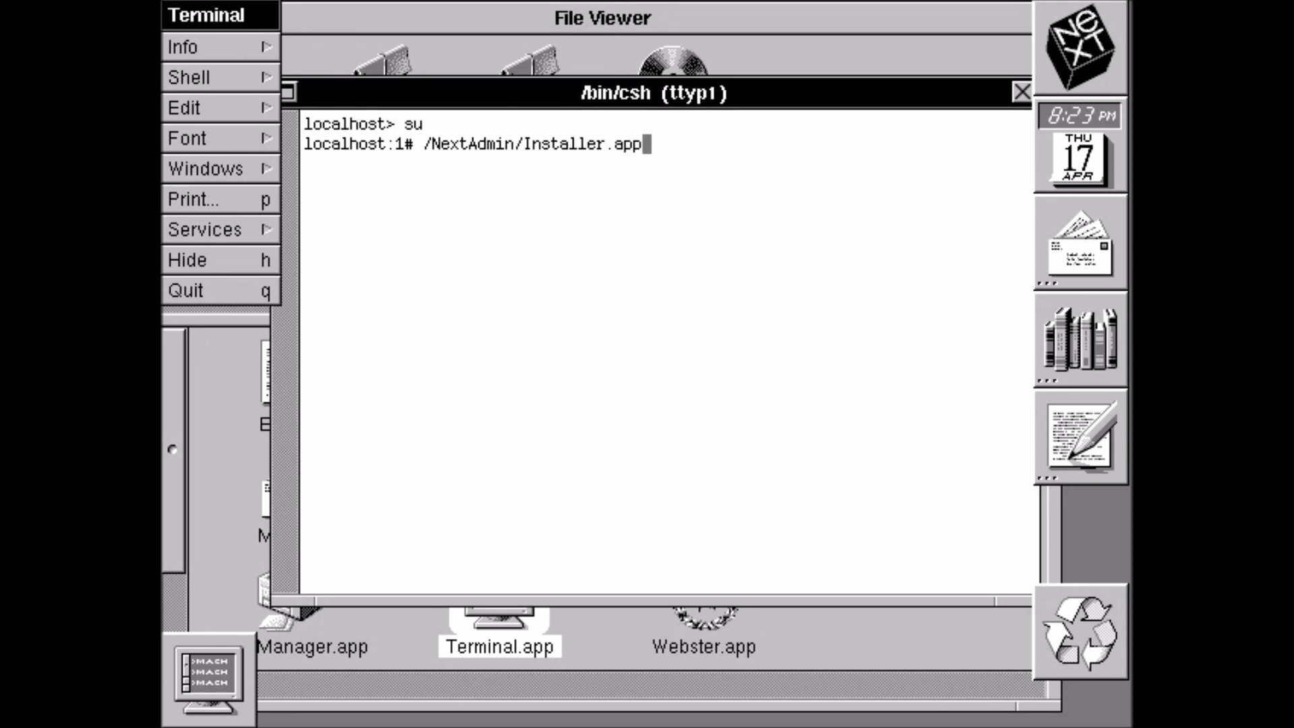
pyautogui.write('/Installer')
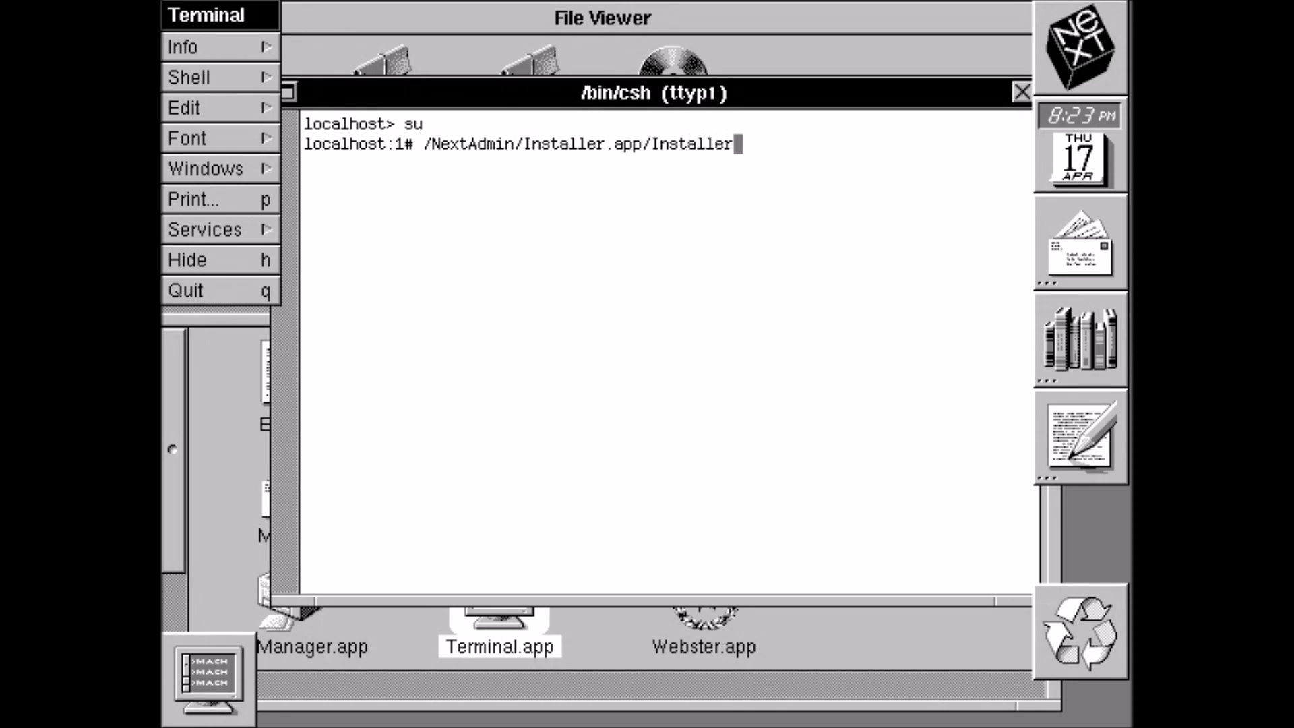
pyautogui.write('/')
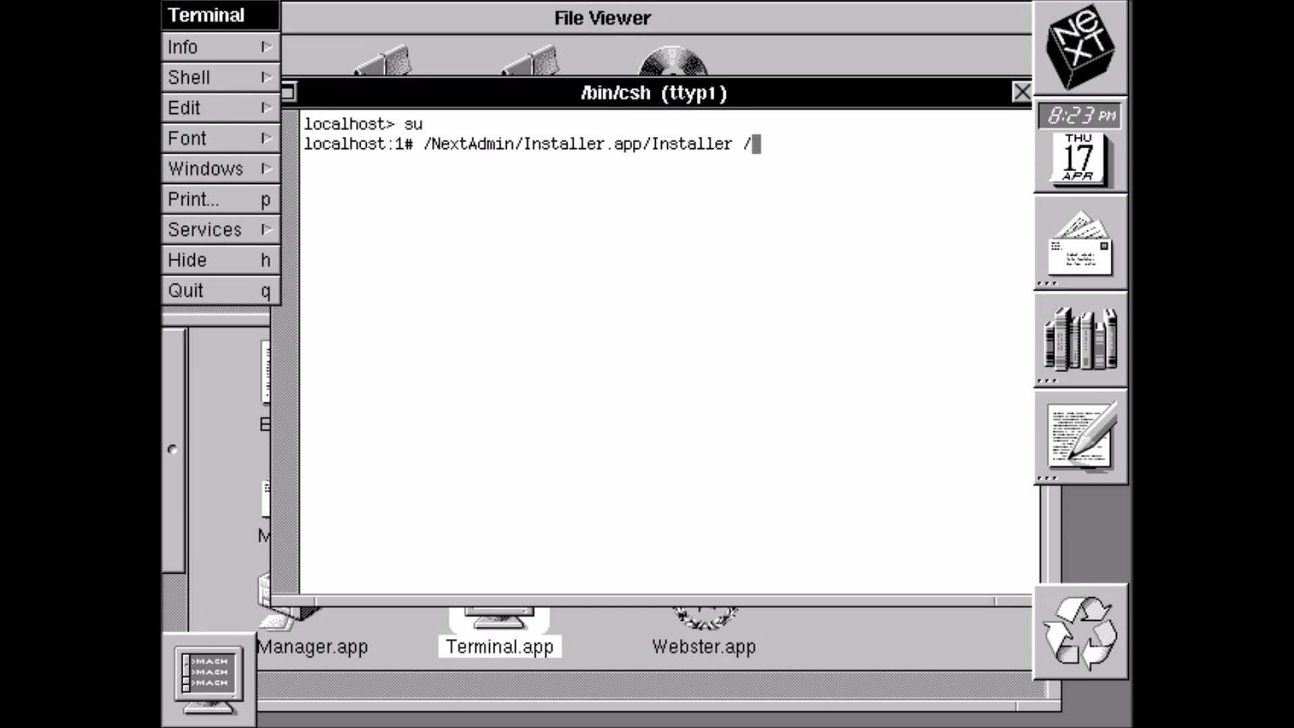
pyautogui.write('me/')
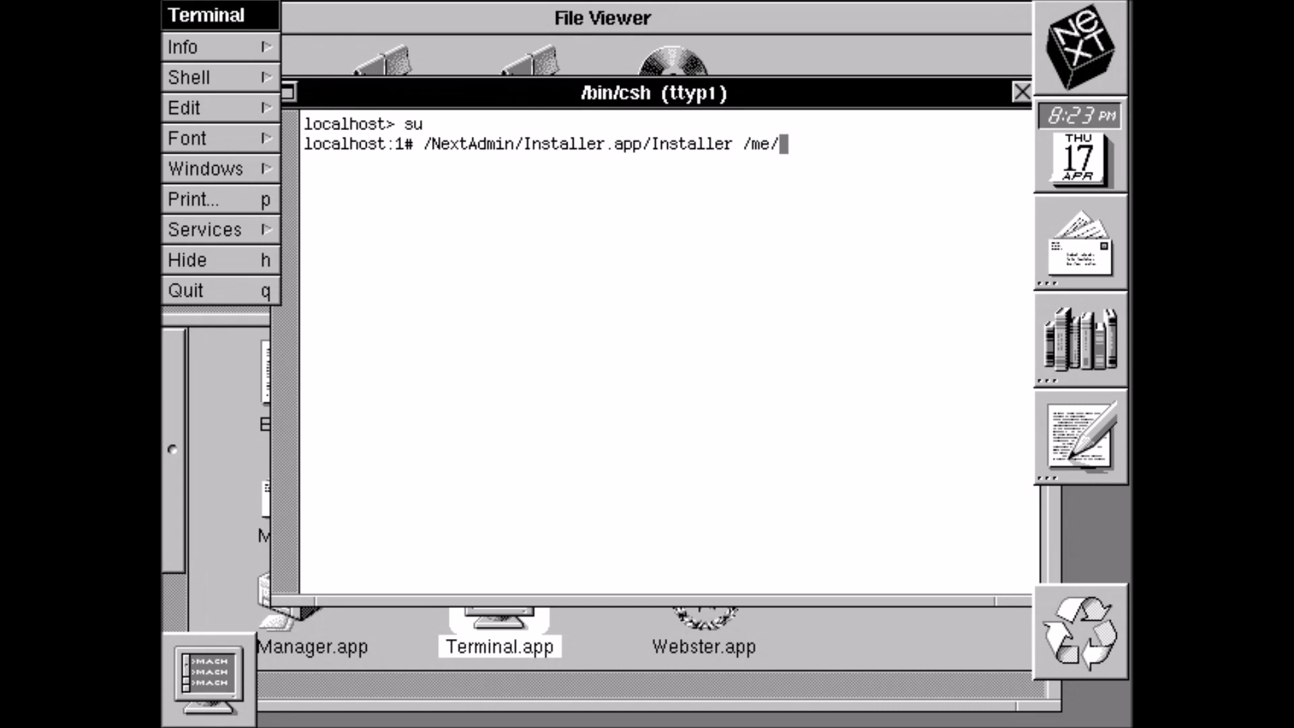
pyautogui.write('OS')
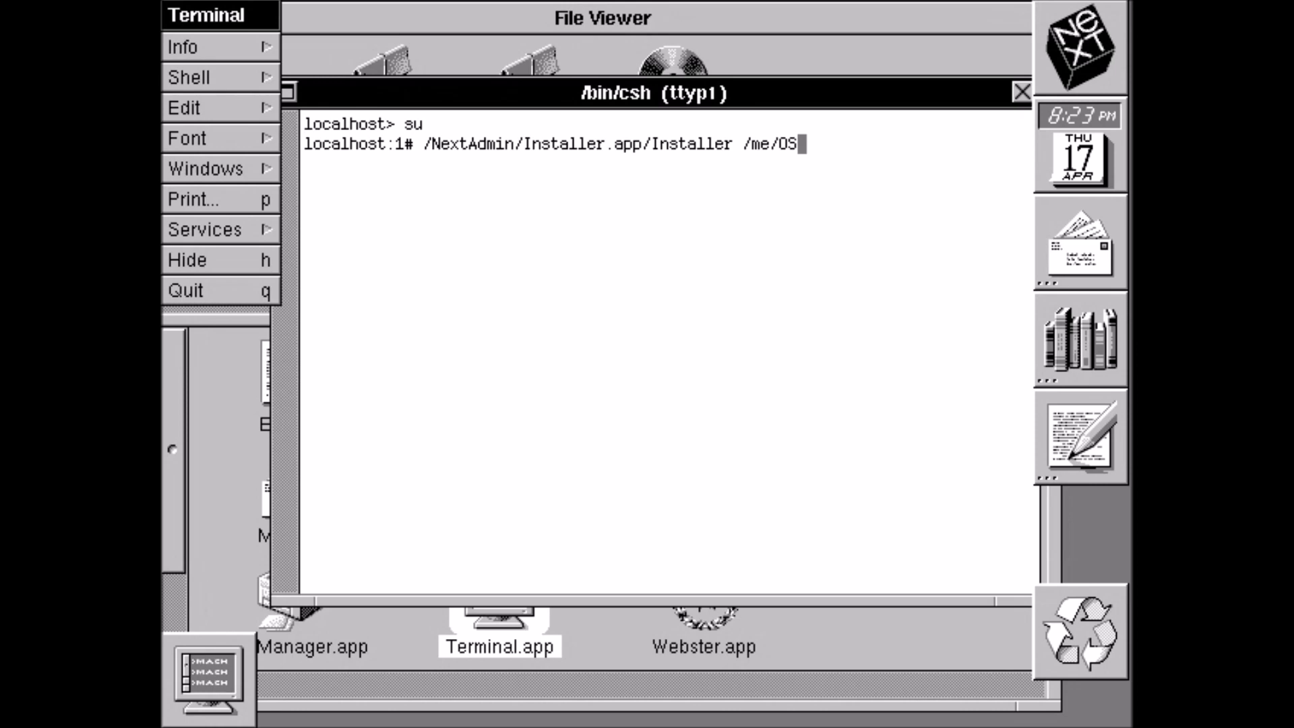
pyautogui.write('42Mach')
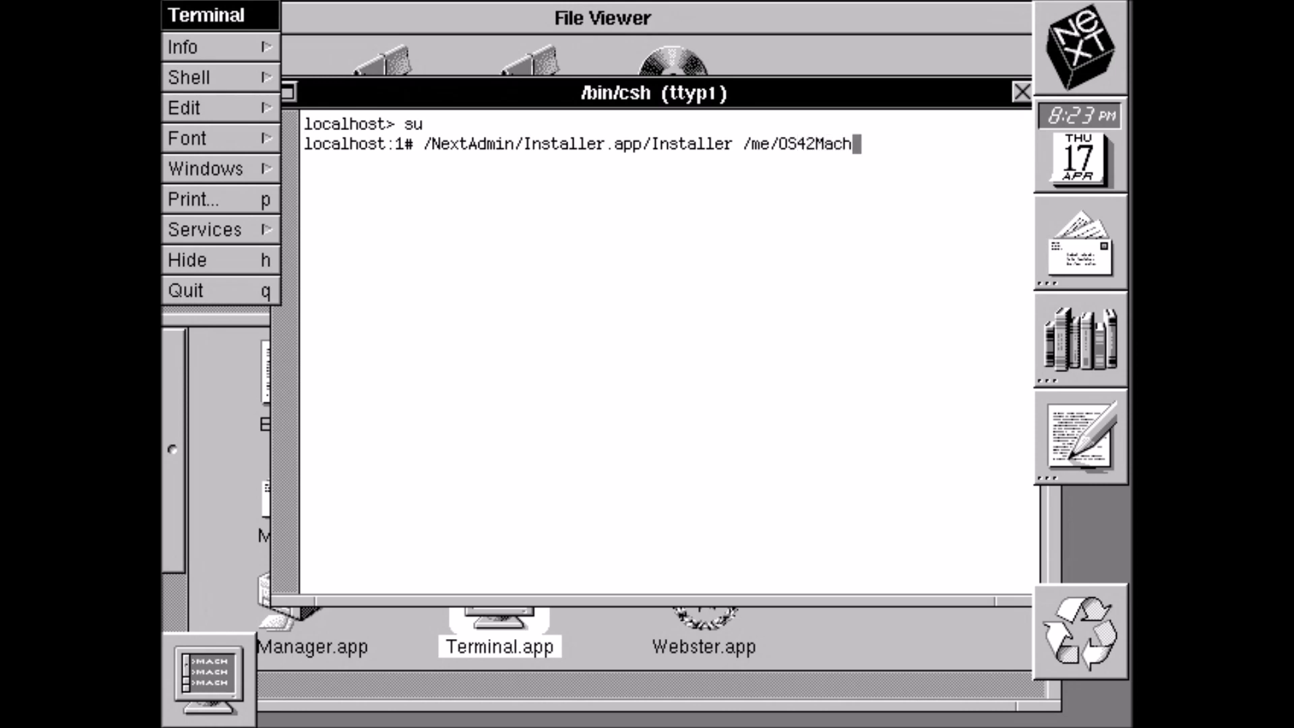
pyautogui.write('Us')
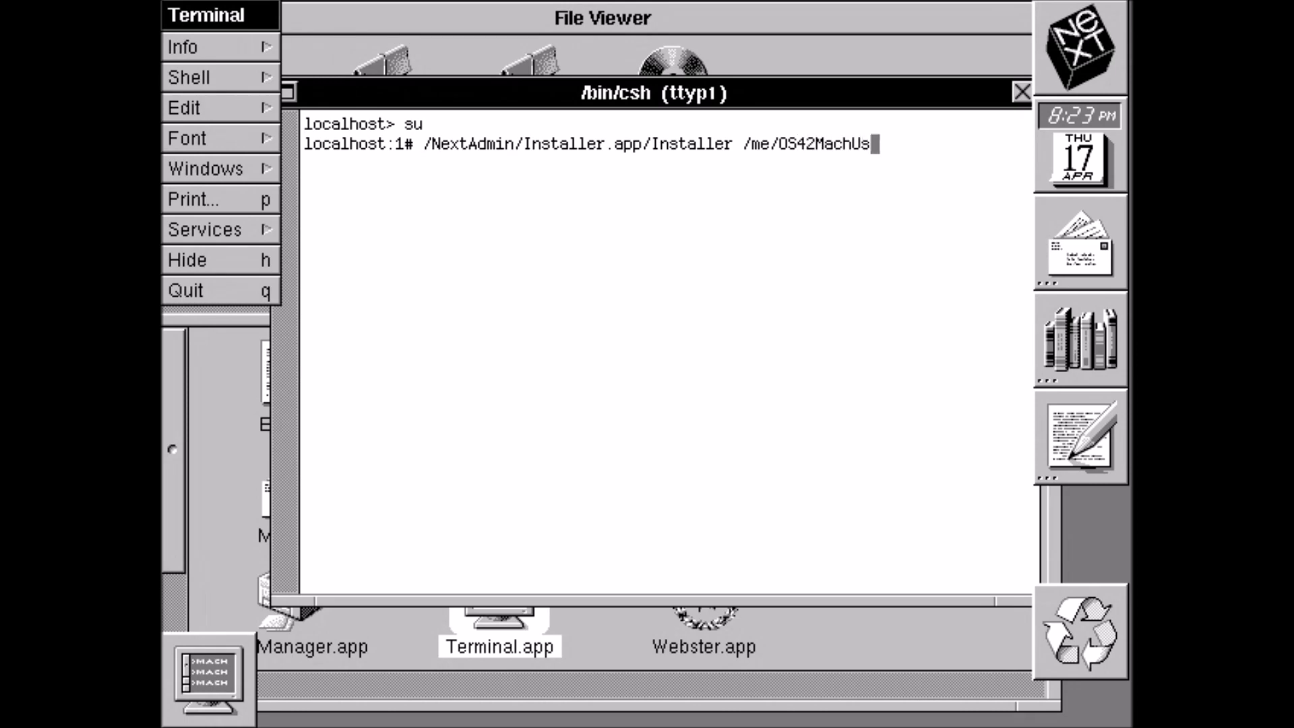
pyautogui.write('erPatc')
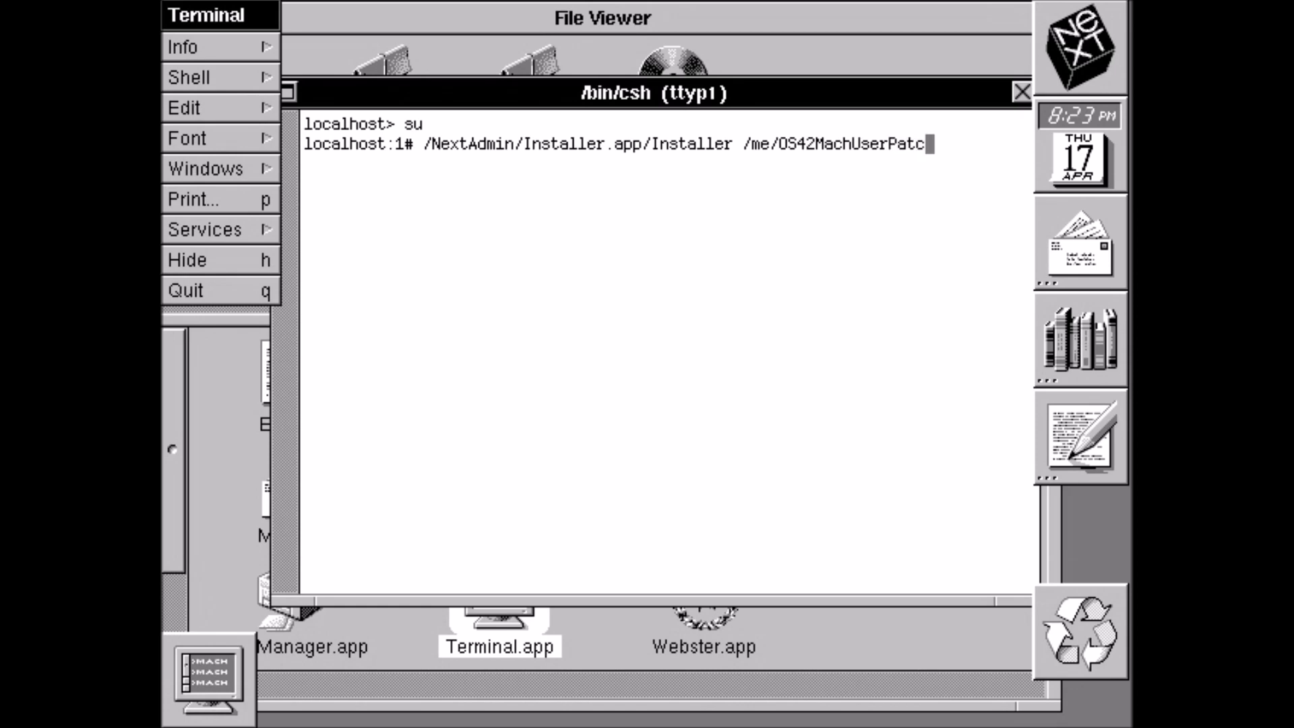
pyautogui.write('4.p')
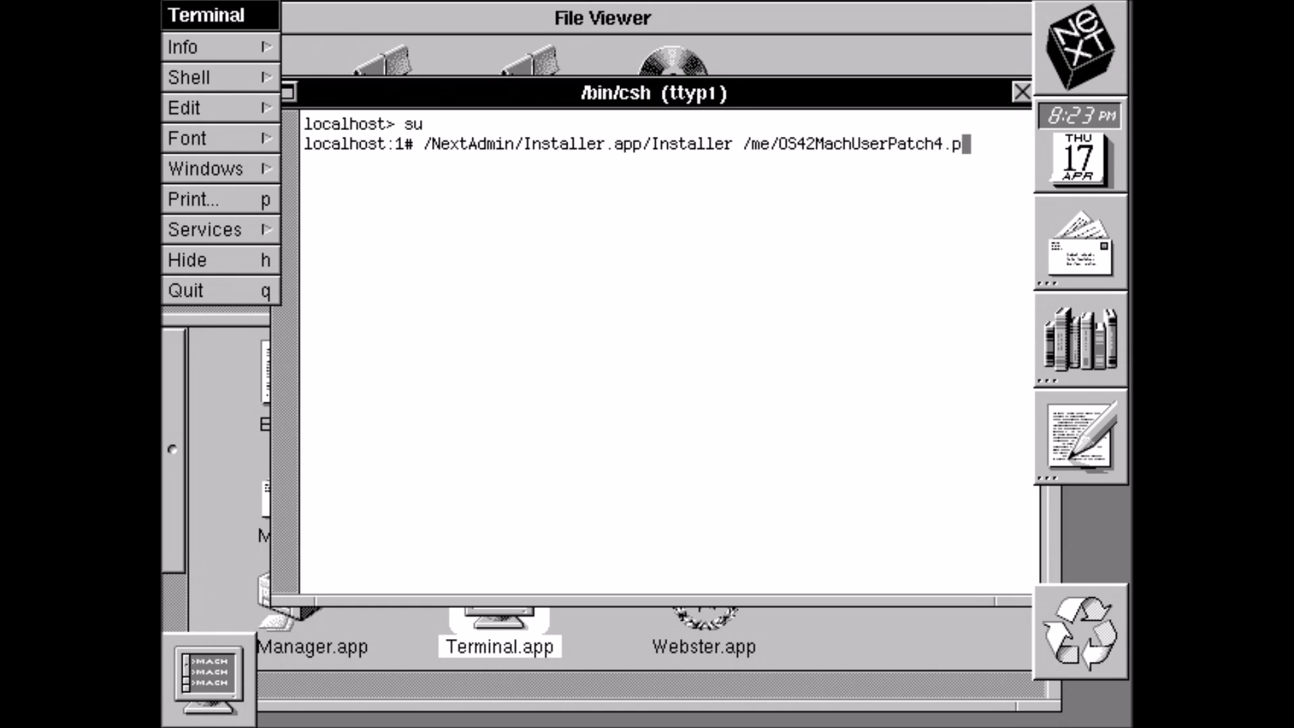
pyautogui.write('kg')
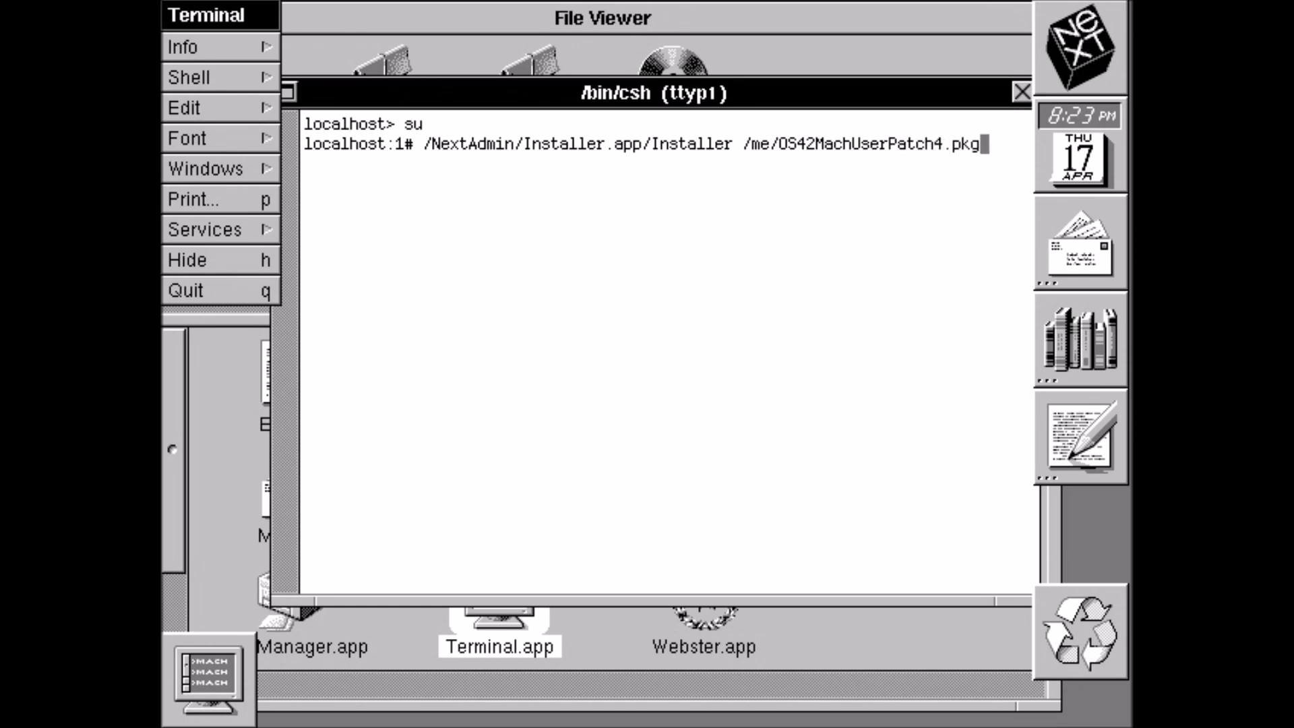
pyautogui.press('Return')
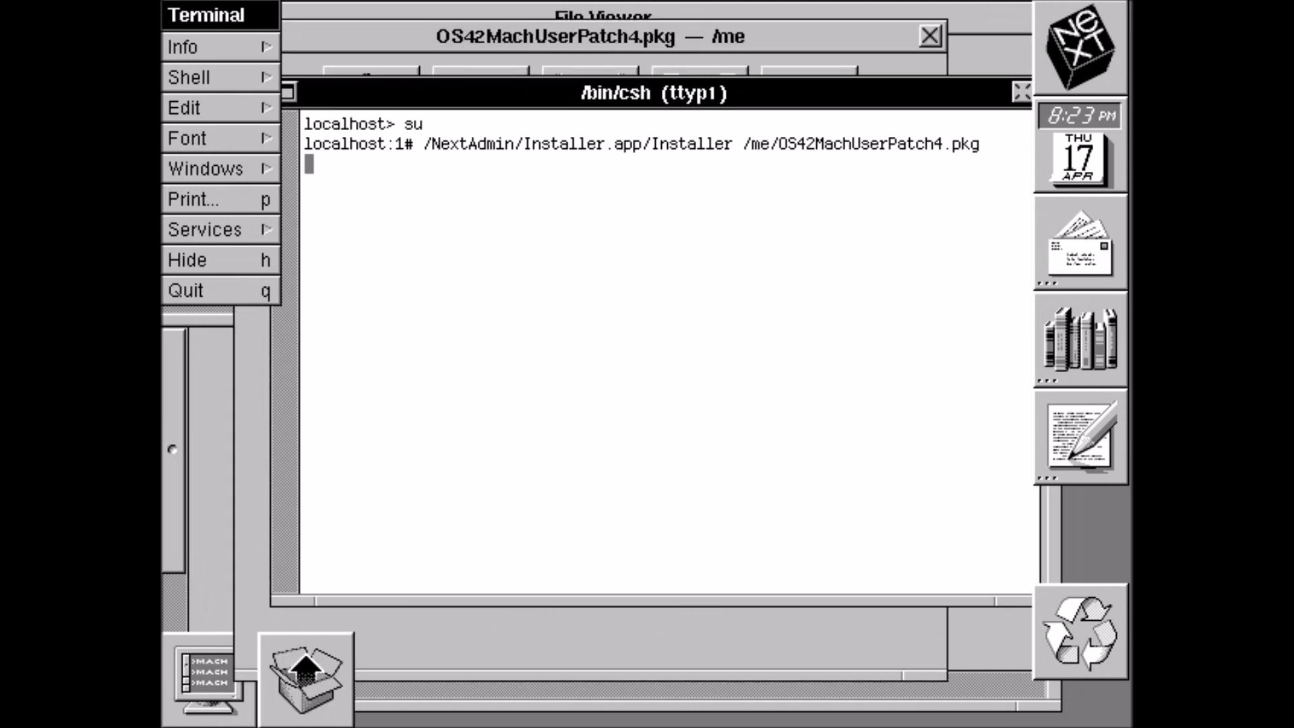
pyautogui.moveTo(551, 70)
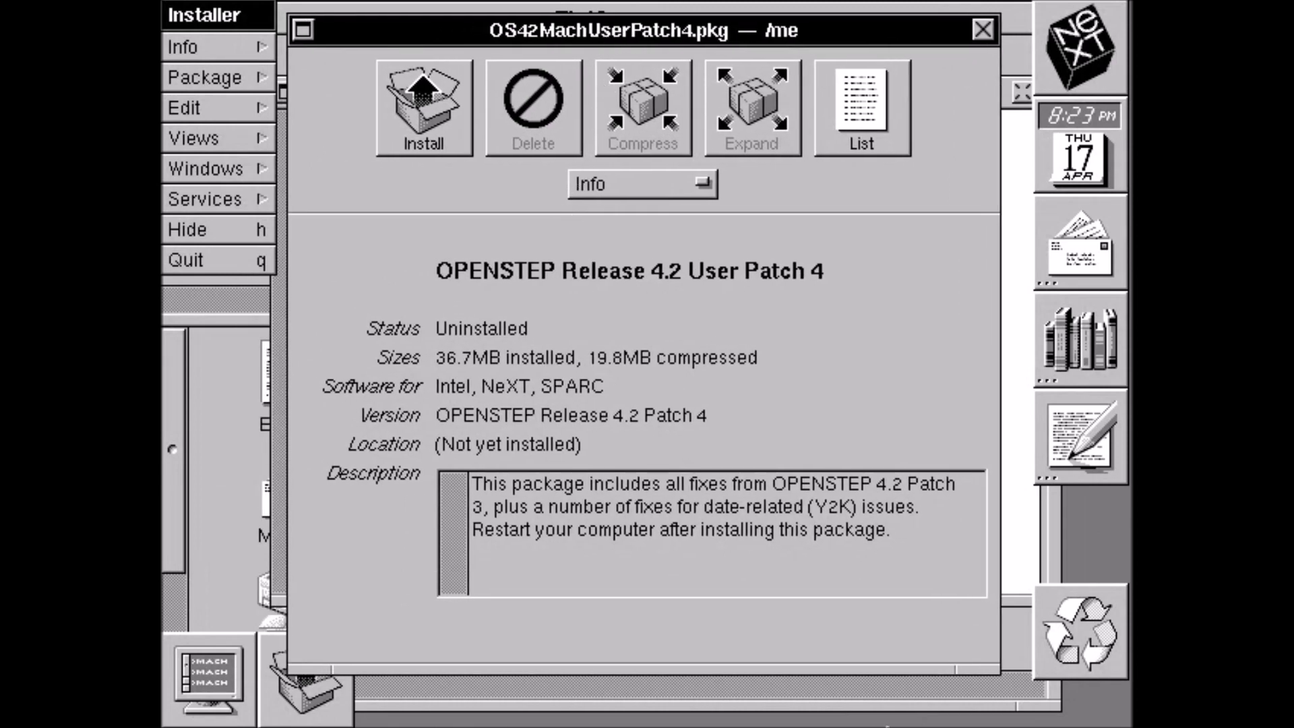
pyautogui.moveTo(821, 223)
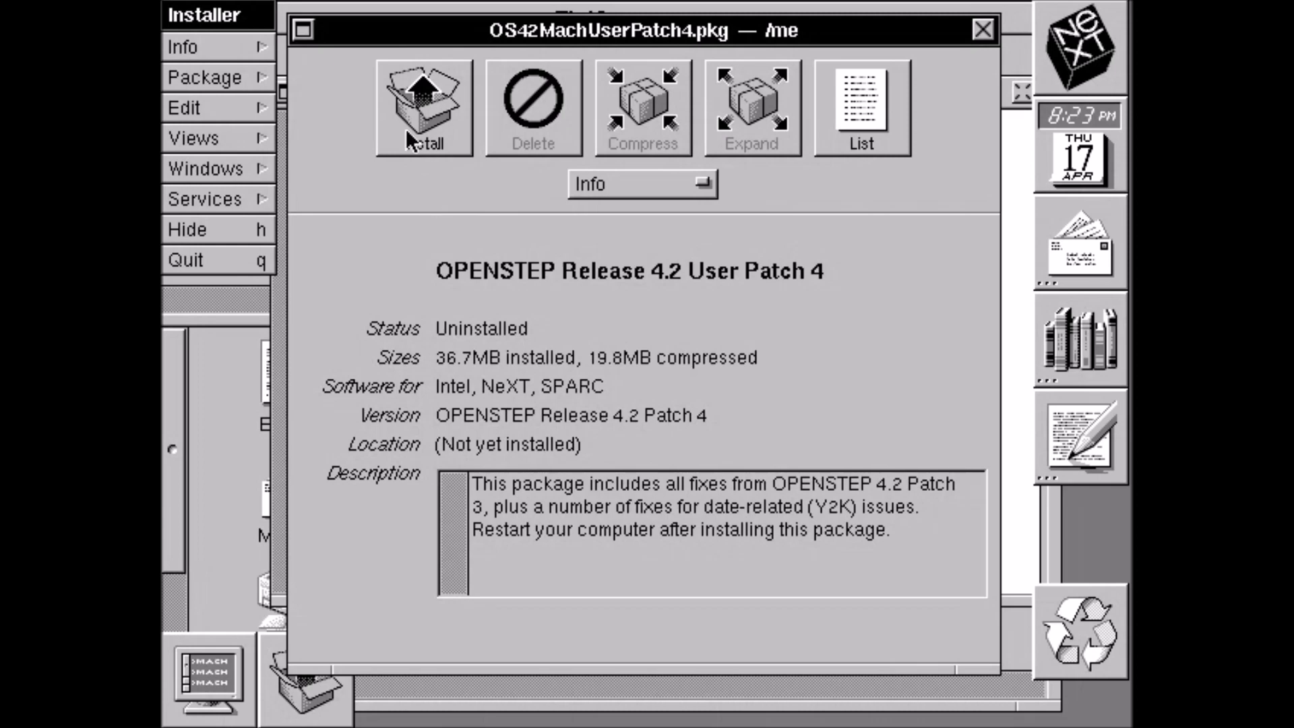
# Start installing User Patch 4 with Intel kept as the target computer
pyautogui.click(424, 108)
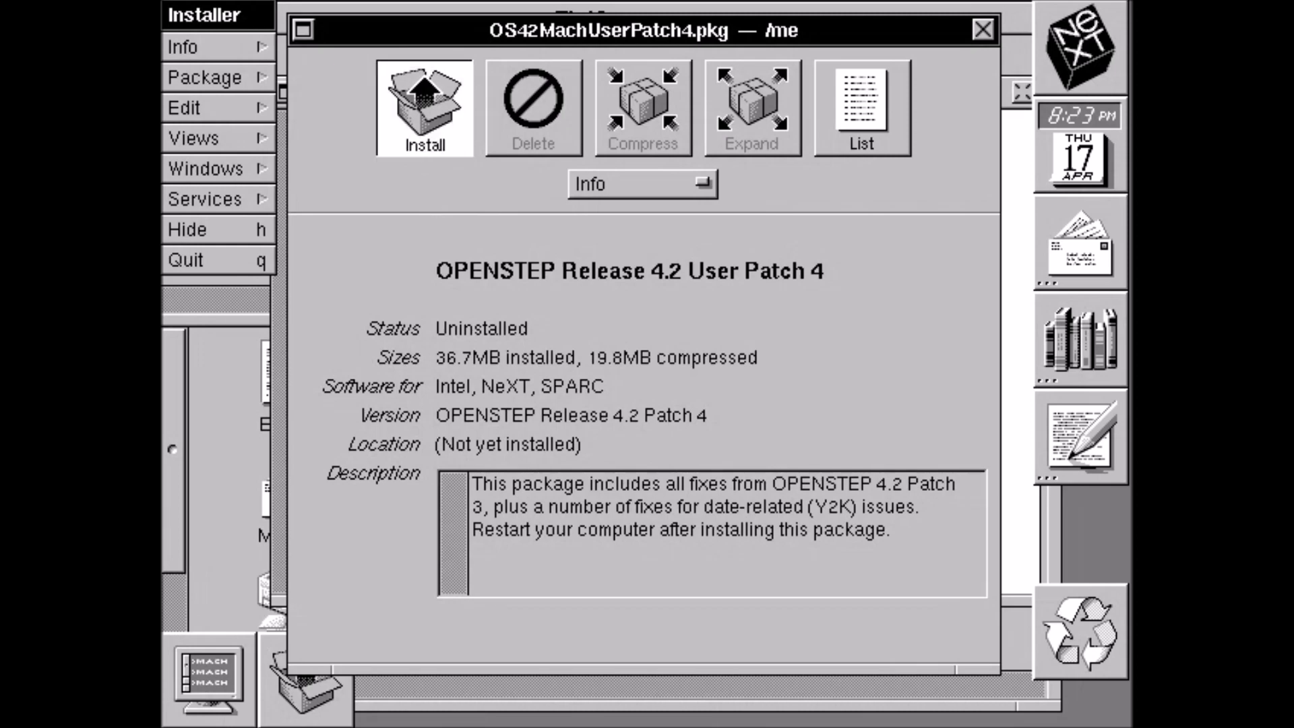
pyautogui.click(422, 108)
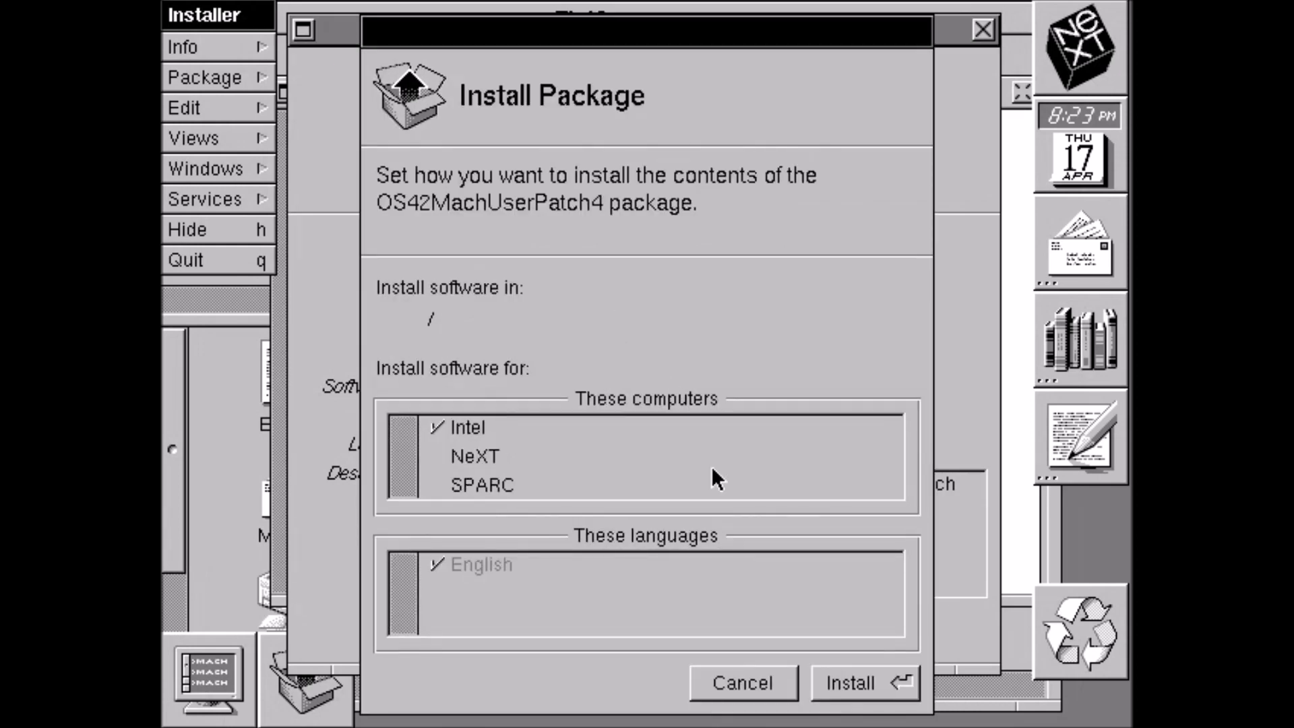
pyautogui.click(851, 682)
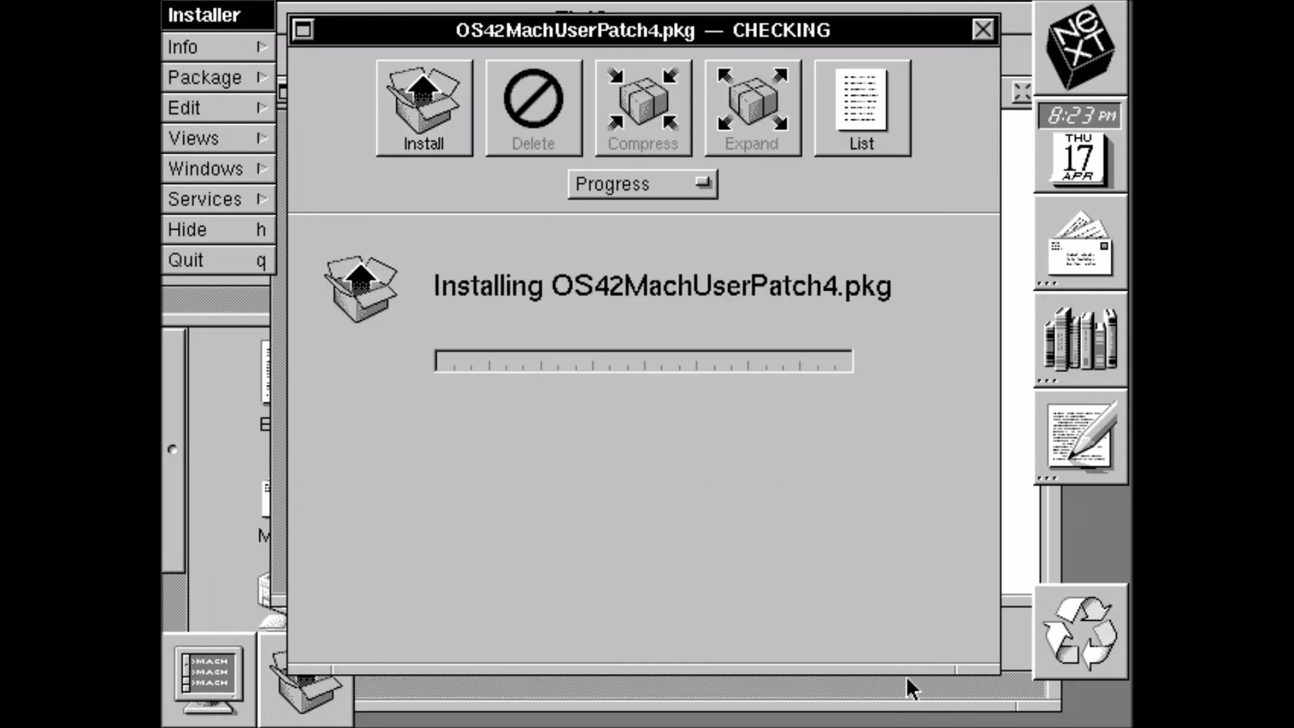
# Continue past the run-programs confirmation and the overwrite-installed-files warning
pyautogui.click(424, 108)
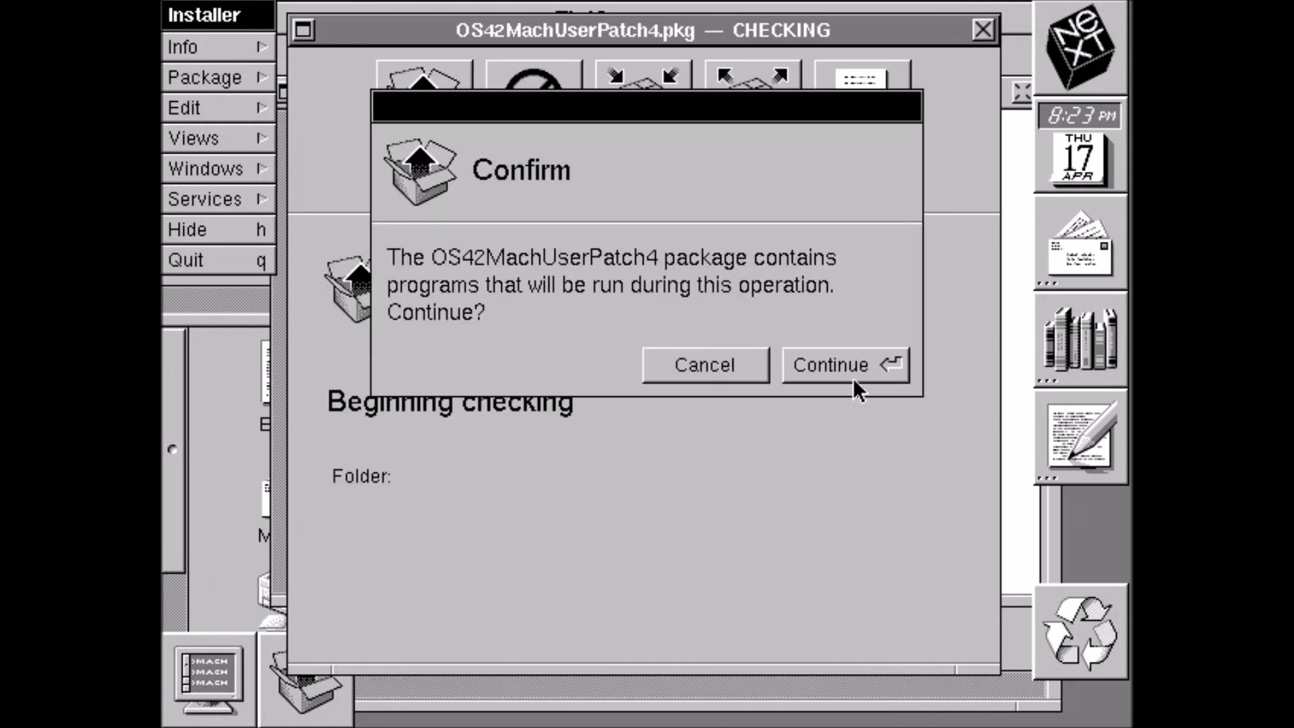
pyautogui.click(831, 365)
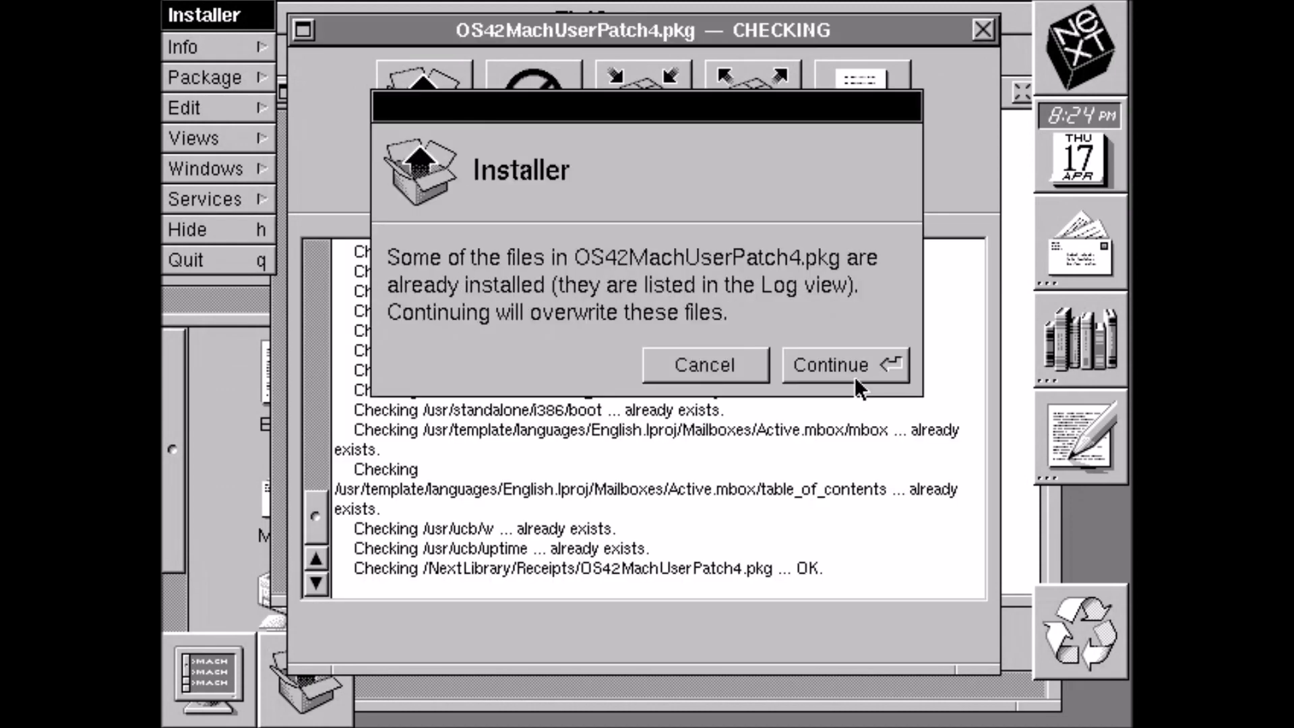
pyautogui.click(832, 365)
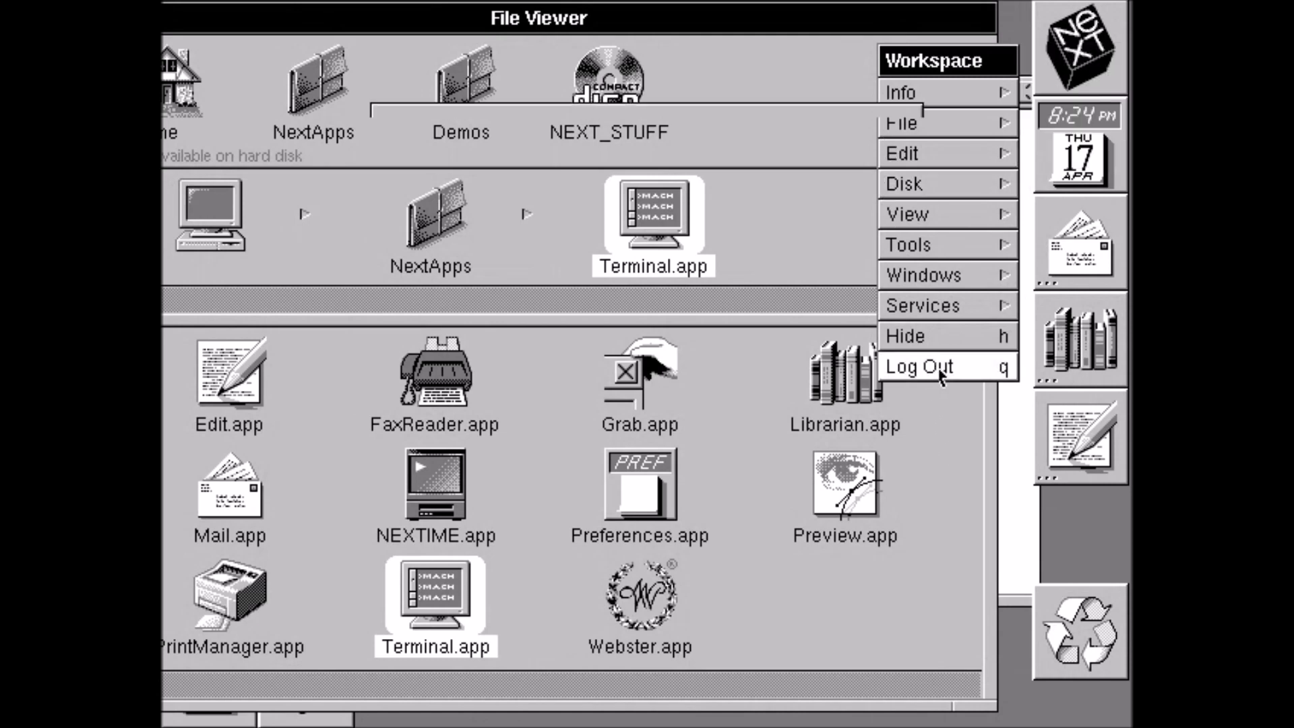
# End the session, choosing Power Off instead of logging out
pyautogui.click(918, 366)
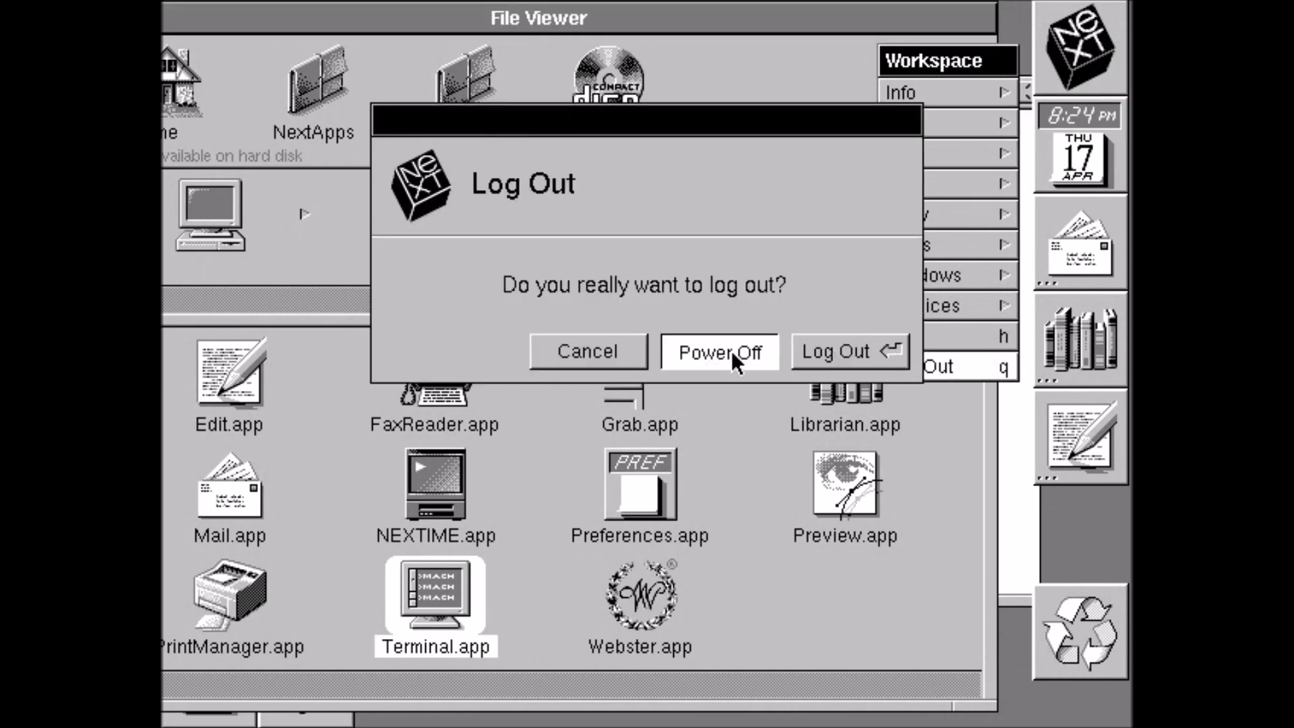
pyautogui.click(718, 351)
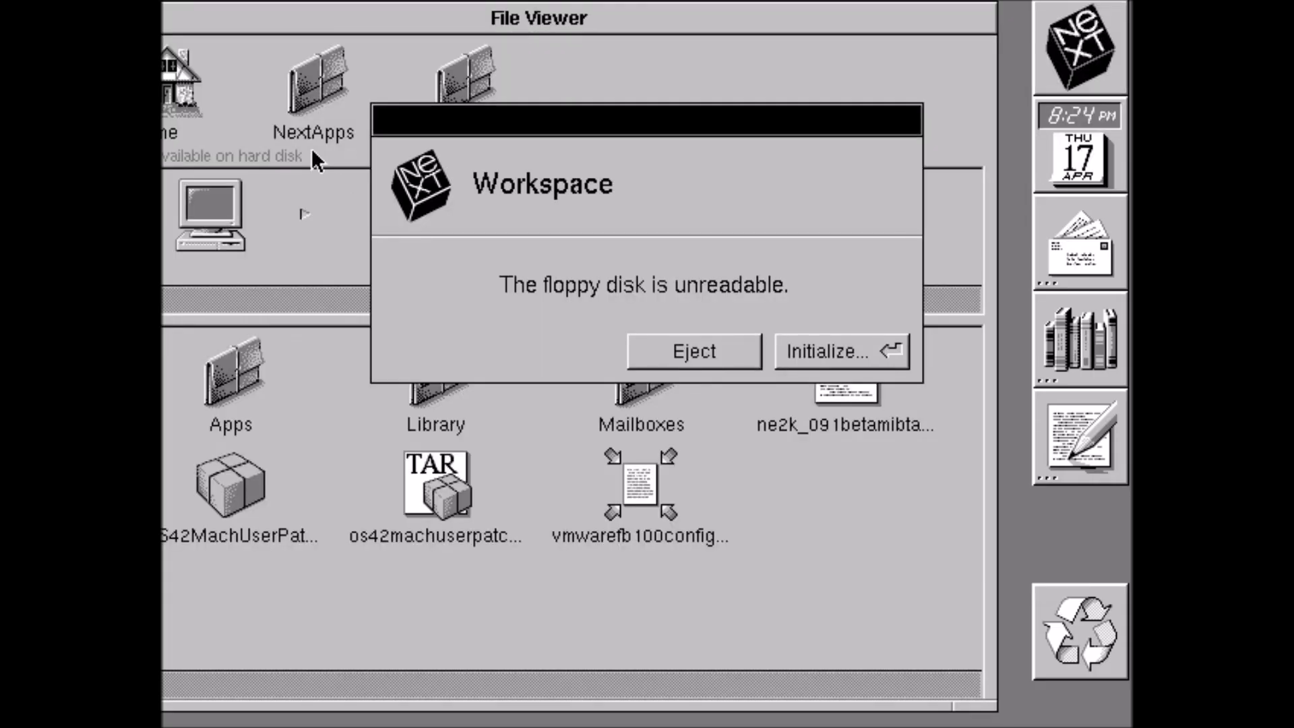
# Eject the unreadable floppy disk and dismiss the removal notice
pyautogui.click(693, 350)
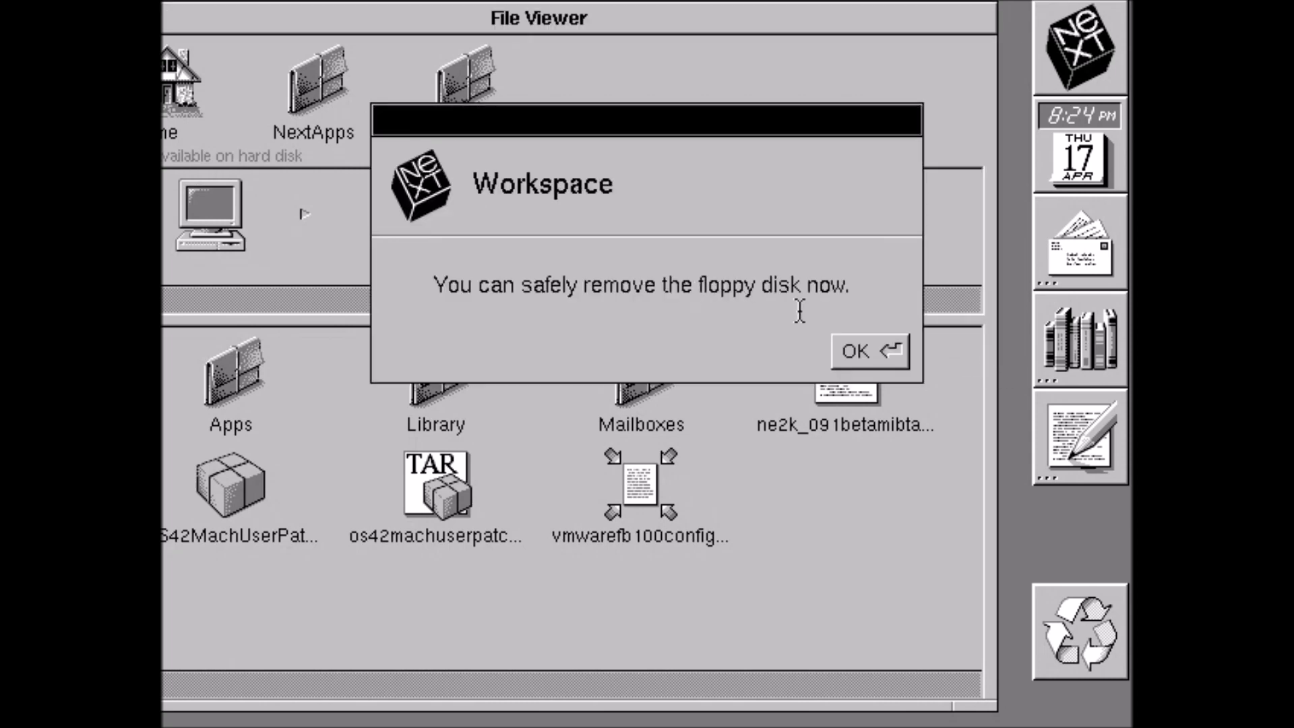
pyautogui.click(867, 351)
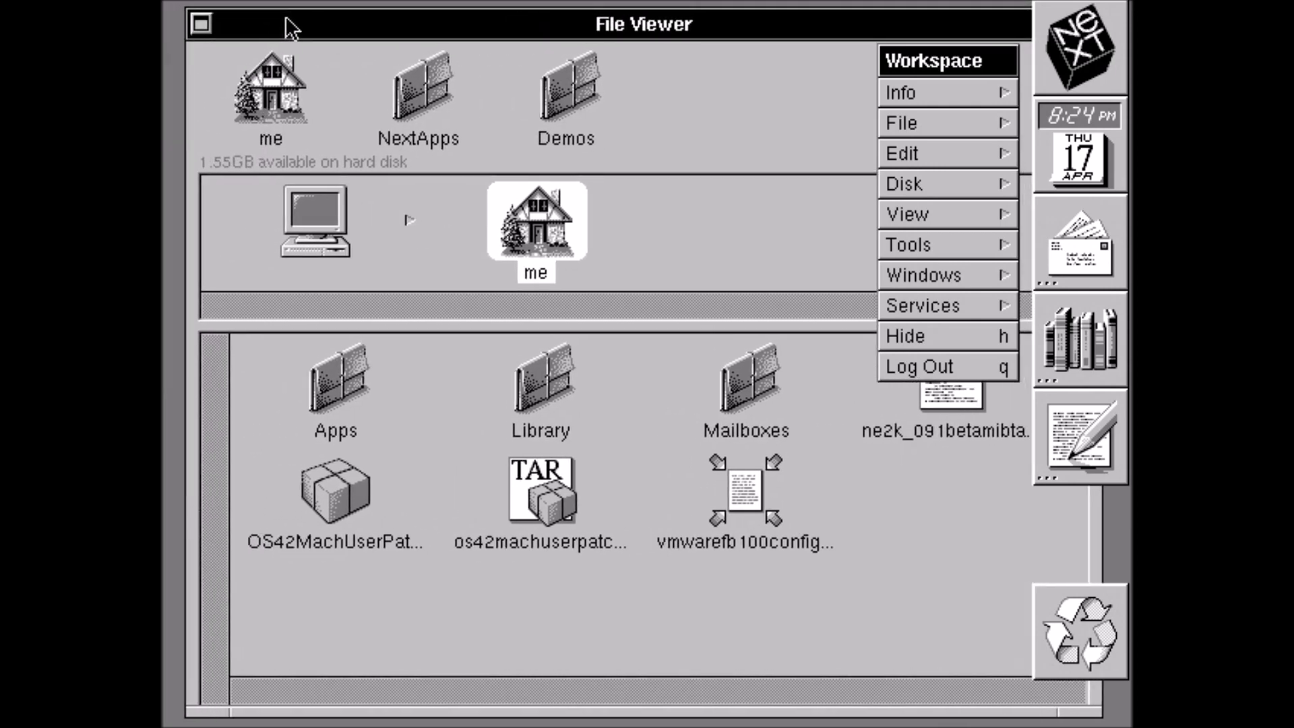
pyautogui.moveTo(430, 362)
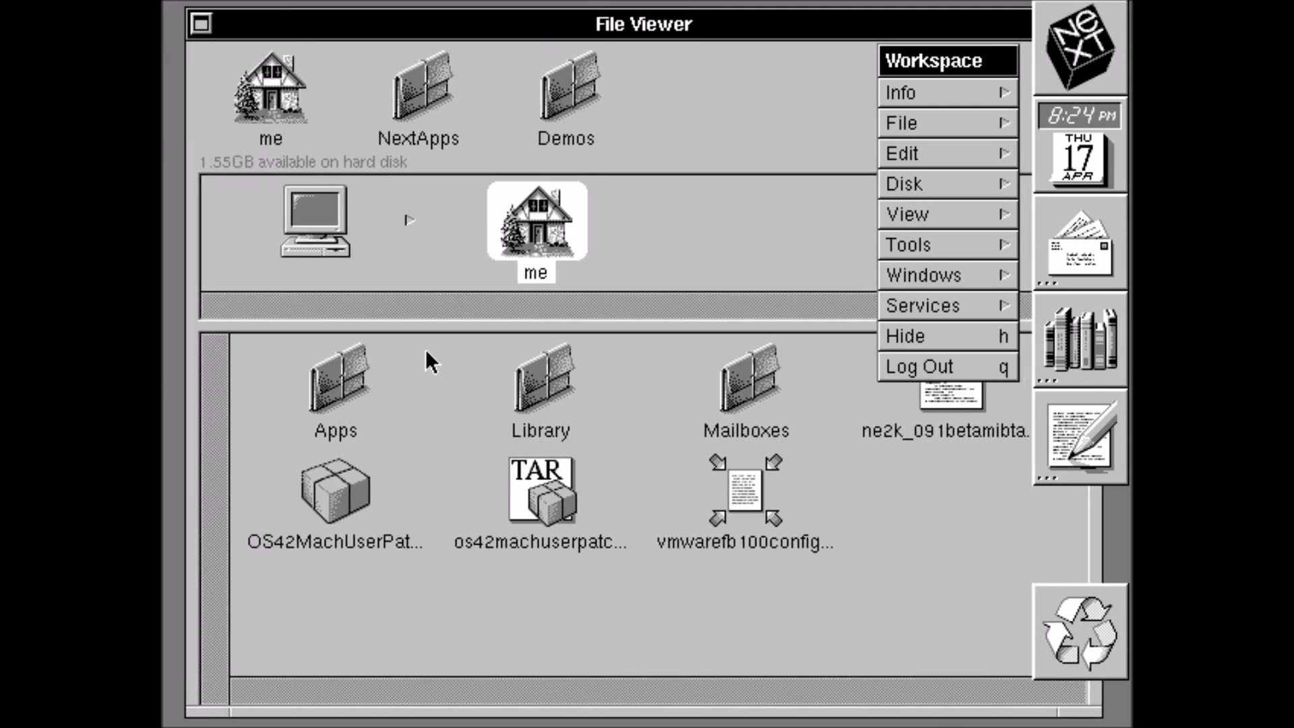
# Launch Configure.app from NextAdmin on the hard disk
pyautogui.click(314, 222)
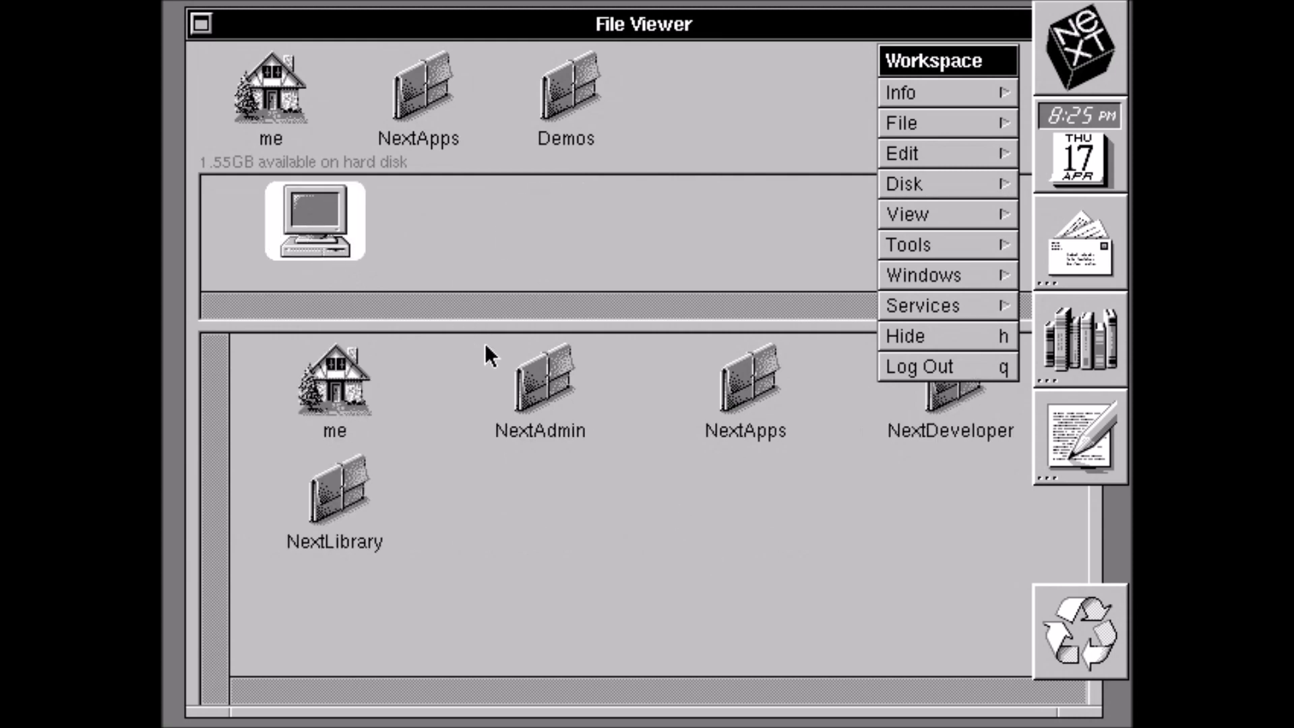
pyautogui.doubleClick(539, 380)
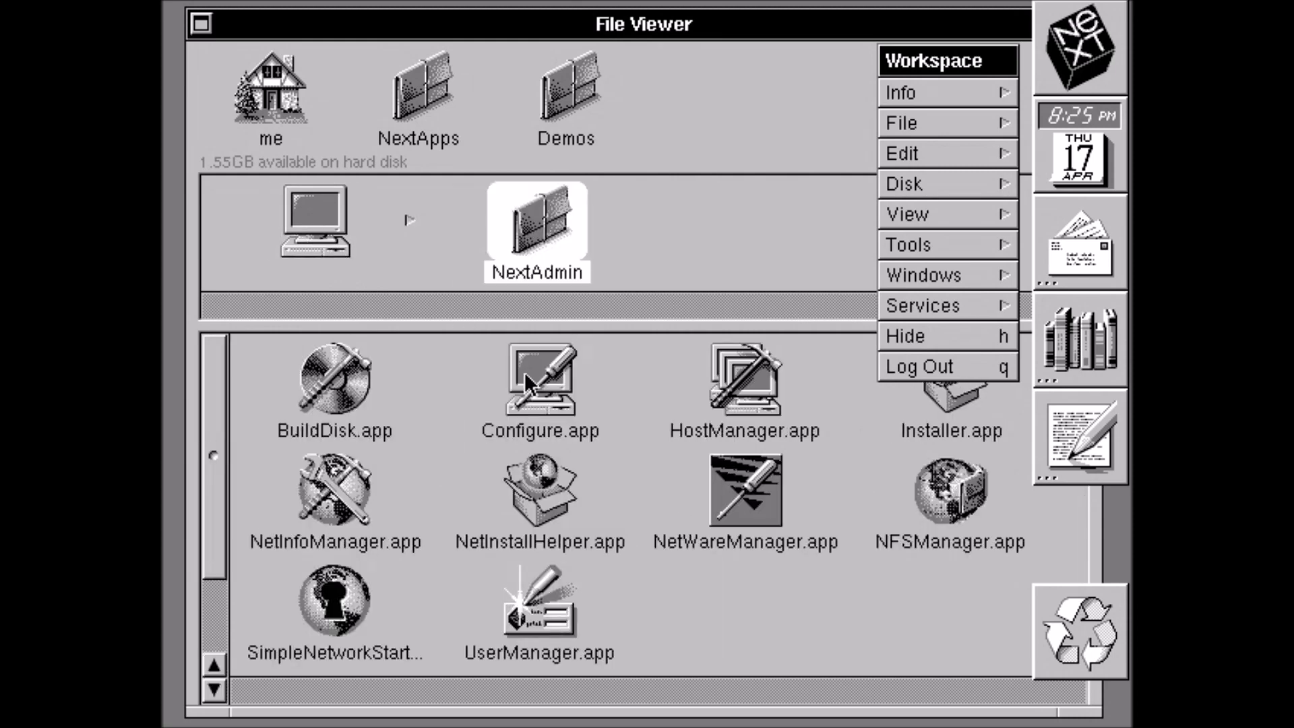
pyautogui.doubleClick(539, 380)
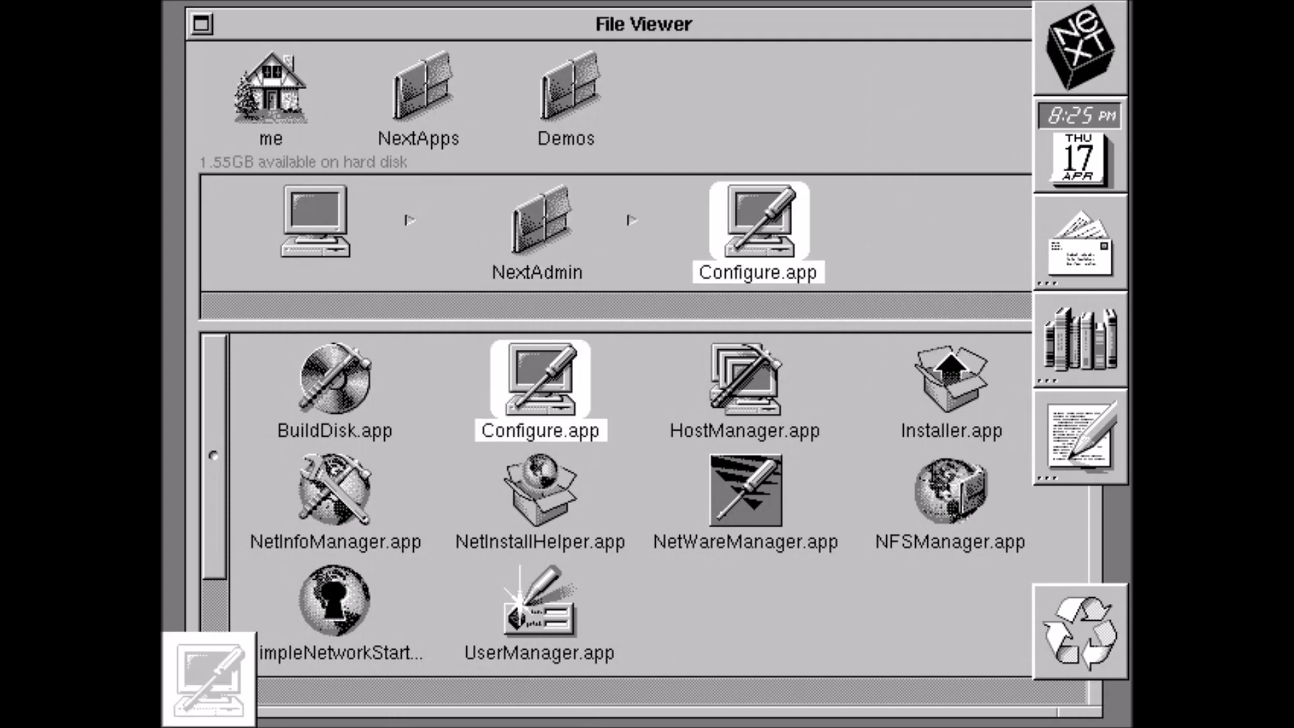
pyautogui.doubleClick(539, 381)
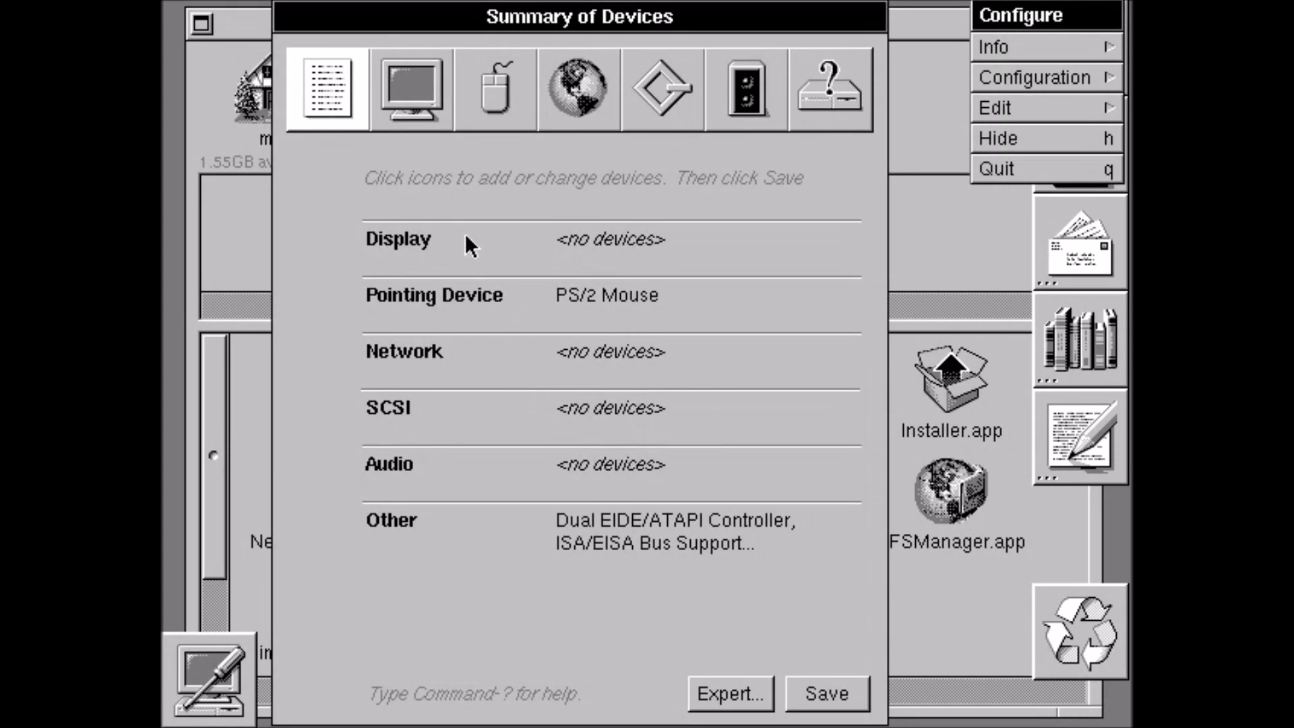
# Add the VESA VBE 2.0 Display Driver as the display device
pyautogui.click(410, 89)
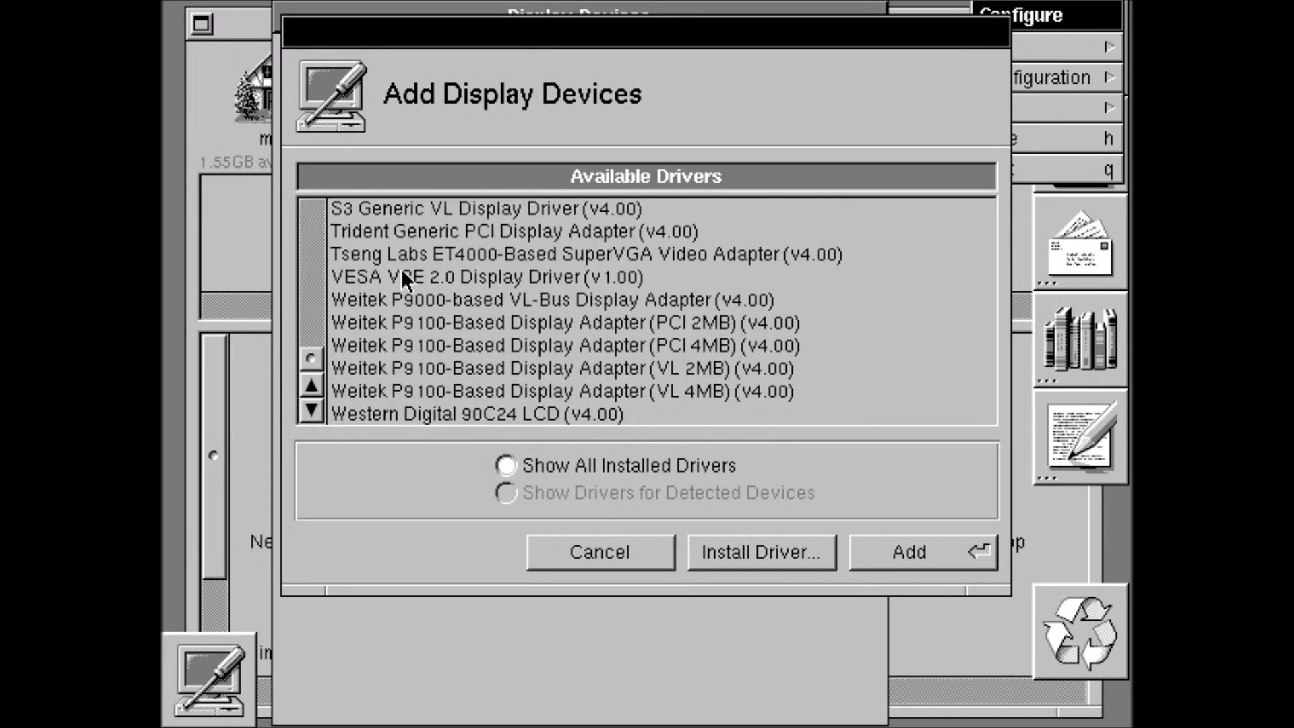
pyautogui.click(488, 277)
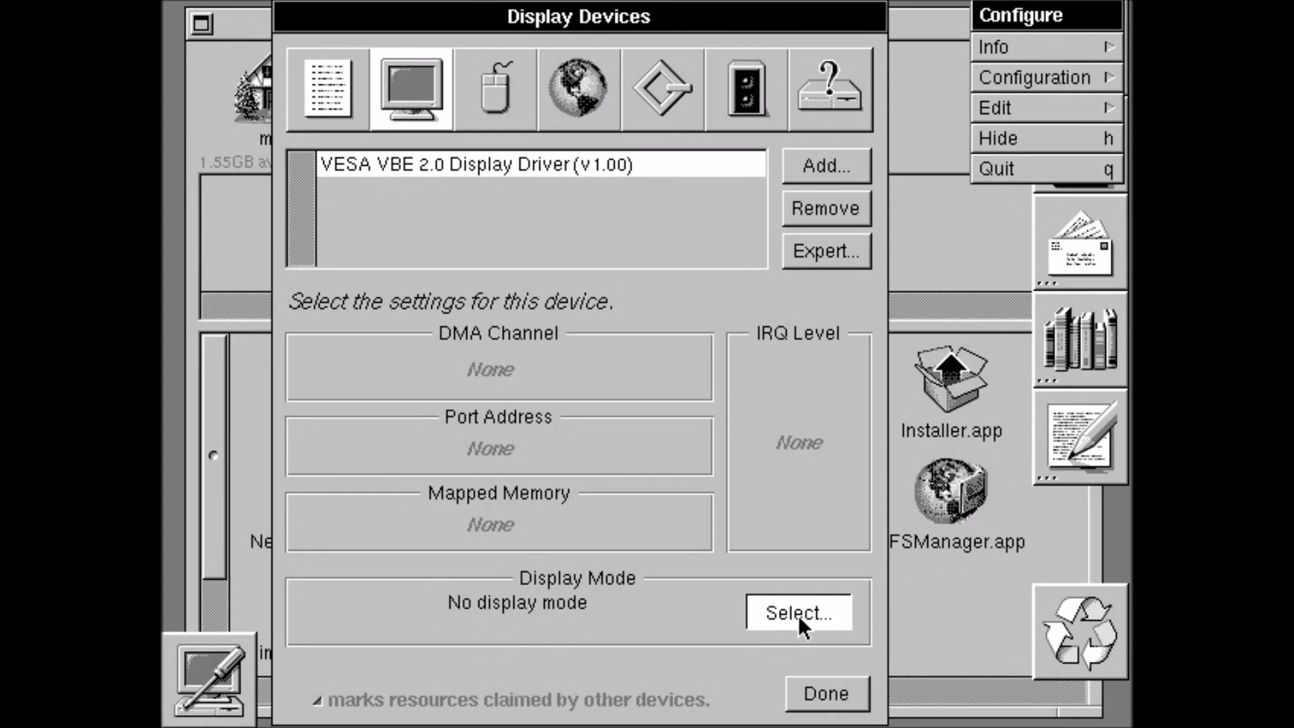
# Set the VESA display mode to 1152 by 864 with RGB:888/32 colour
pyautogui.click(797, 612)
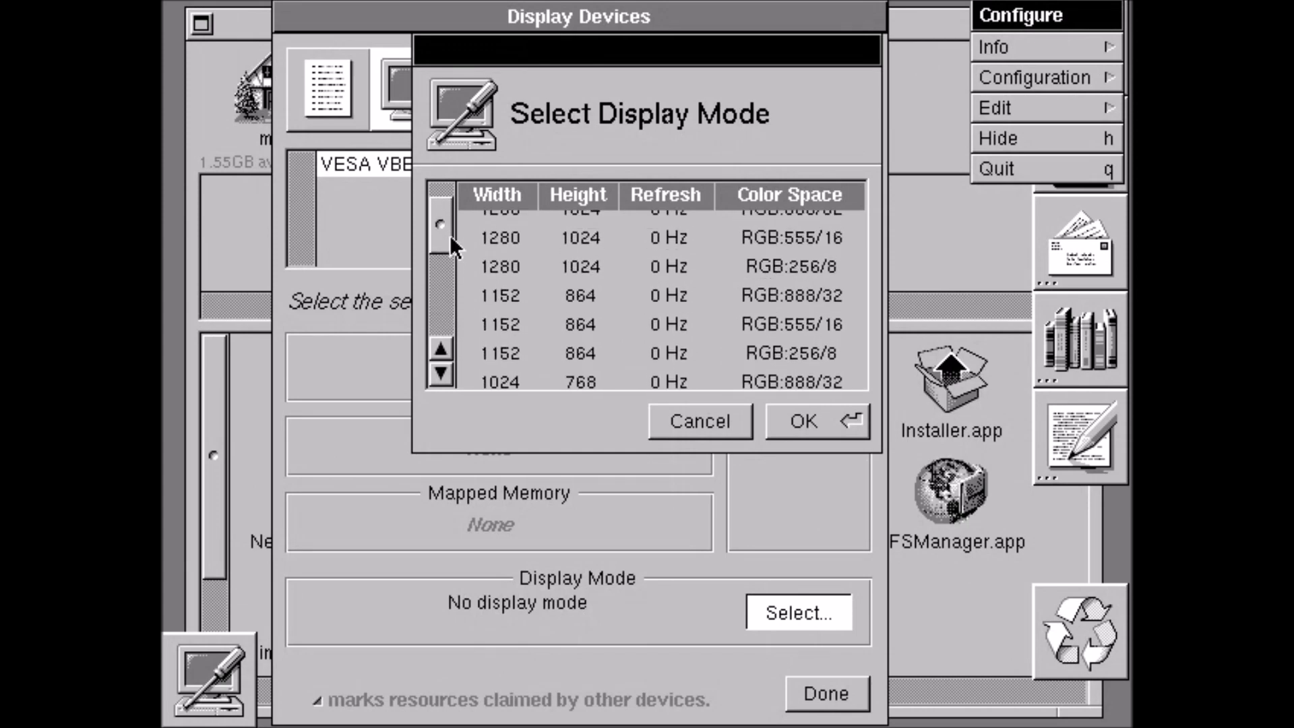
pyautogui.click(578, 295)
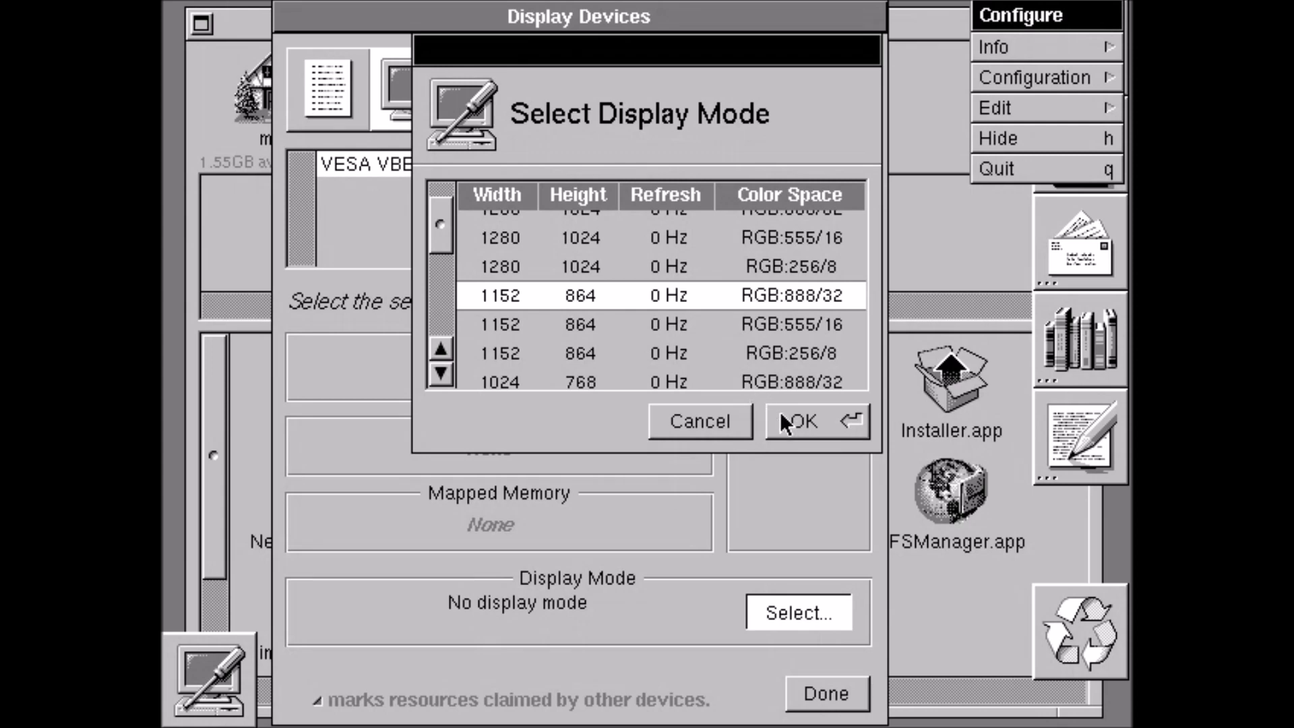
pyautogui.click(801, 422)
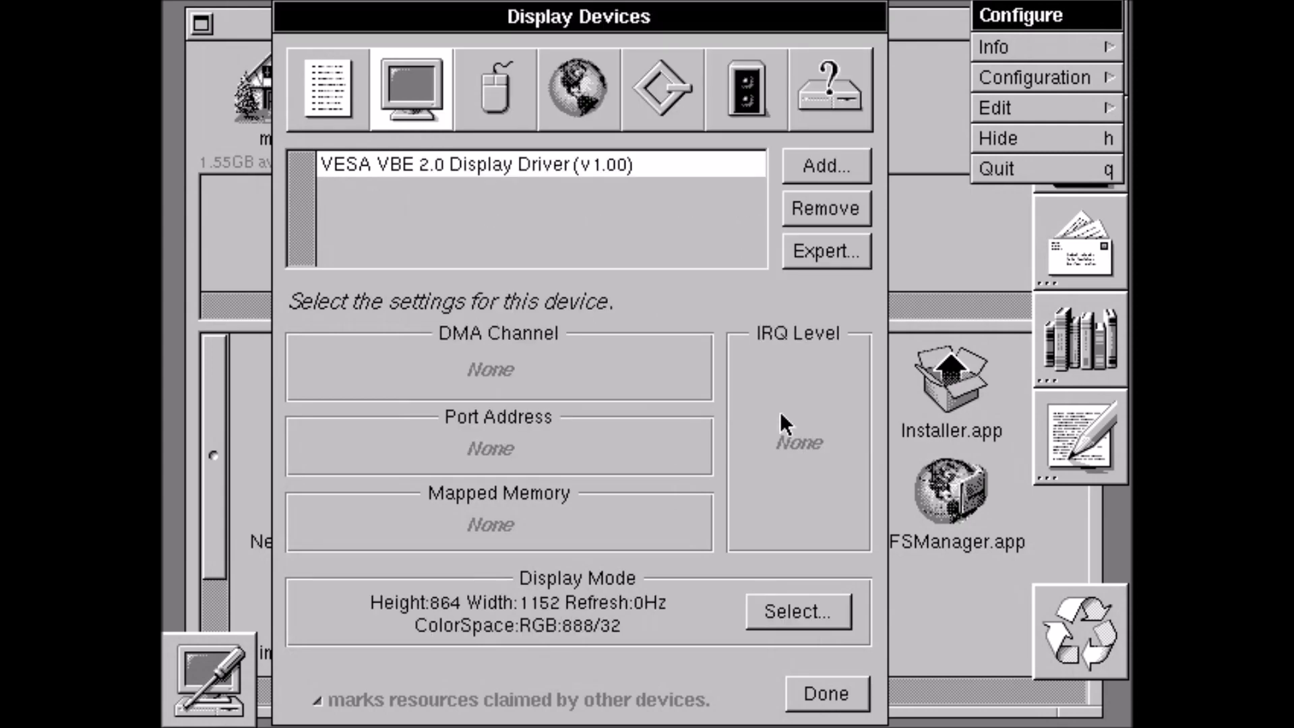
pyautogui.moveTo(811, 662)
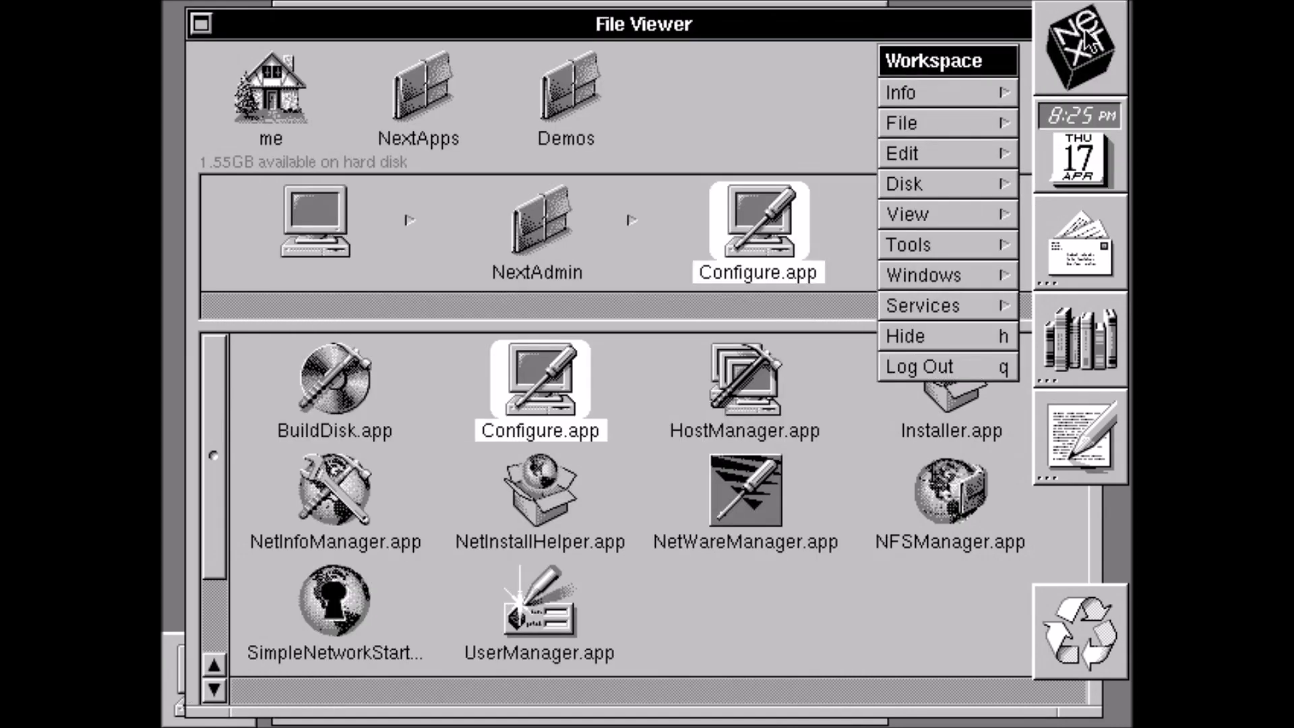
# Log out of Workspace and confirm, letting the system reboot at the new resolution
pyautogui.click(917, 366)
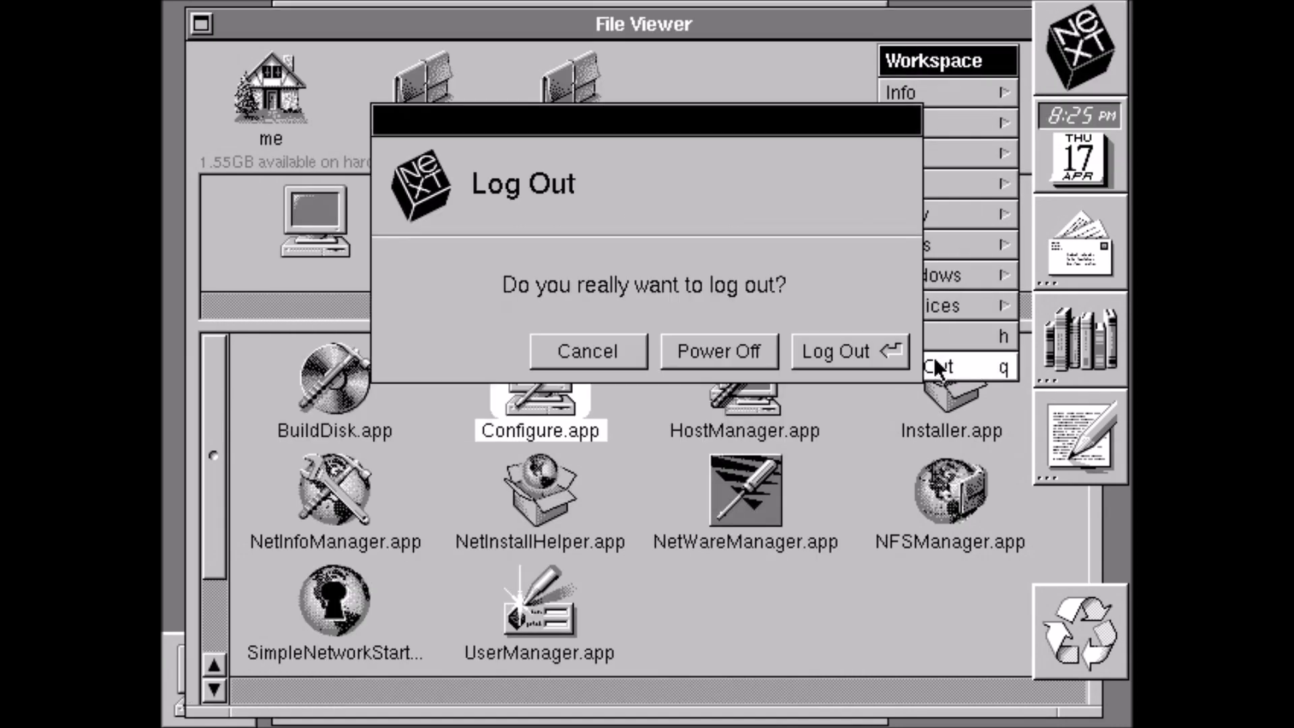
pyautogui.click(717, 351)
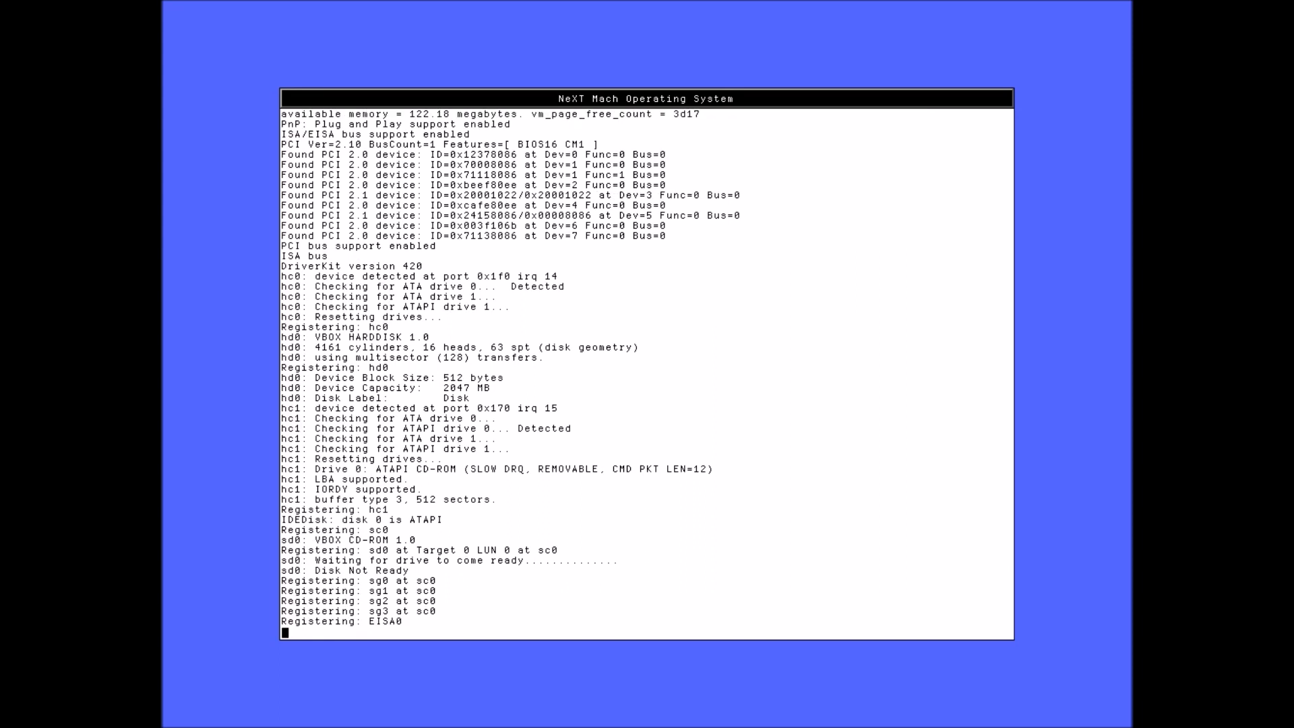
pyautogui.scroll(-3)
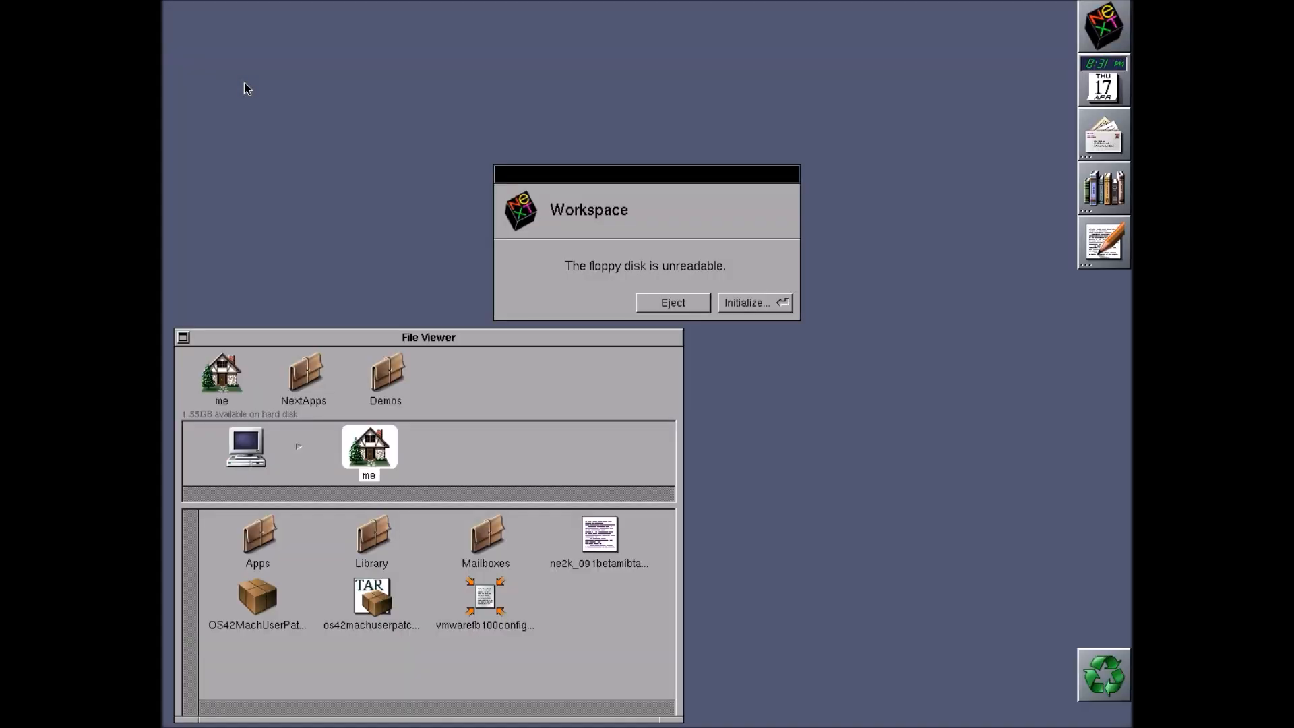
pyautogui.moveTo(791, 384)
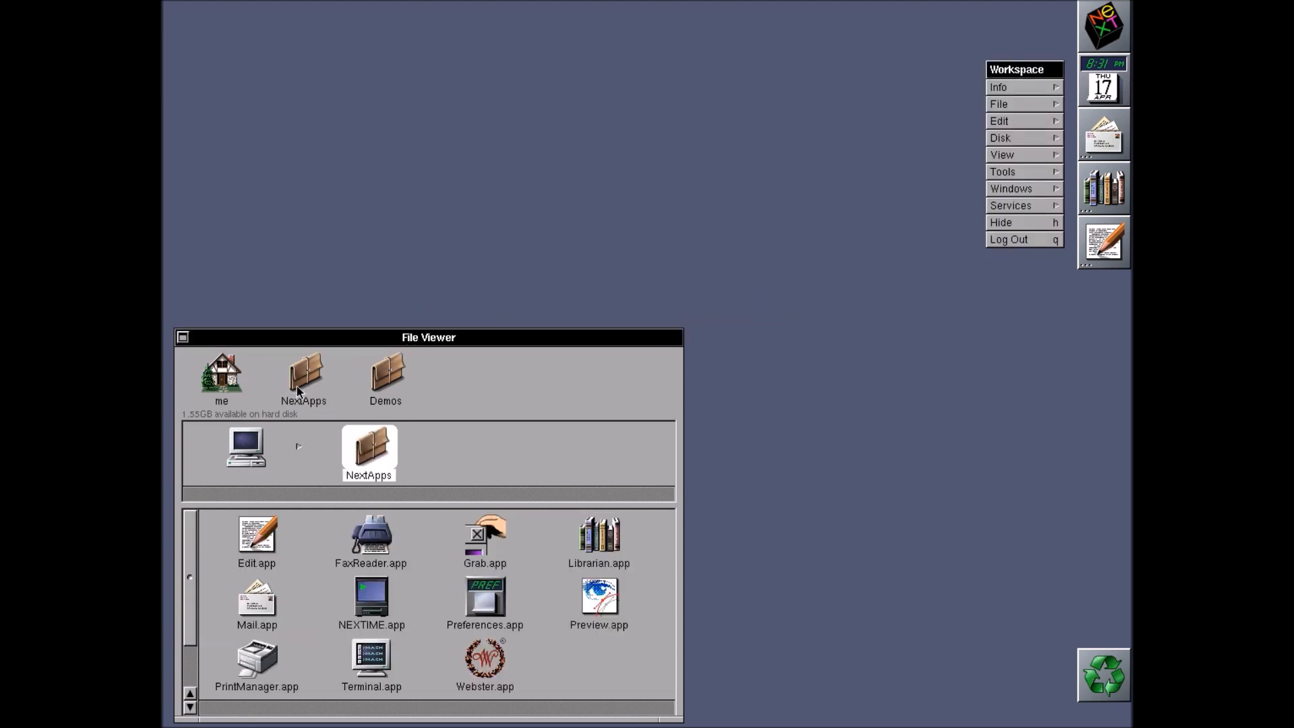
pyautogui.moveTo(403, 394)
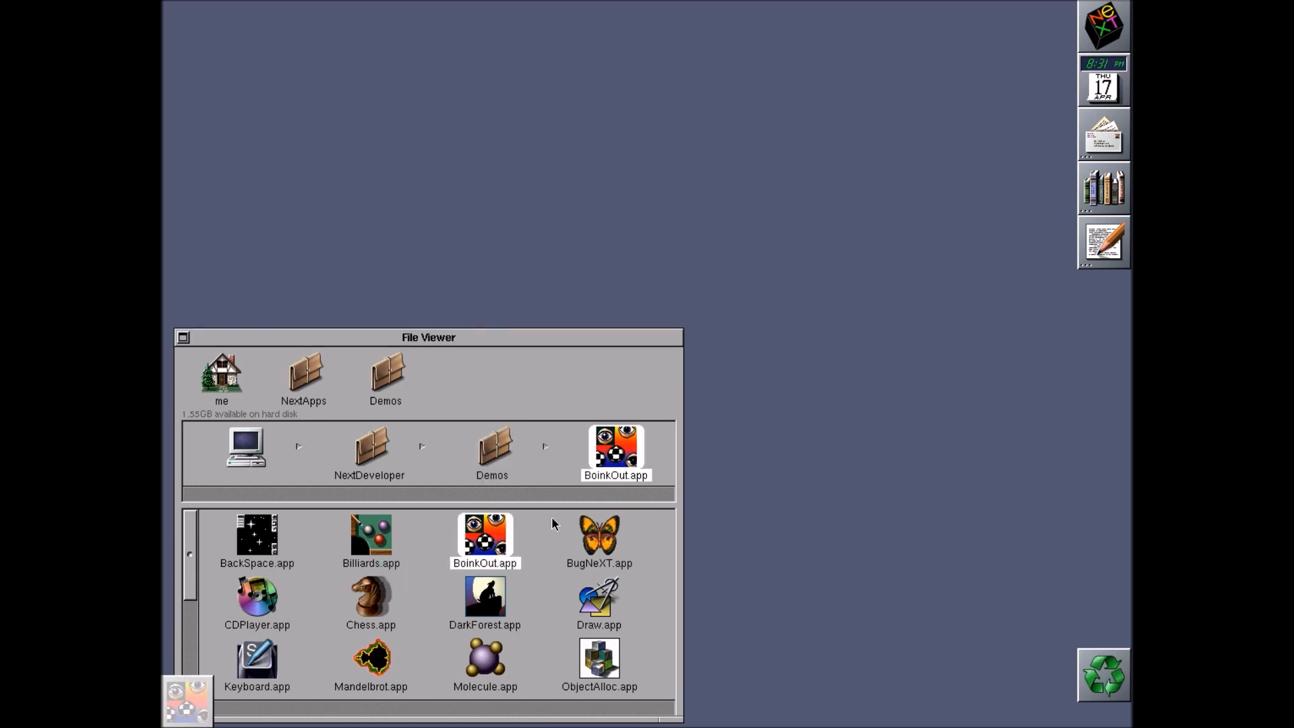
# Launch BoinkOut, watch the game, then close its window and quit
pyautogui.doubleClick(615, 446)
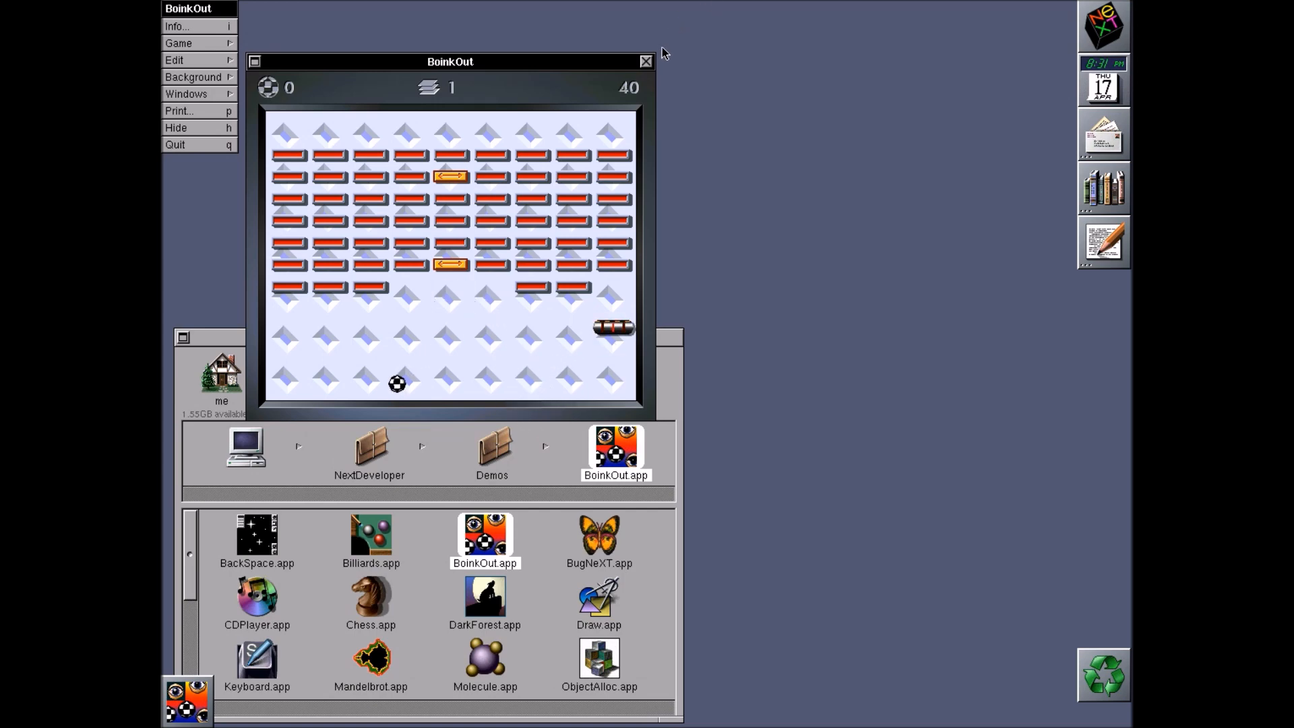
pyautogui.click(646, 60)
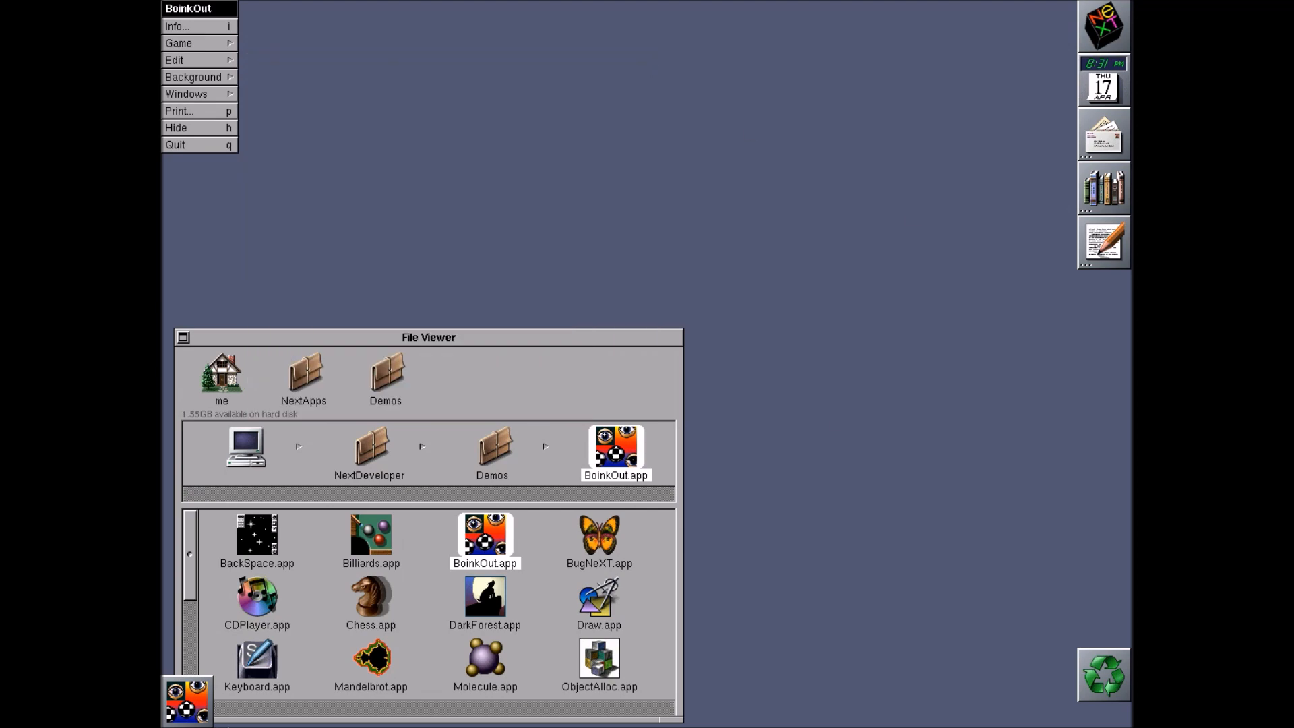
pyautogui.click(256, 535)
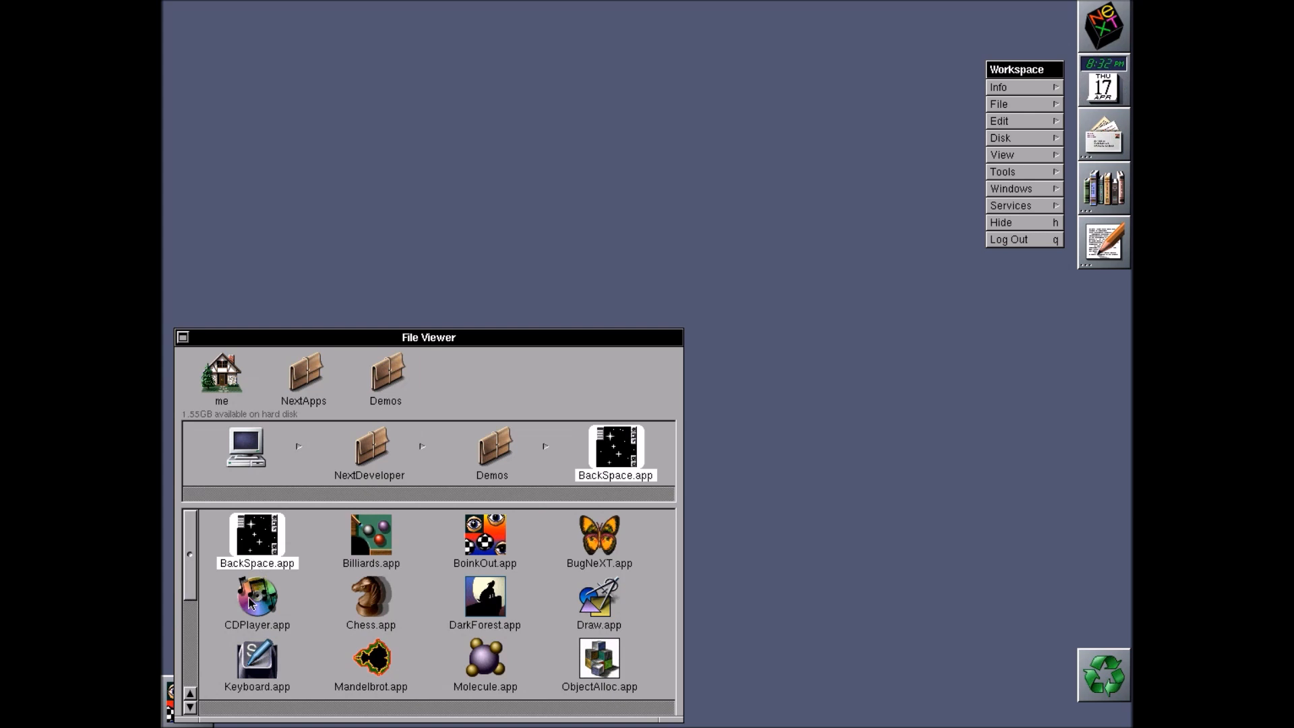
# Launch BackSpace and preview the Space then Boink screen-saver modules
pyautogui.scroll(-3)
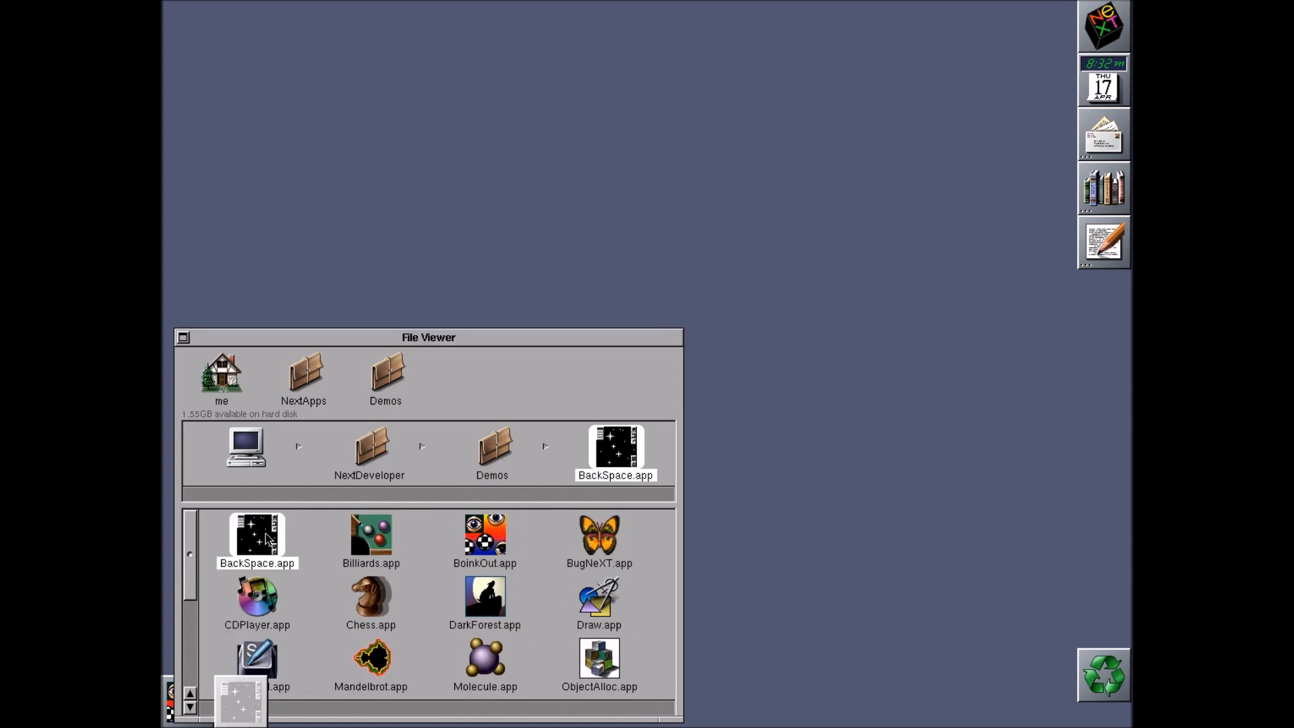
pyautogui.doubleClick(256, 533)
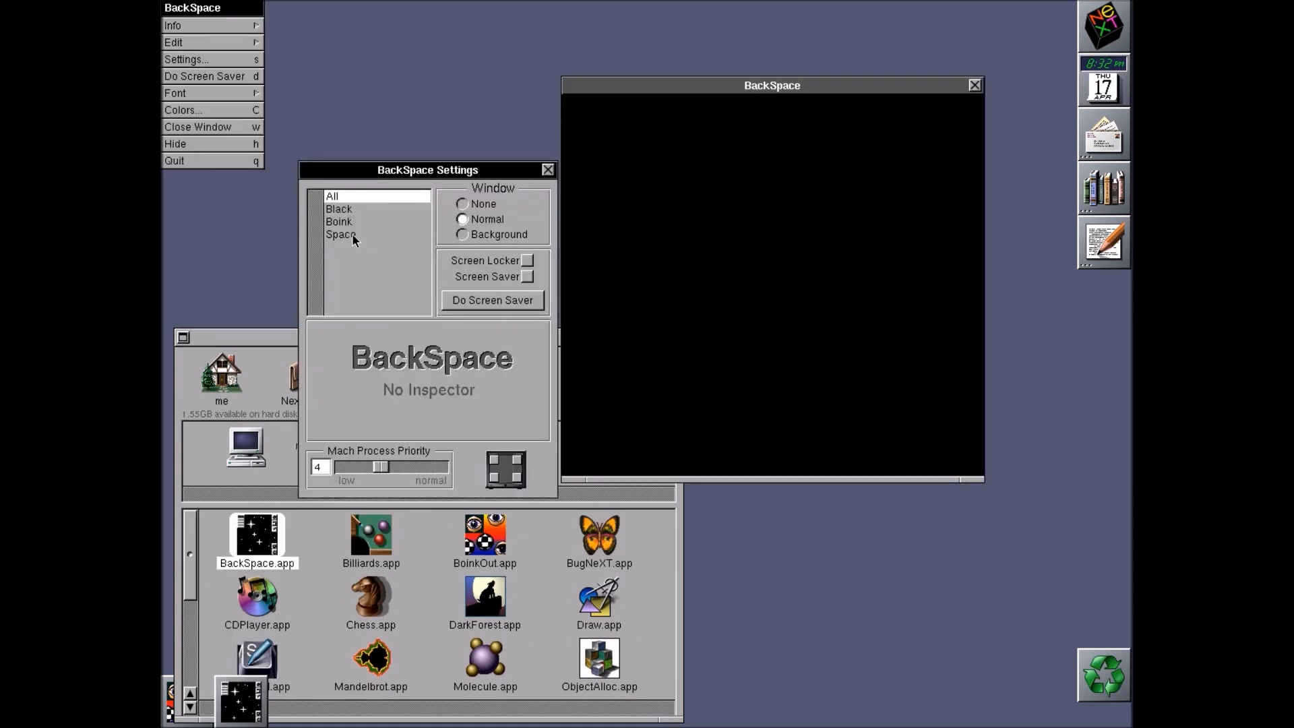
pyautogui.click(339, 234)
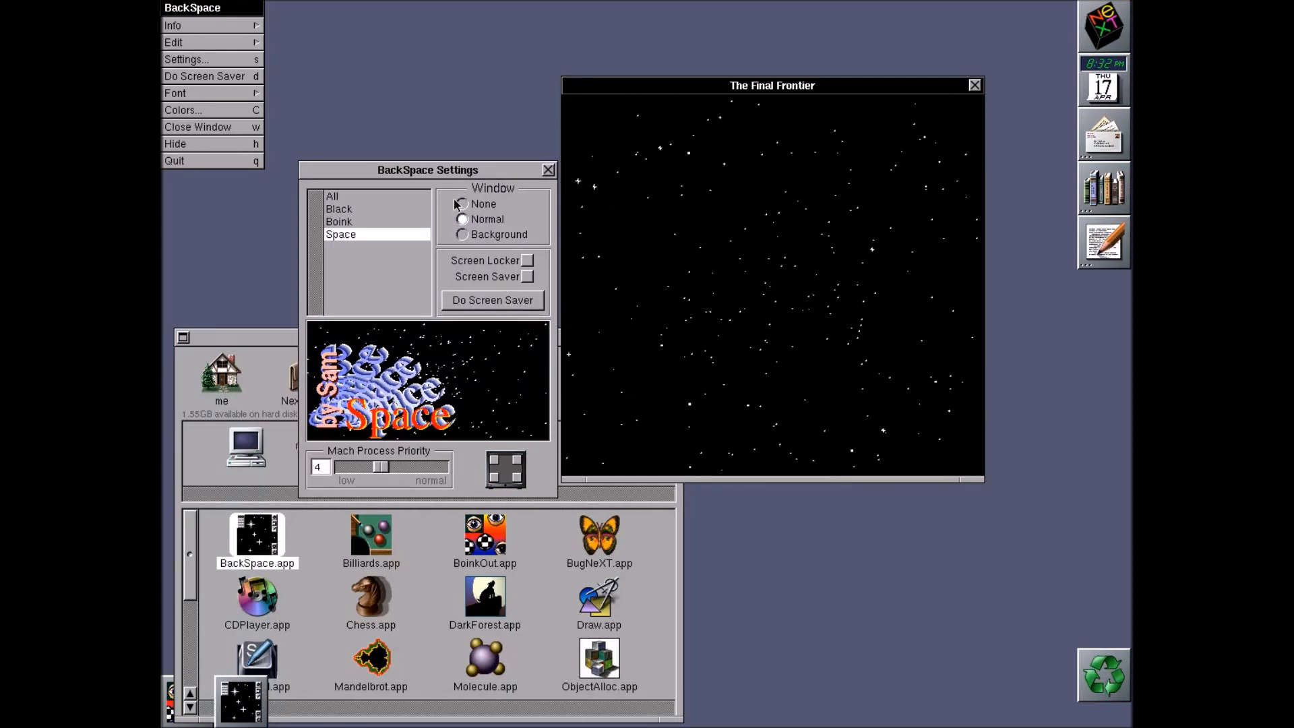
pyautogui.click(339, 221)
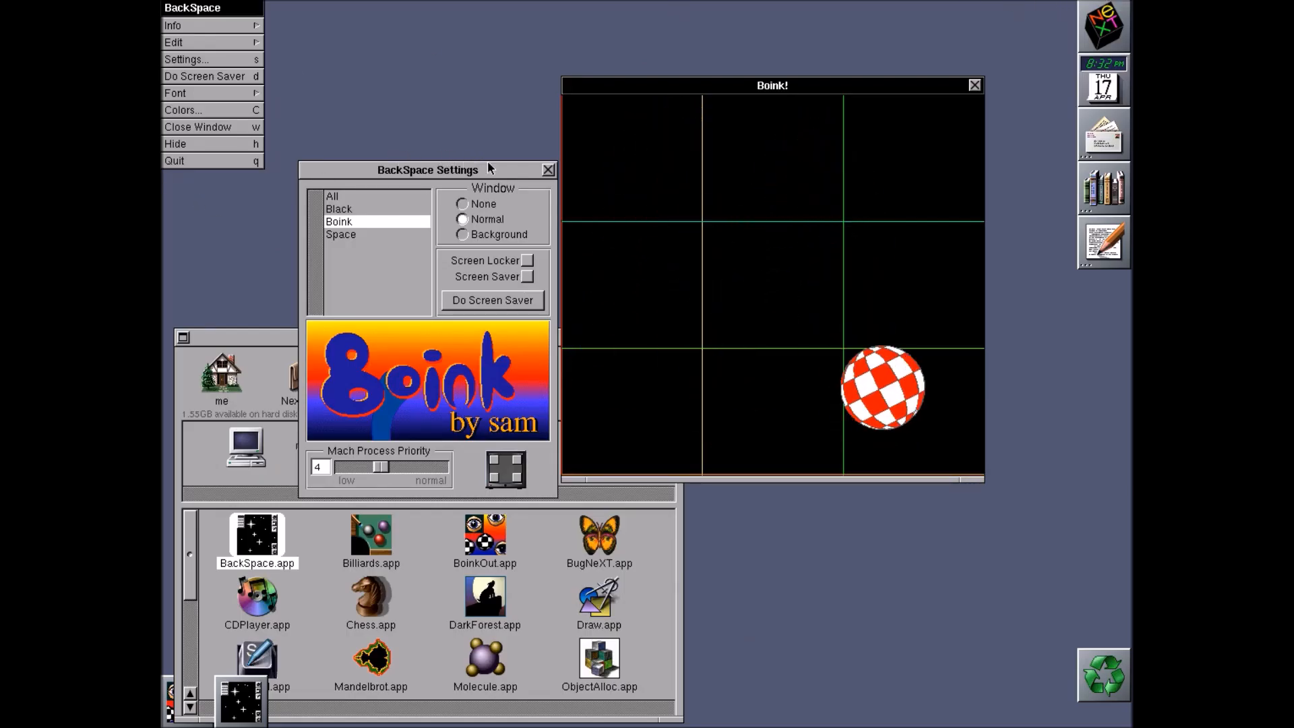
# Close the BackSpace settings panel and the Boink! preview window
pyautogui.click(547, 170)
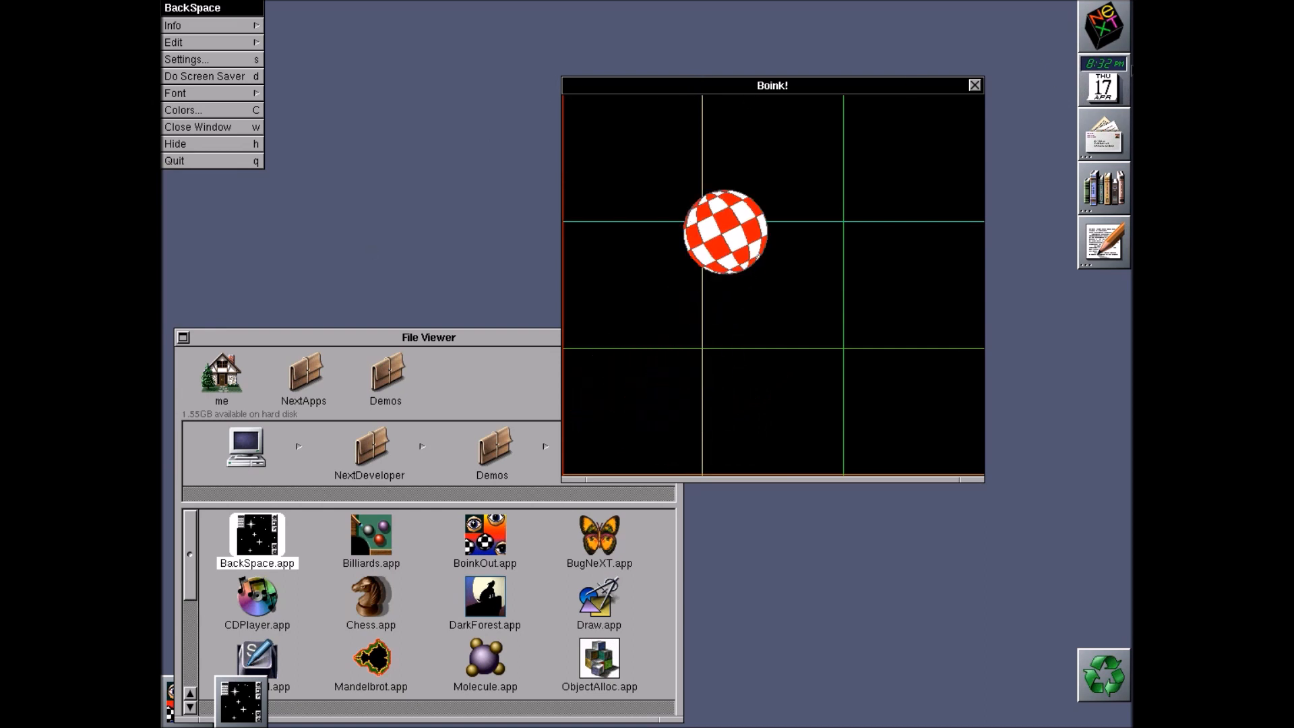
pyautogui.click(973, 83)
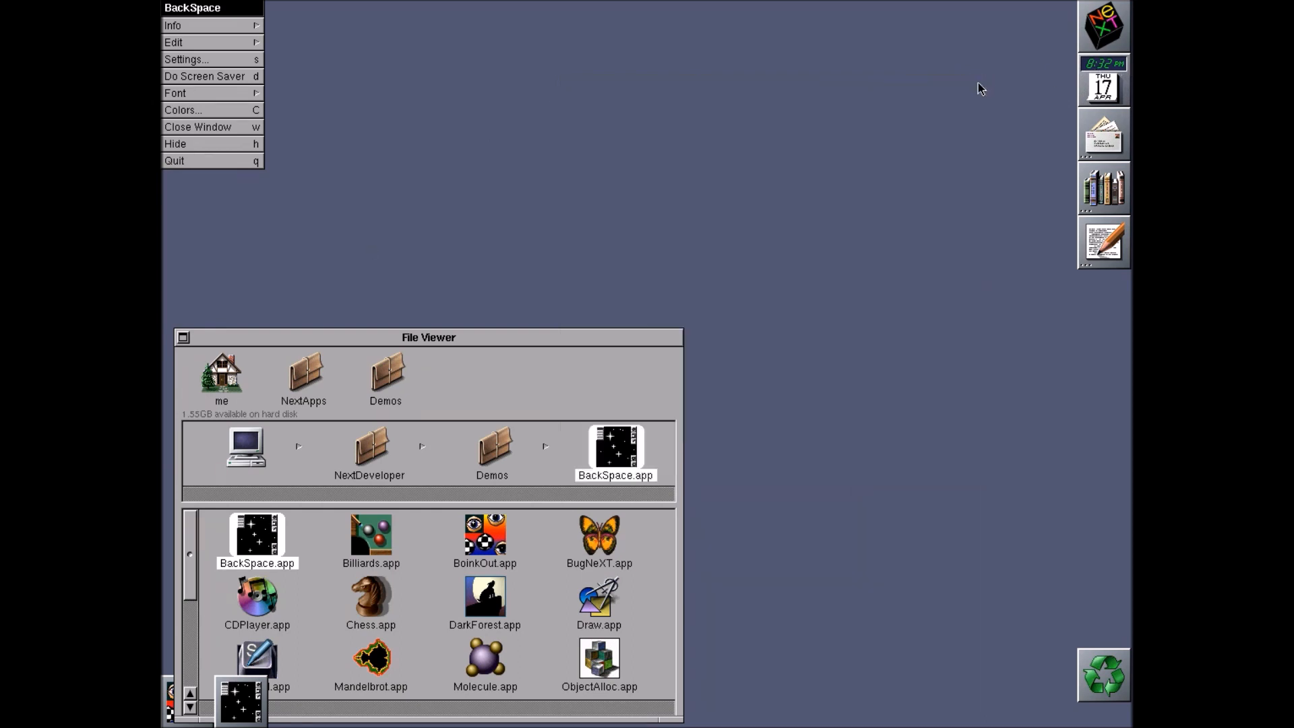
pyautogui.moveTo(175, 160)
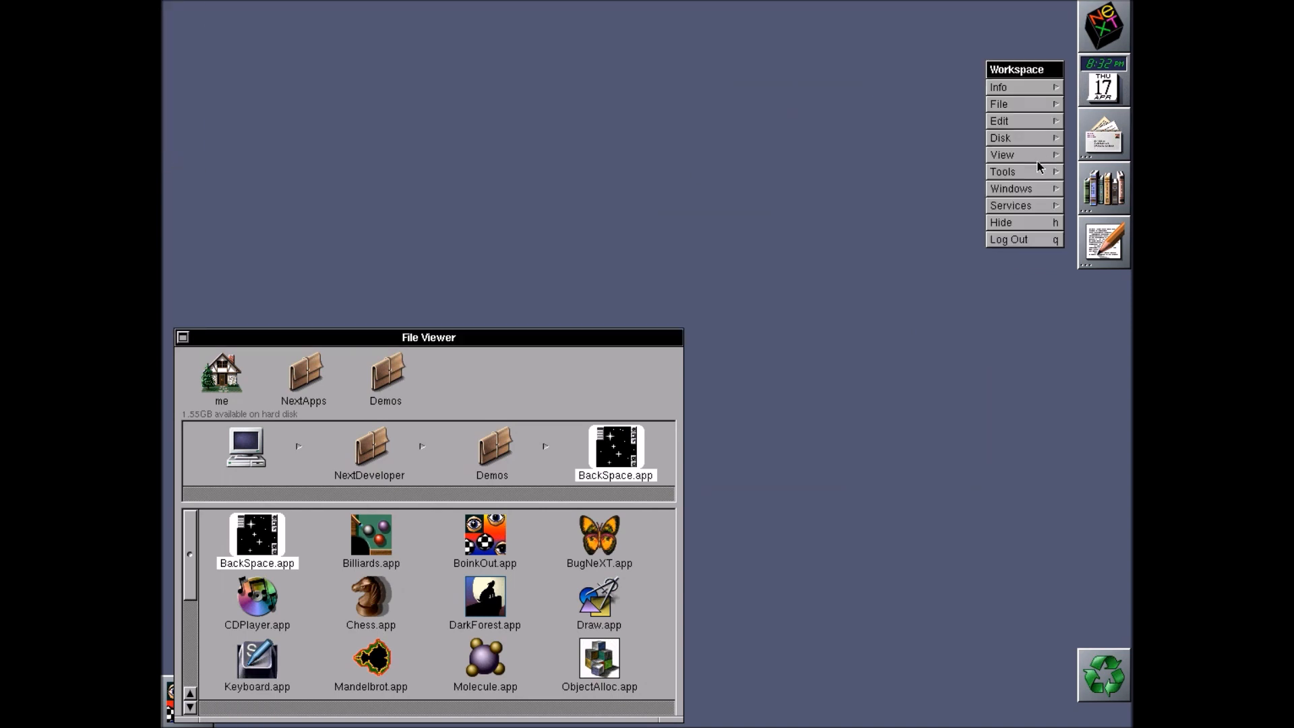
pyautogui.moveTo(1027, 149)
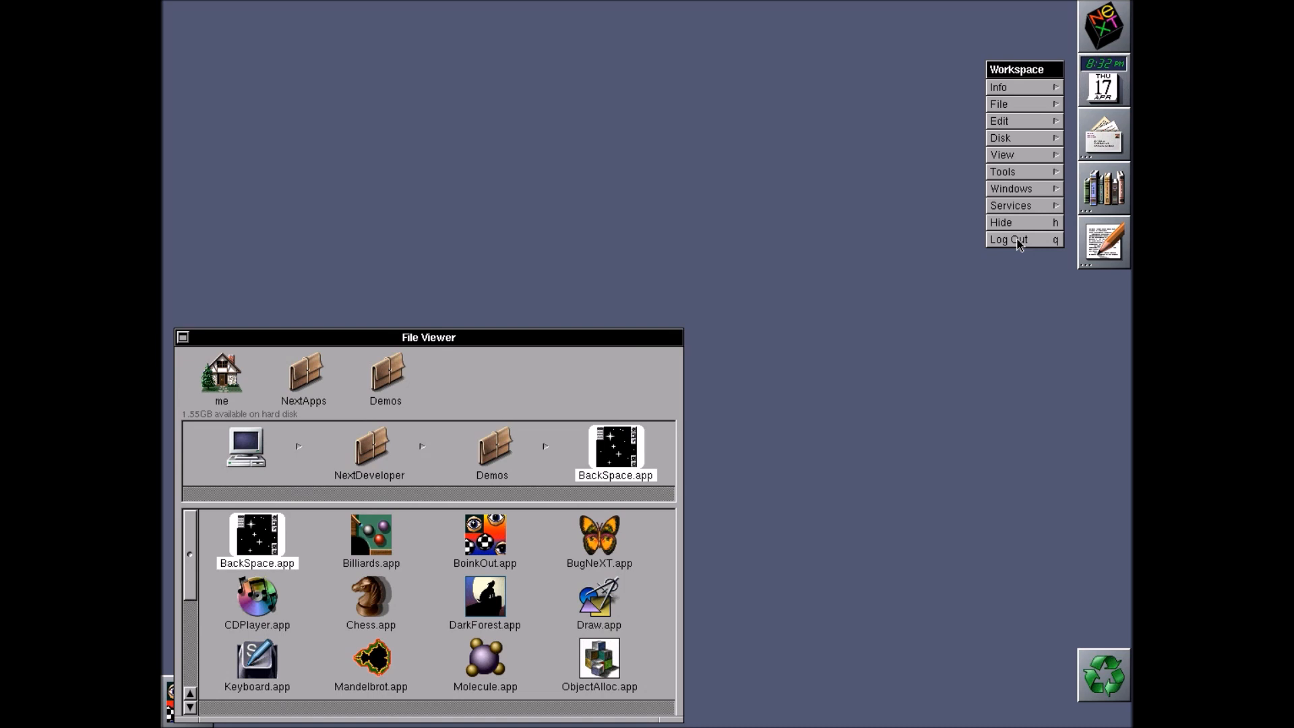
pyautogui.moveTo(321, 407)
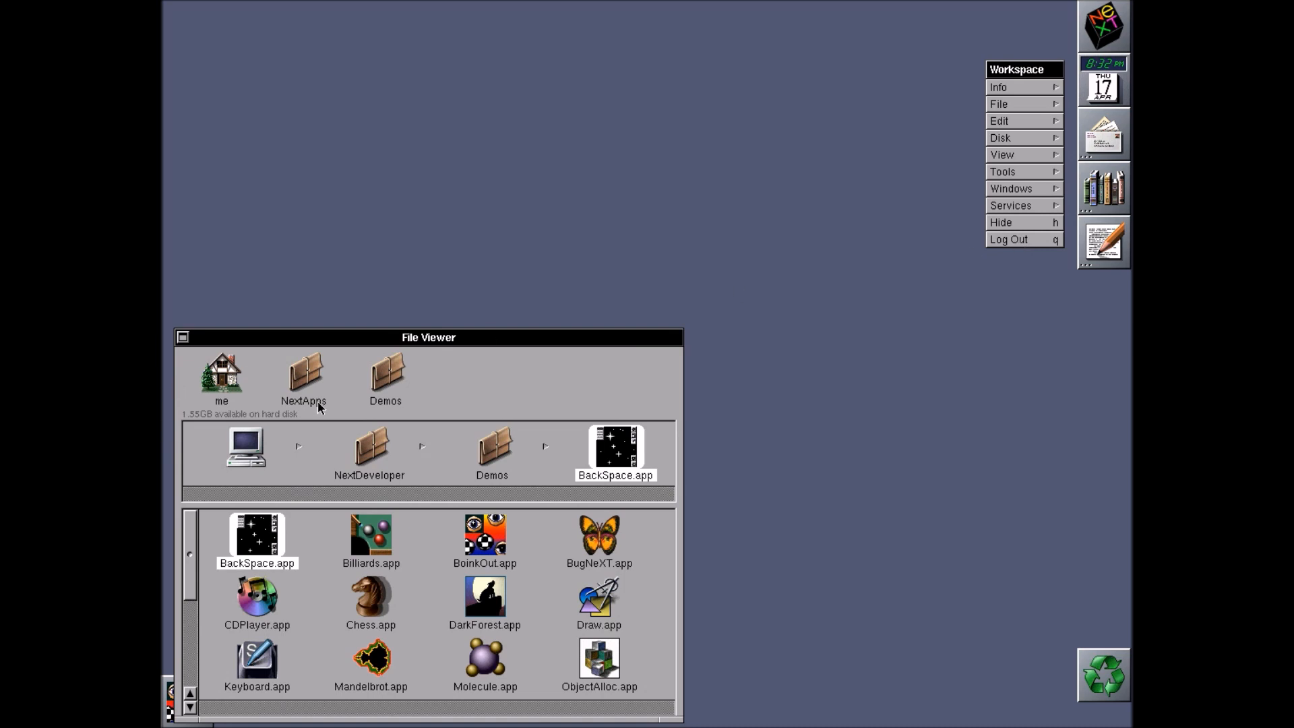
# Browse home folder 'me' and its empty Apps folder, then open NextApps
pyautogui.click(221, 376)
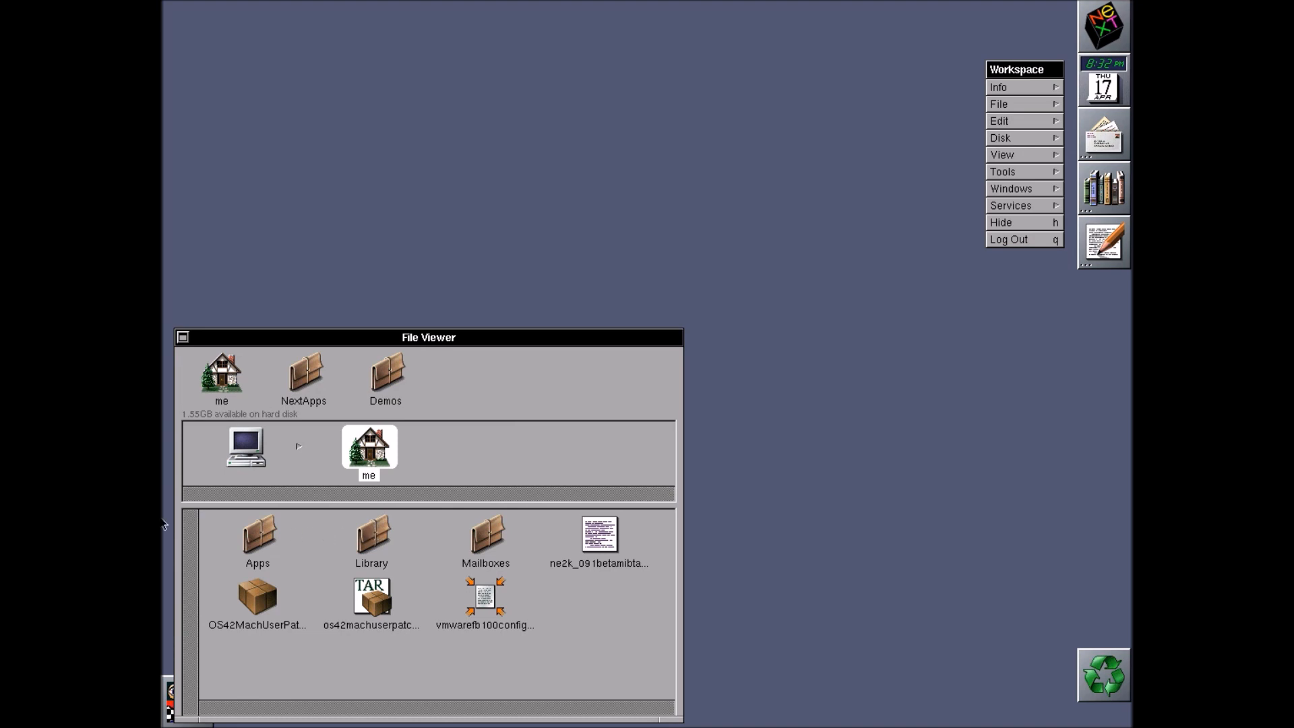
pyautogui.click(256, 533)
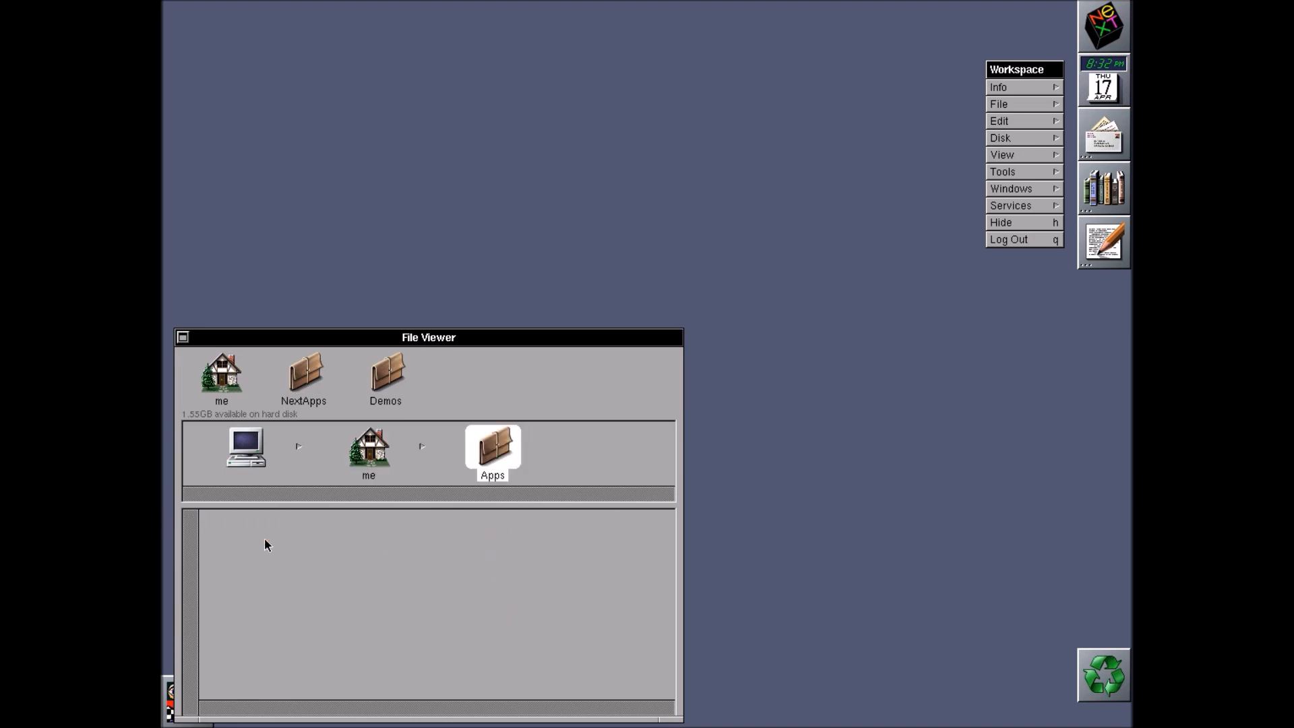
pyautogui.moveTo(380, 437)
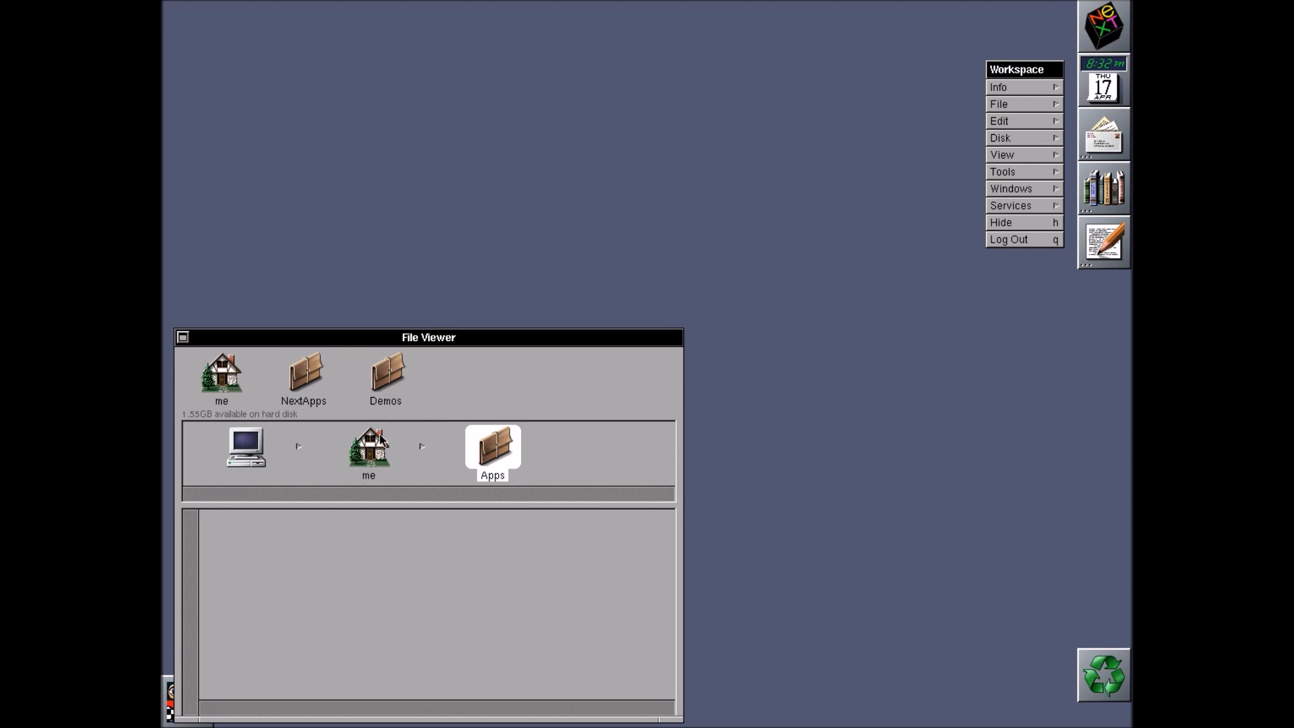
pyautogui.click(368, 446)
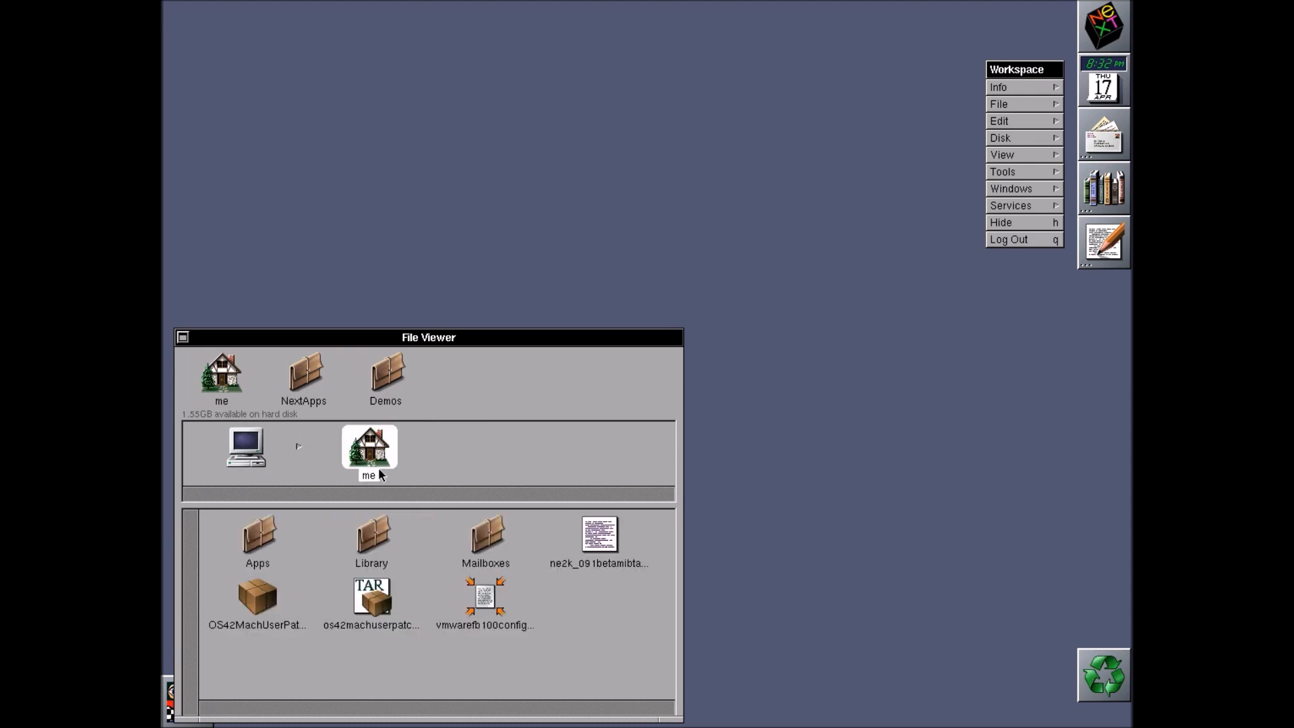
pyautogui.doubleClick(303, 373)
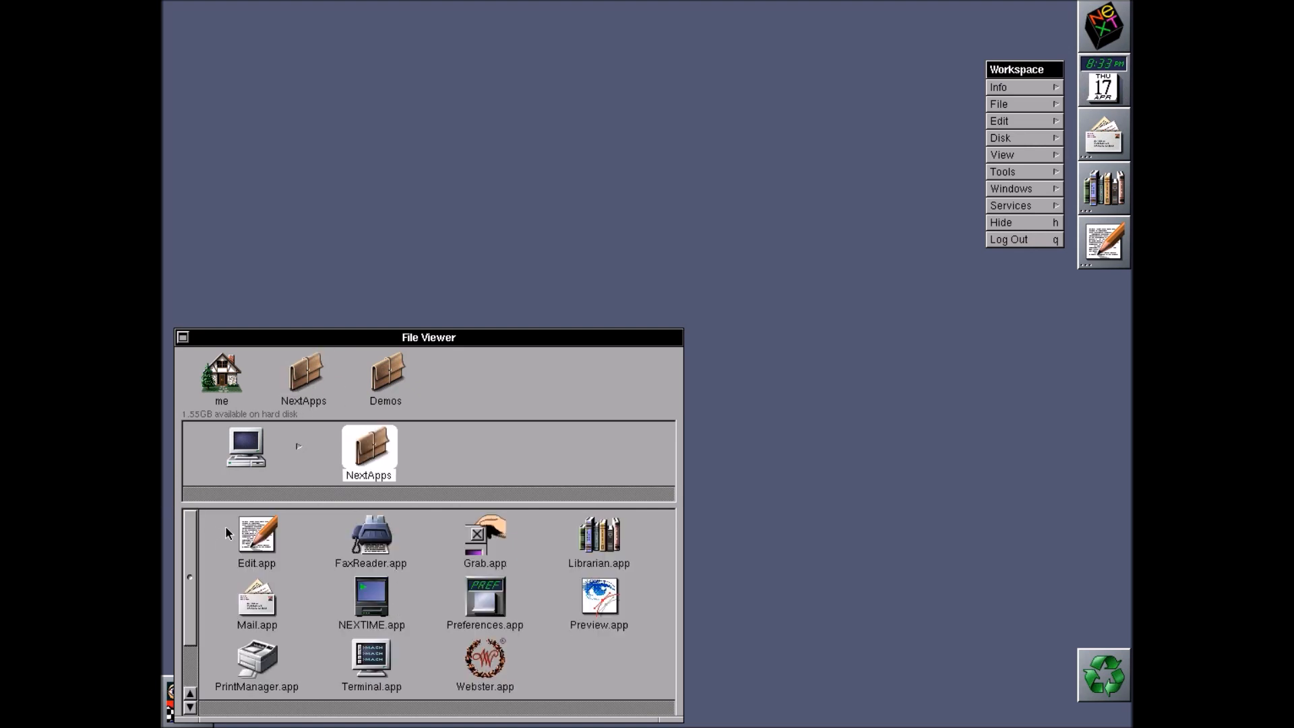
# Launch Edit.app and write 'Hello Everybody!' in the new untitled document
pyautogui.doubleClick(256, 534)
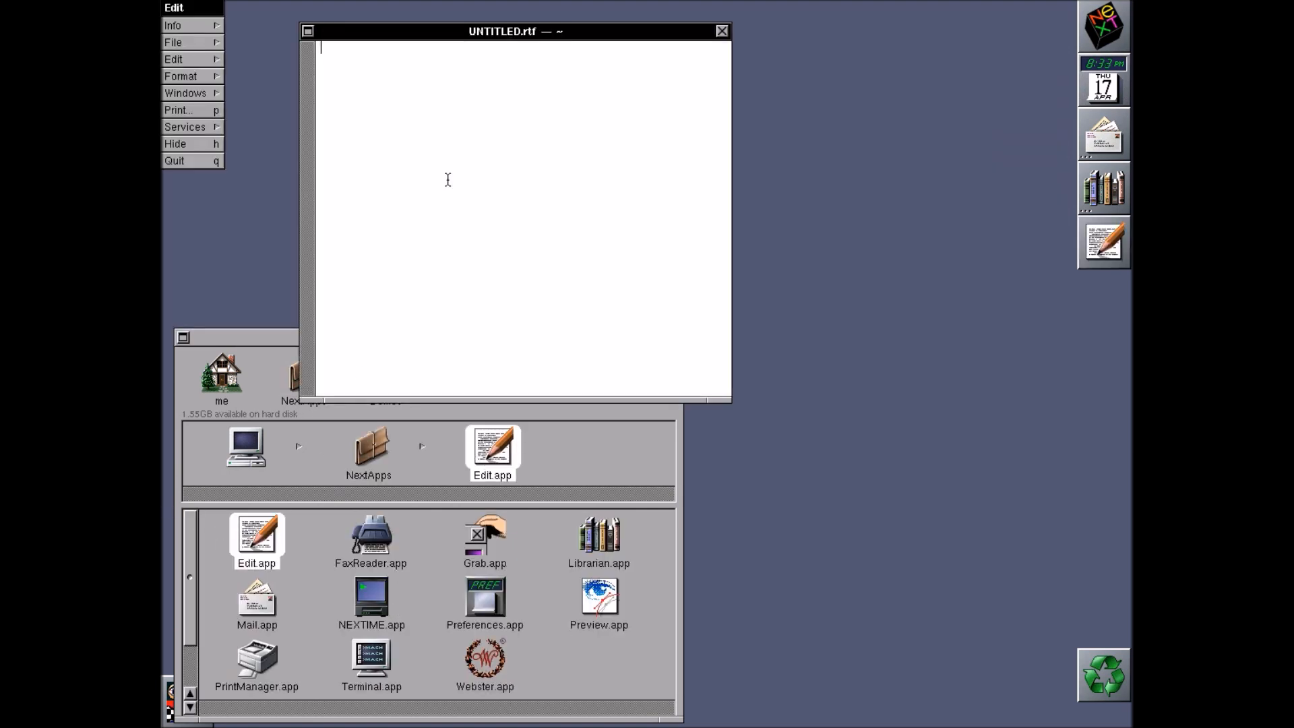
pyautogui.write('Hell')
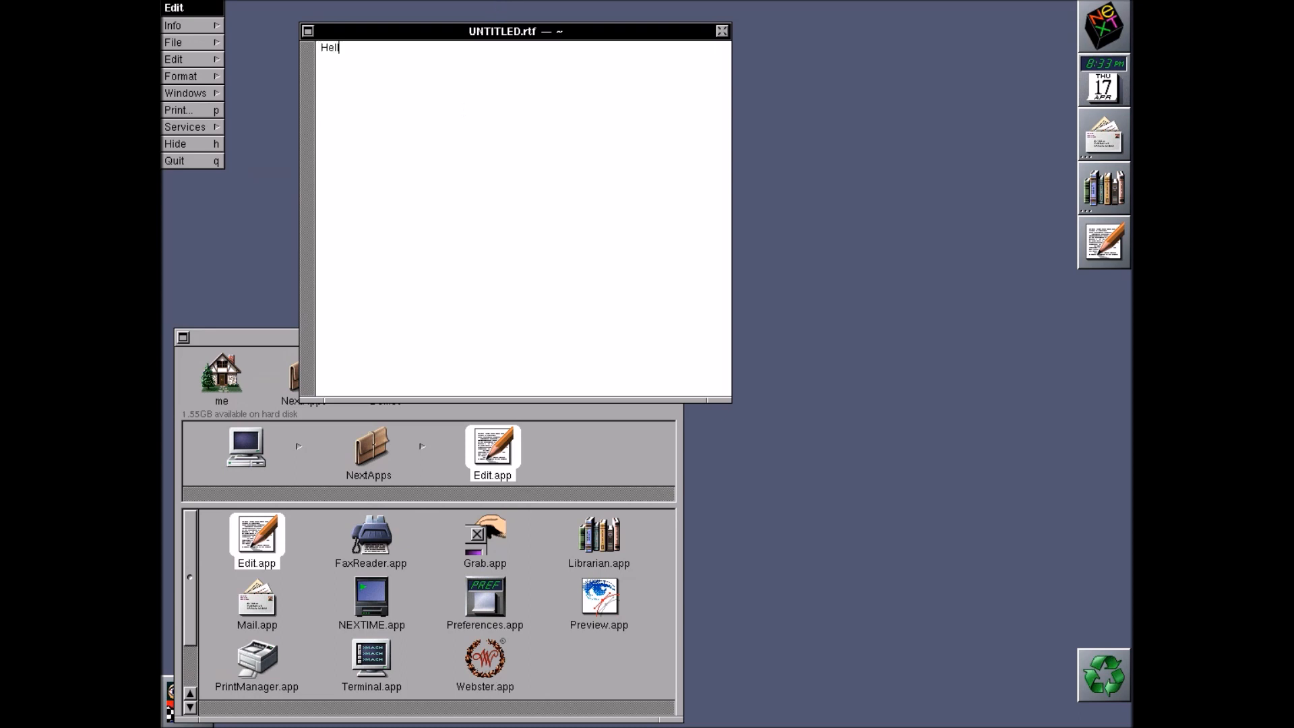
pyautogui.write('o Every')
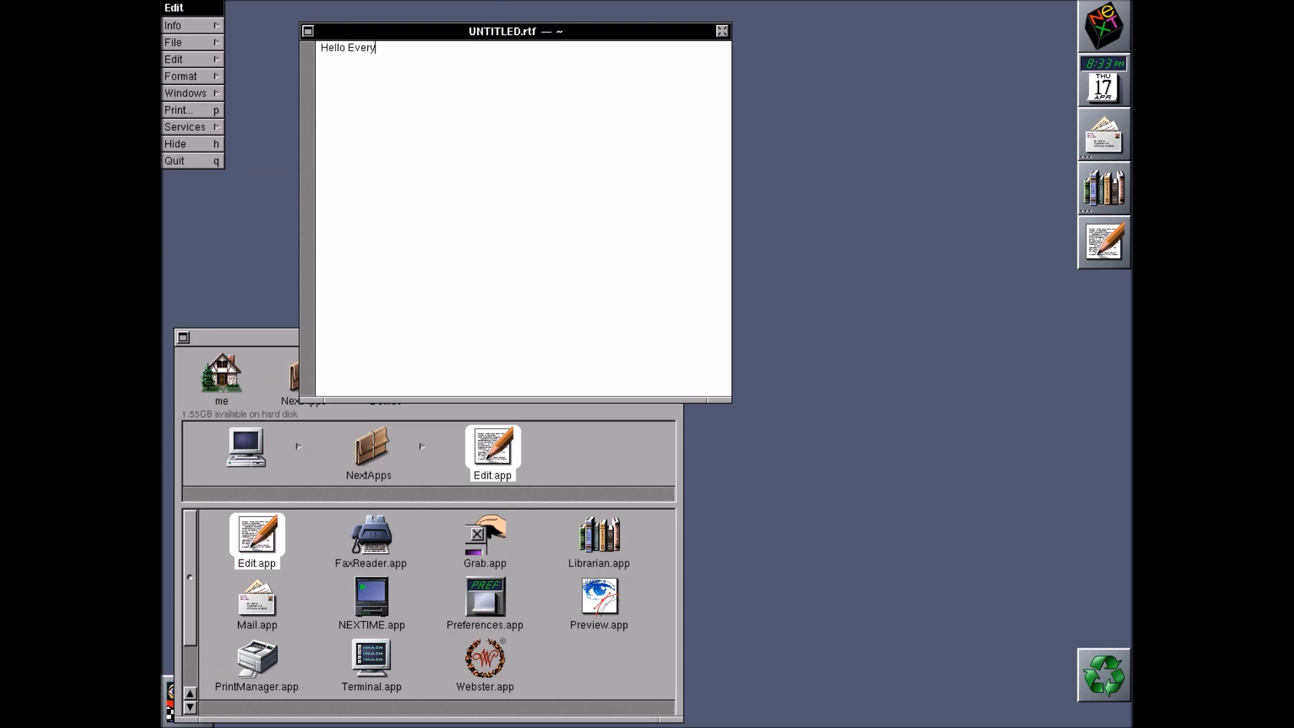
pyautogui.write('body!')
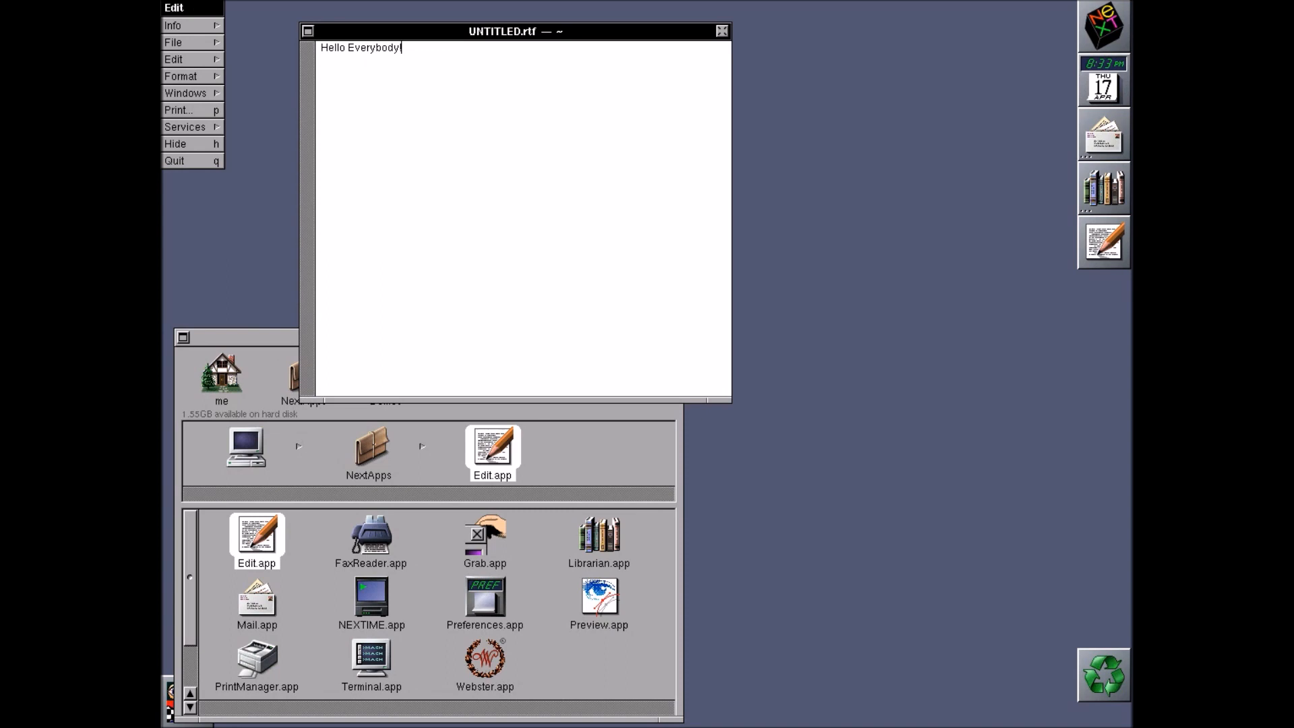
pyautogui.moveTo(411, 82)
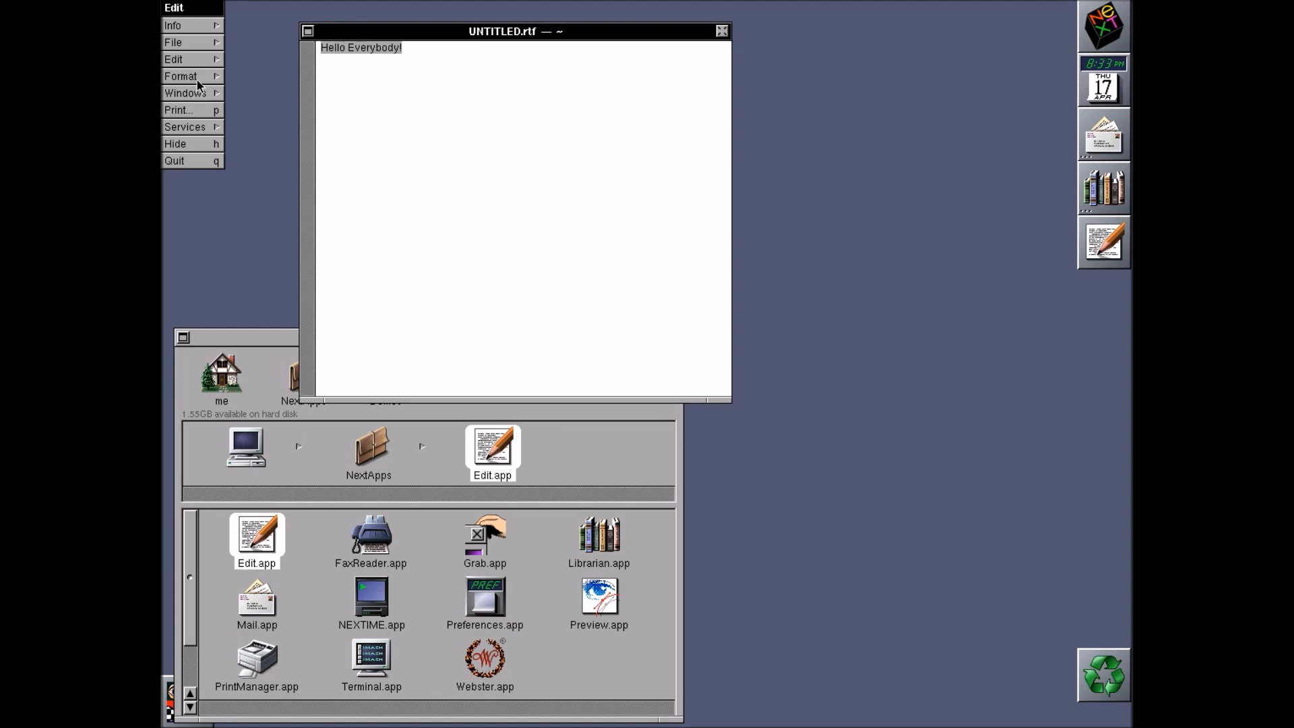
pyautogui.click(180, 76)
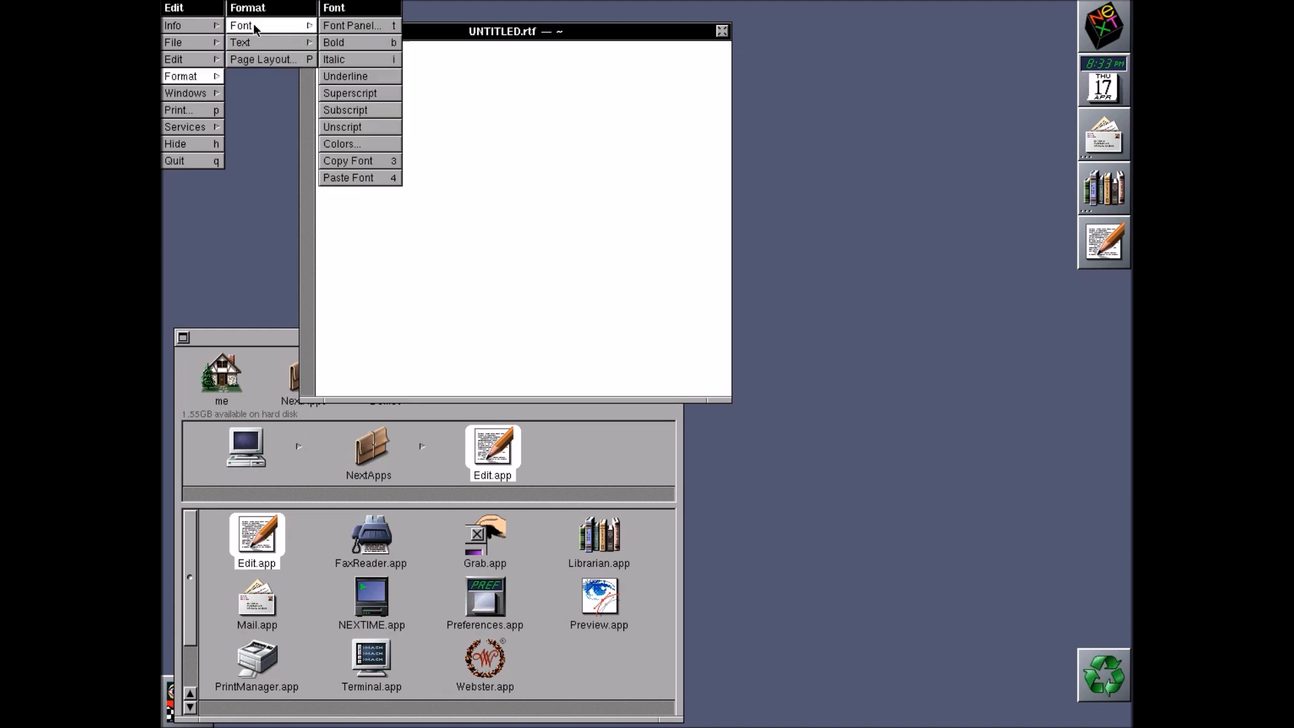
# In the Font Panel, try NeXTdoc and Ohlfs families and choose size 24
pyautogui.click(354, 24)
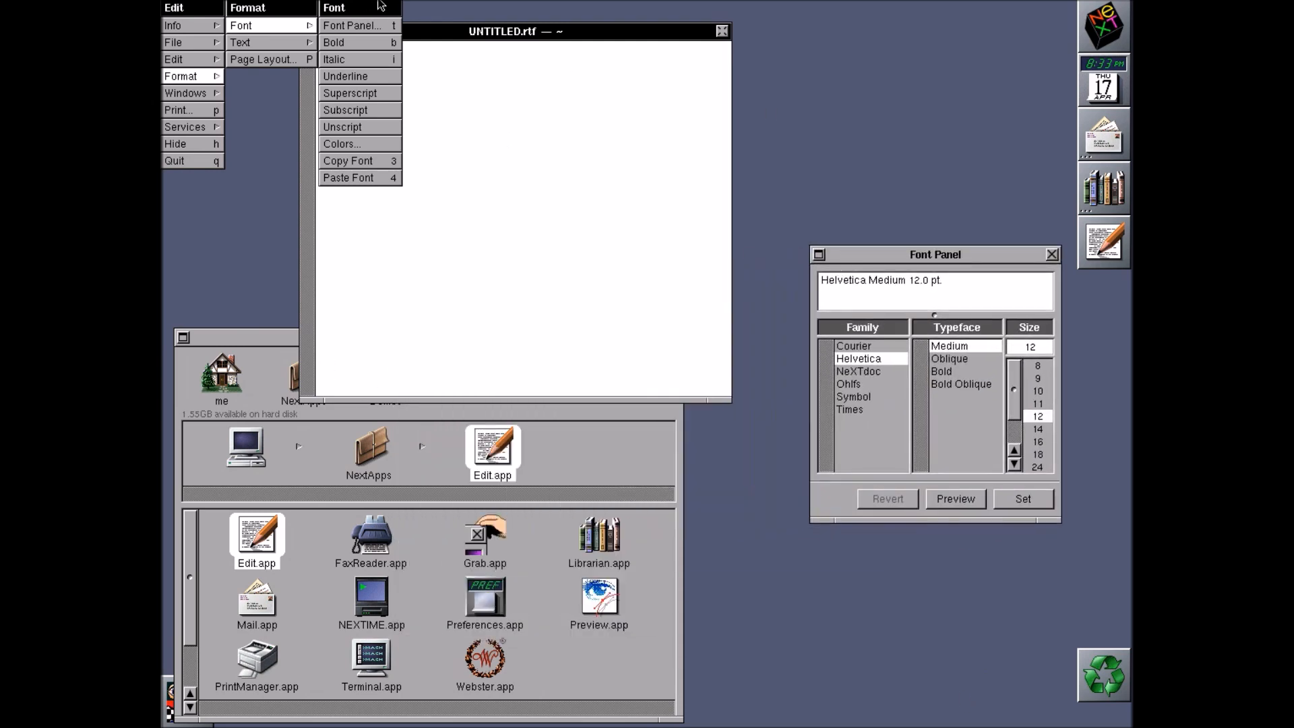
pyautogui.write('Hello Everybody!')
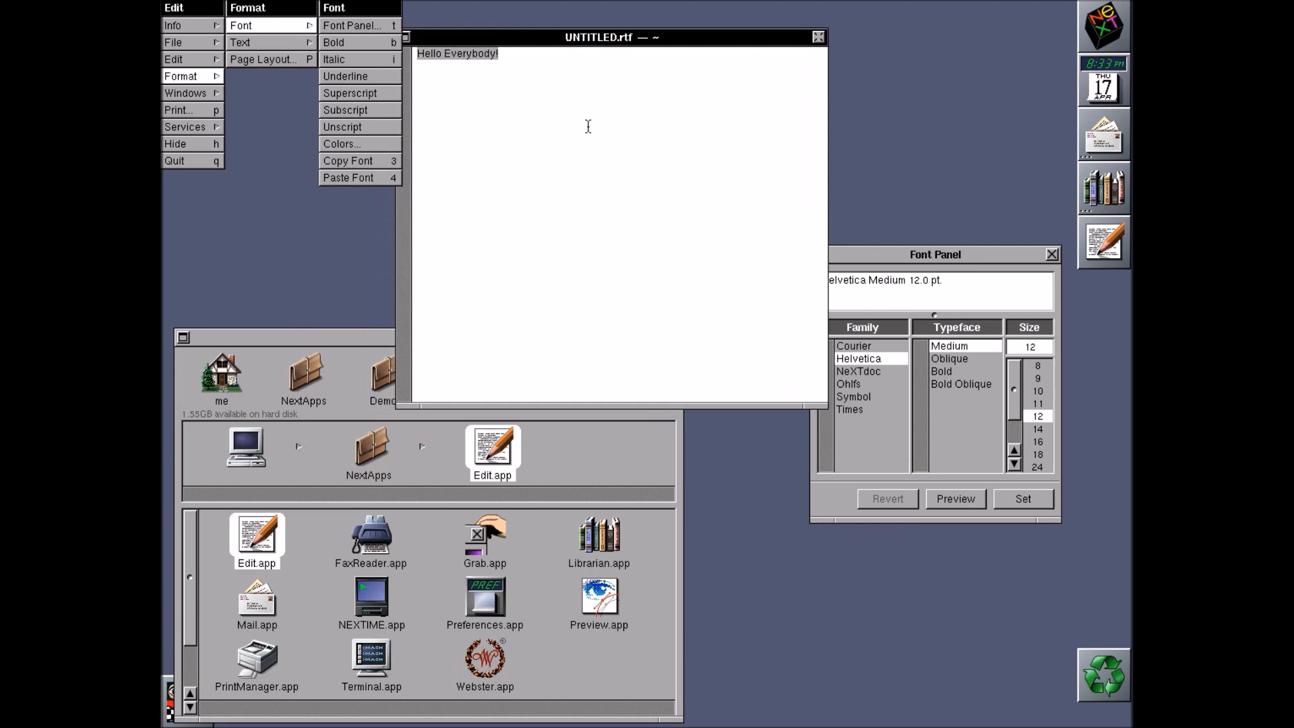
pyautogui.click(859, 371)
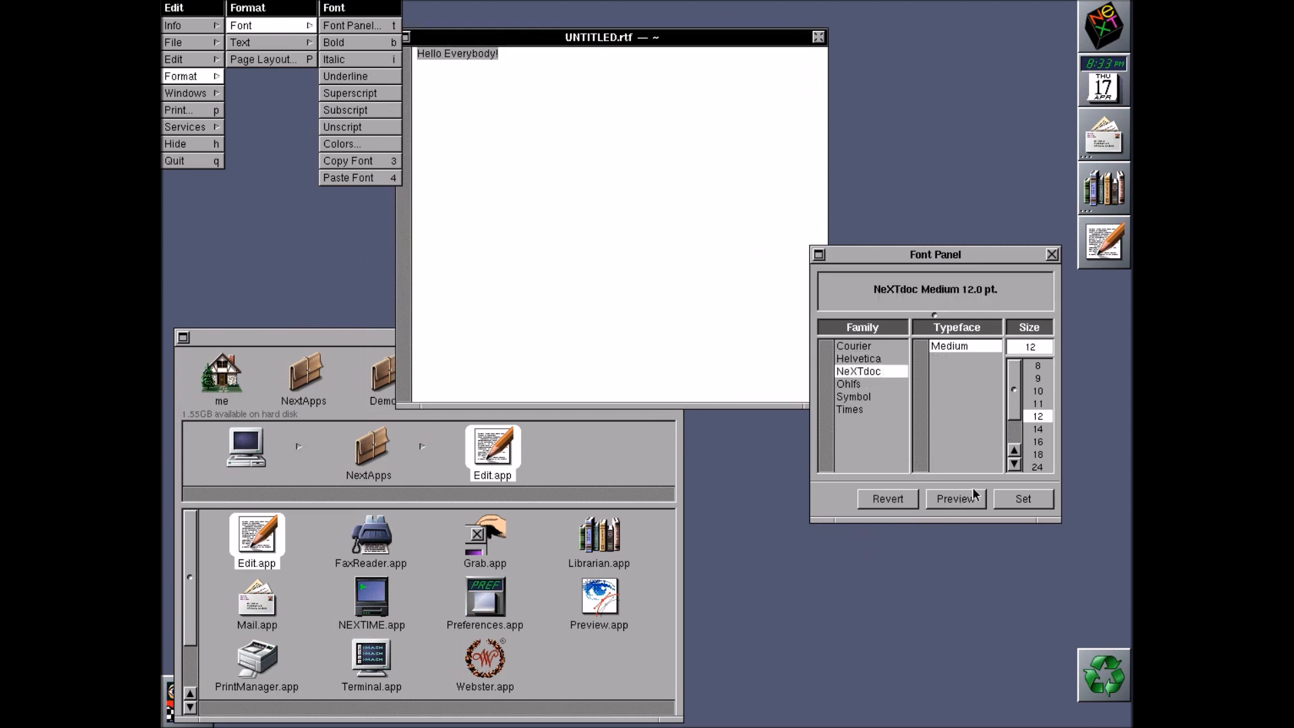
pyautogui.click(1038, 465)
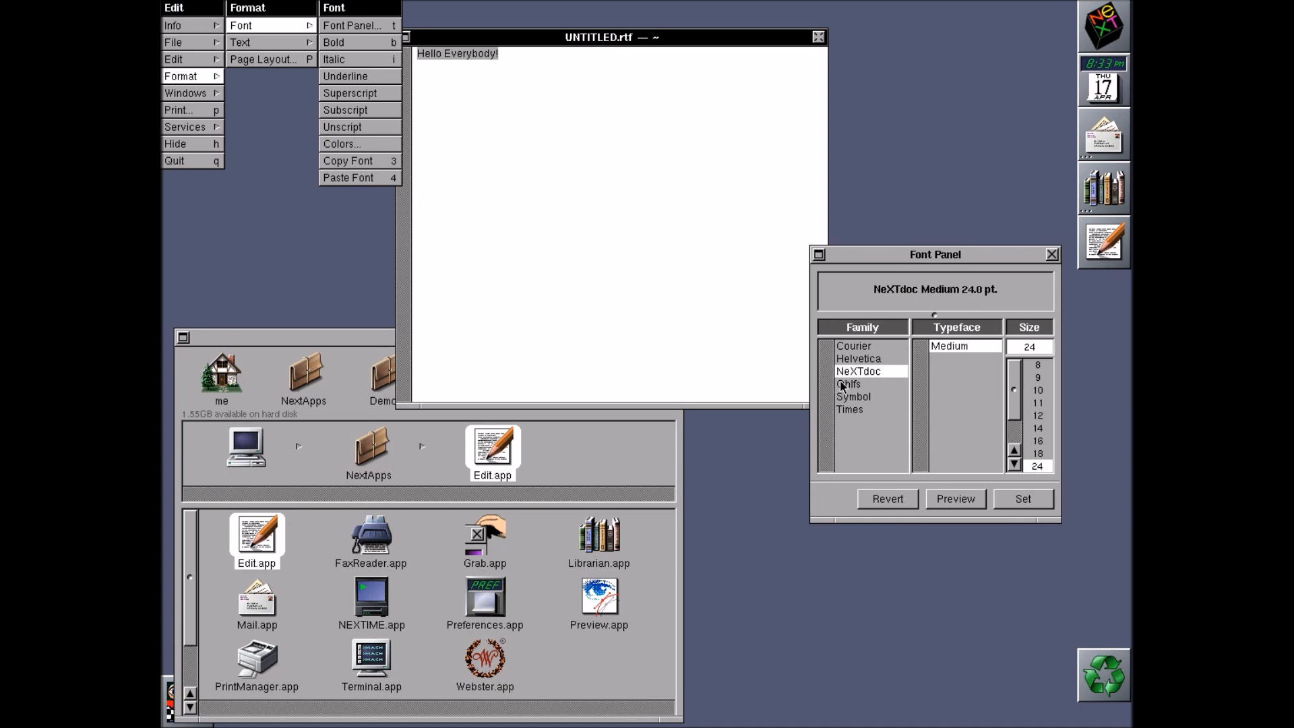
pyautogui.click(850, 384)
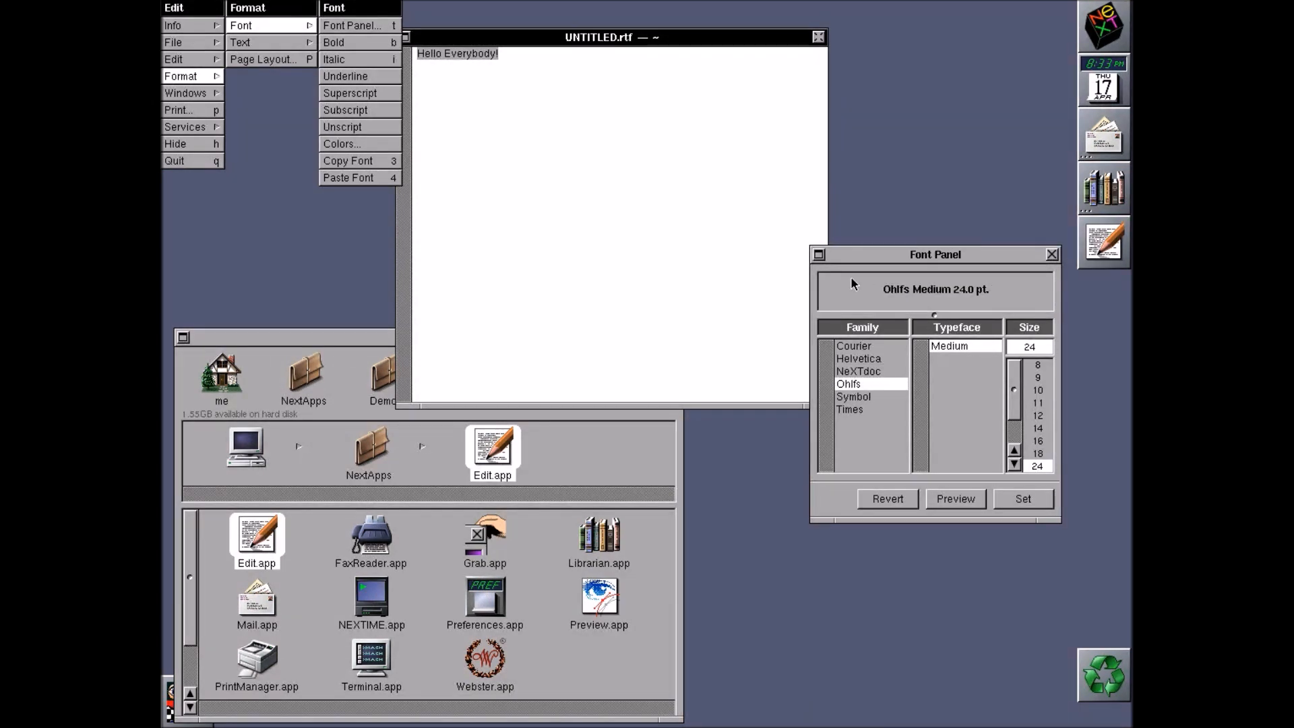
pyautogui.moveTo(875, 356)
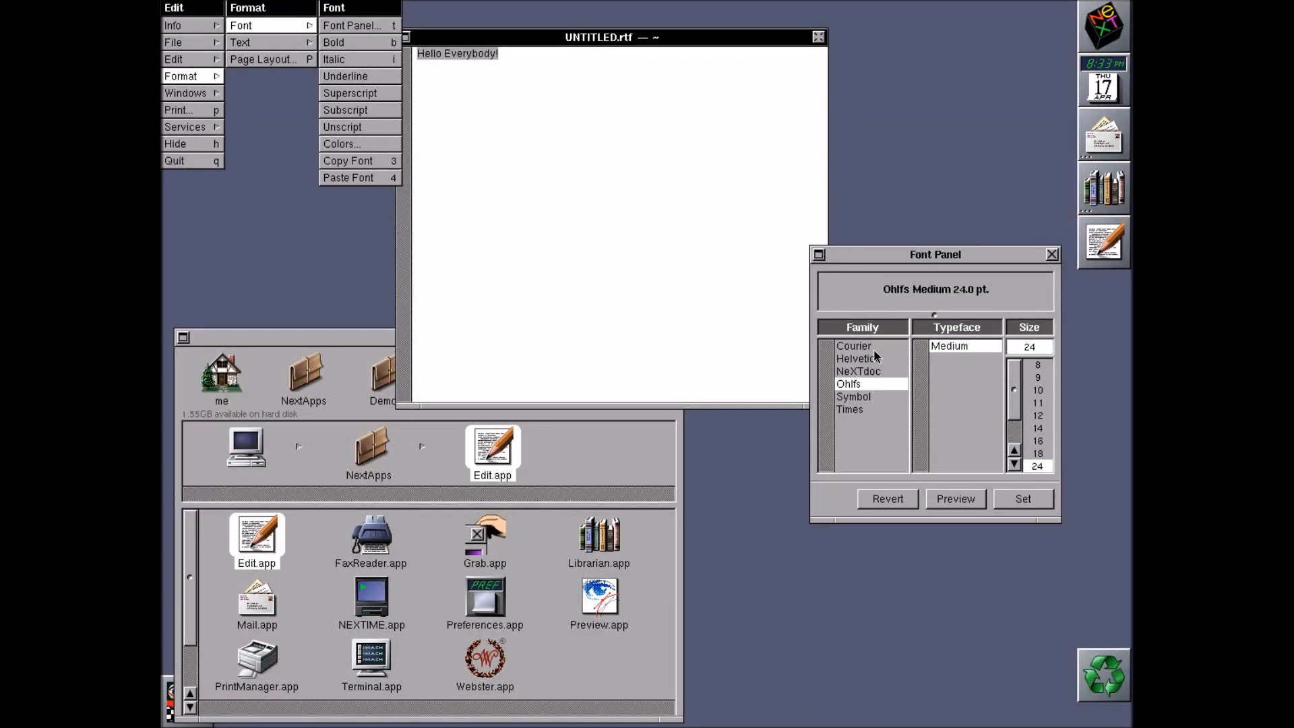
# After trying Helvetica and Symbol, apply Times 24 pt to the text and close the panel
pyautogui.click(859, 359)
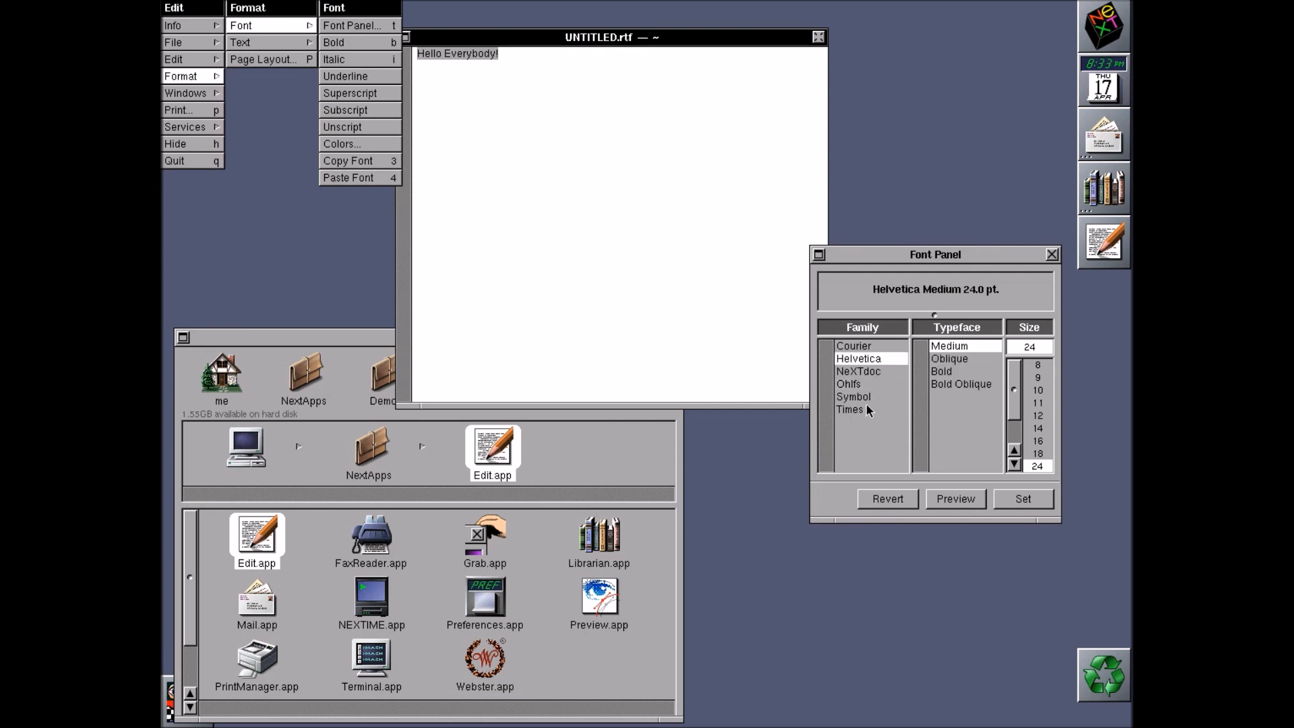
pyautogui.click(852, 397)
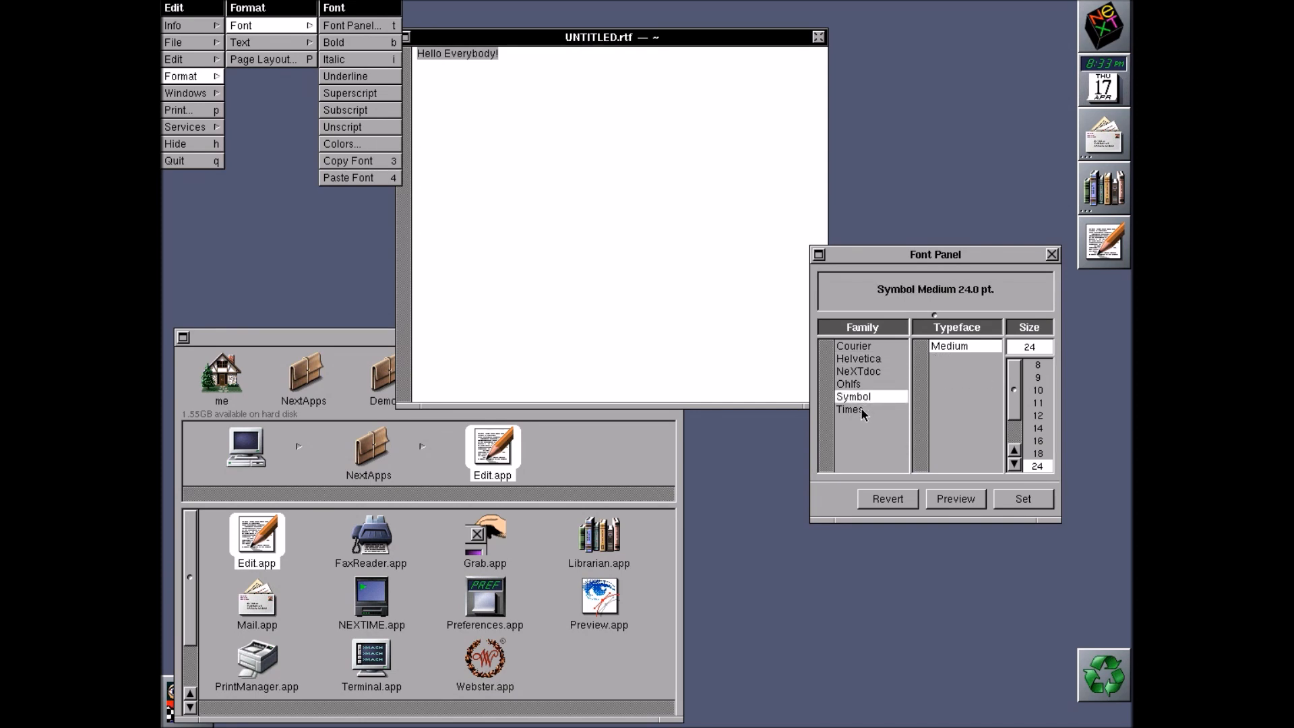
pyautogui.click(848, 410)
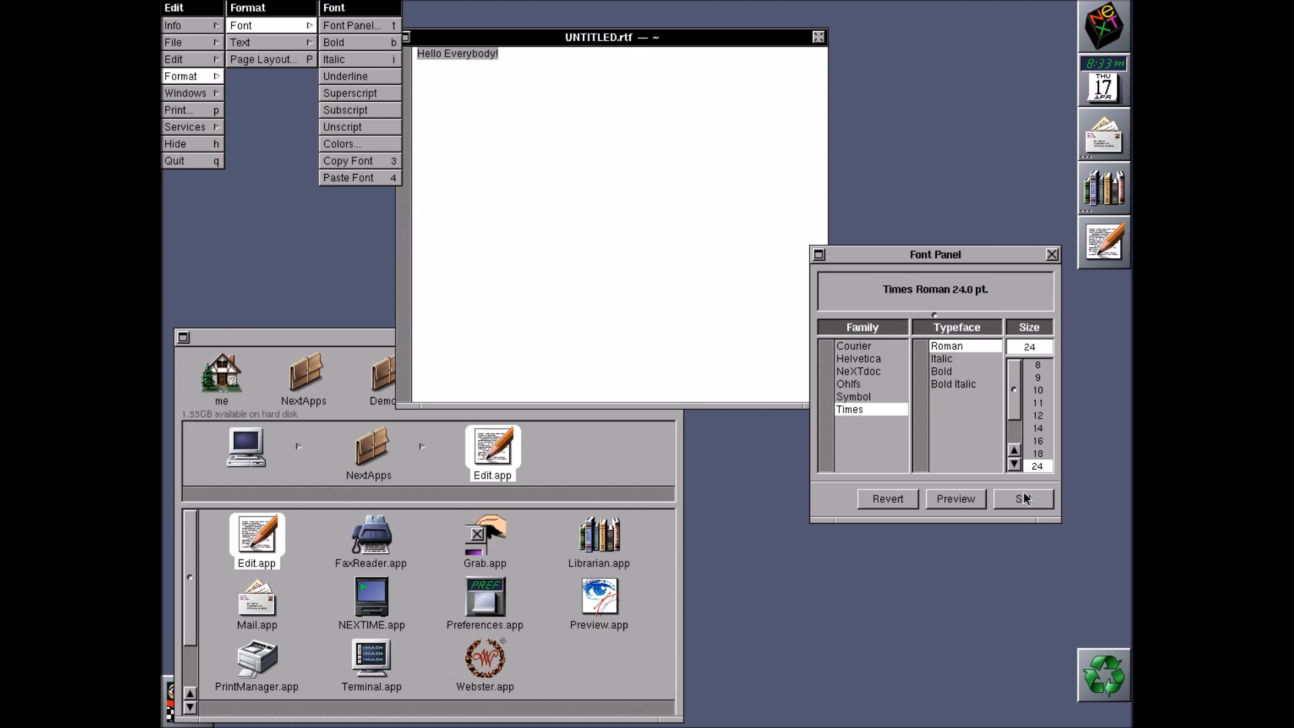
pyautogui.click(1023, 499)
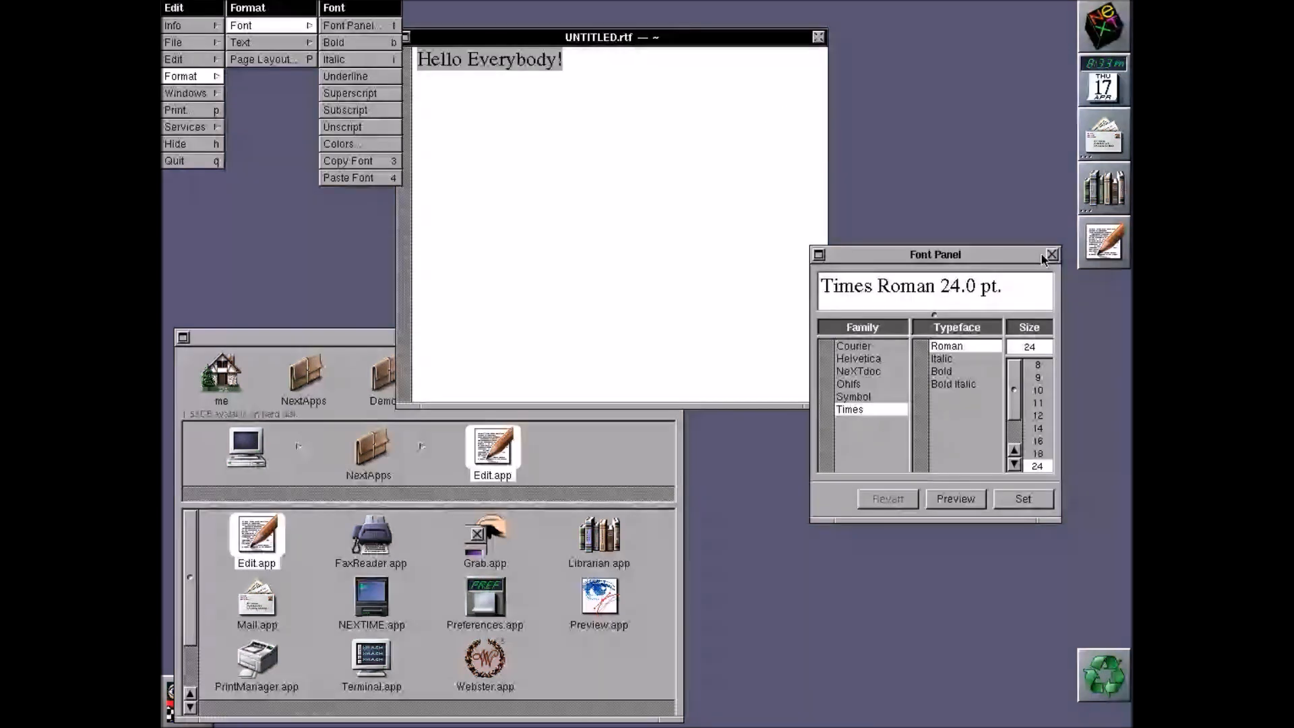
pyautogui.click(1051, 254)
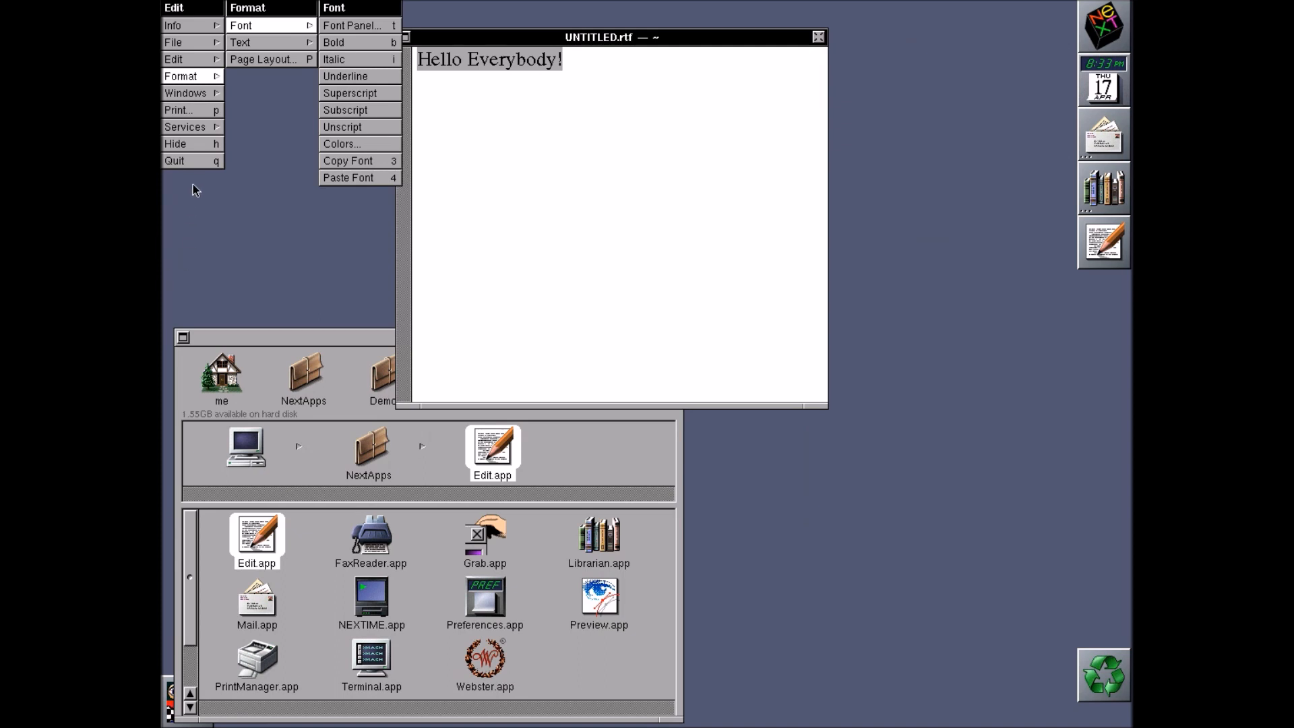
# Quit Edit without saving and choose Log Out from the Workspace menu
pyautogui.click(174, 160)
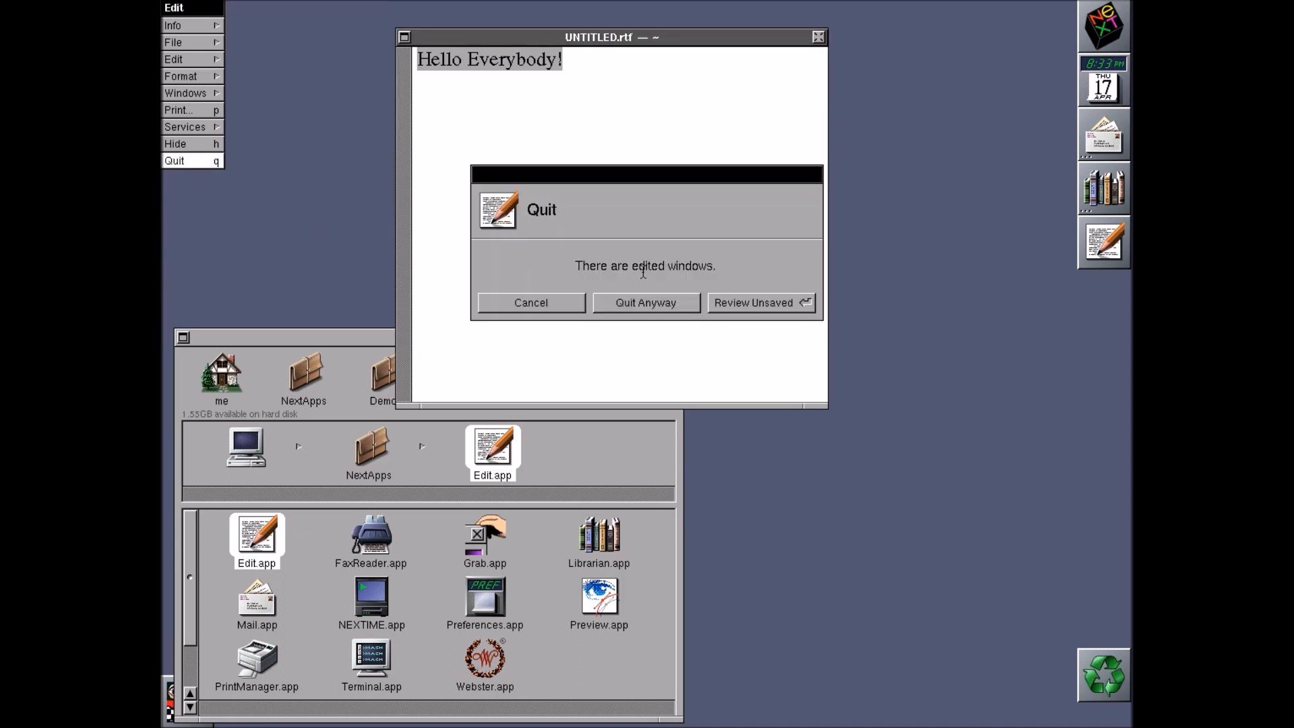
pyautogui.click(646, 302)
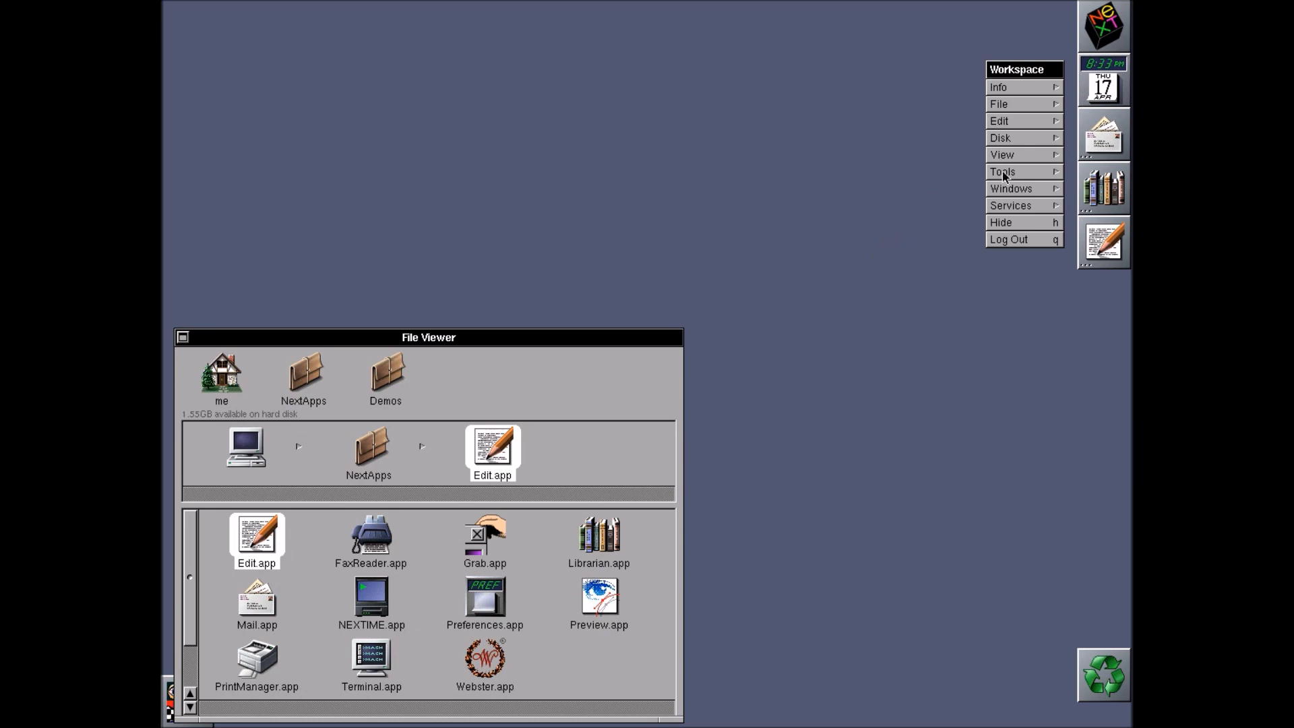
pyautogui.click(1008, 240)
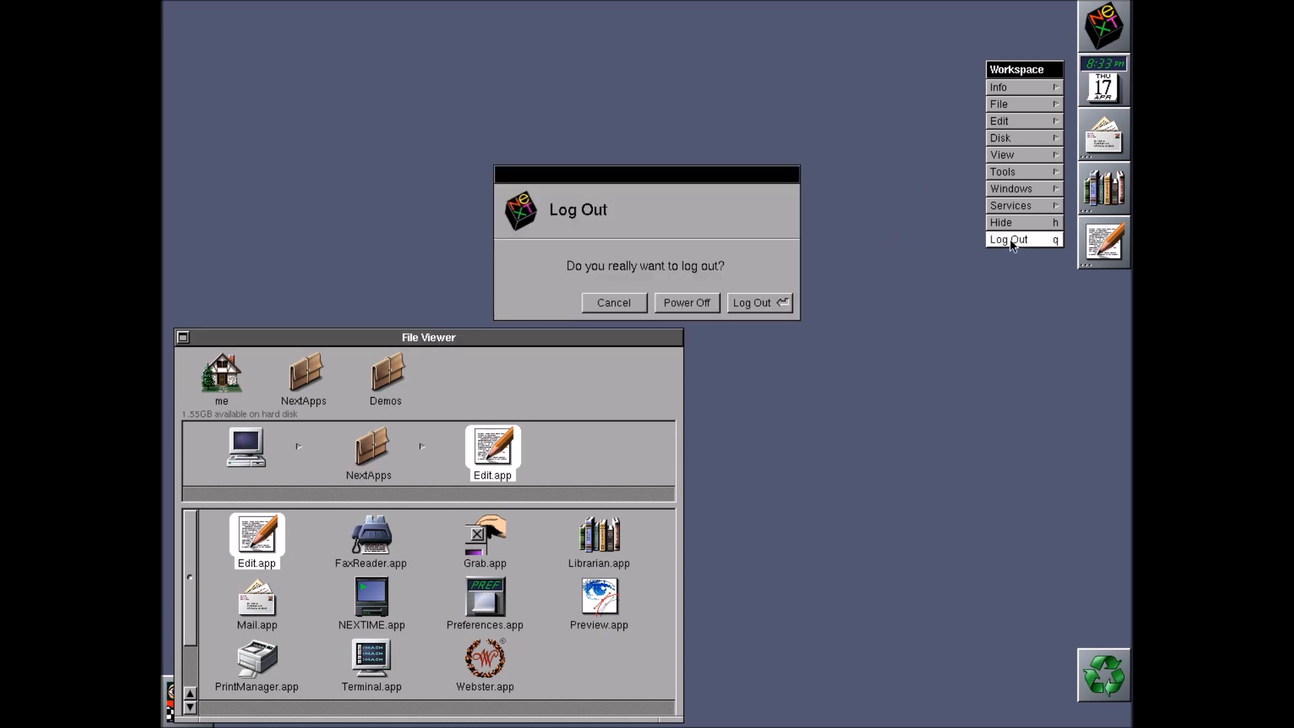